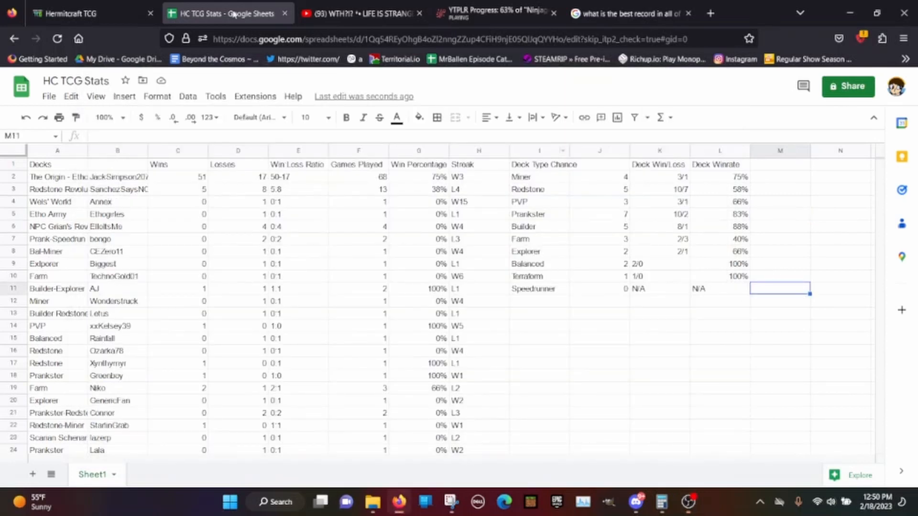
# Open the deck editor and scroll through the 42-card deck of hermits and effects.
pyautogui.click(88, 13)
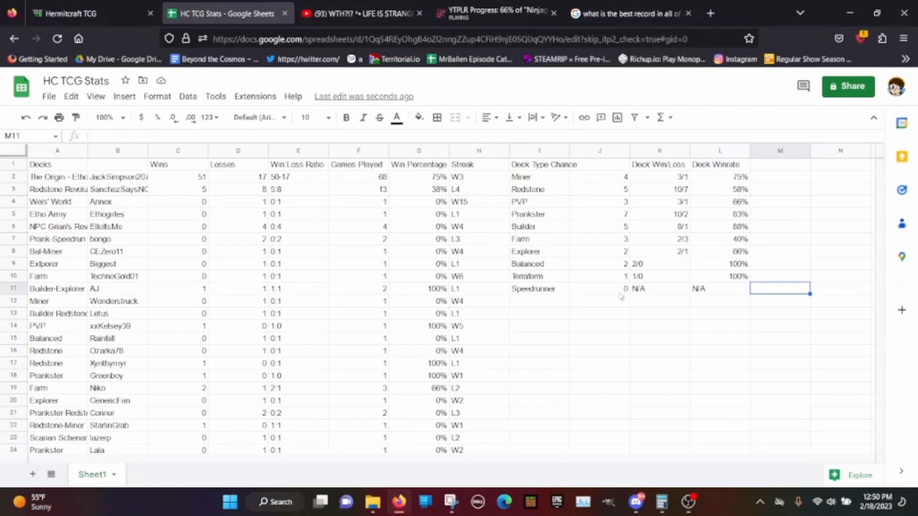
pyautogui.moveTo(469, 425)
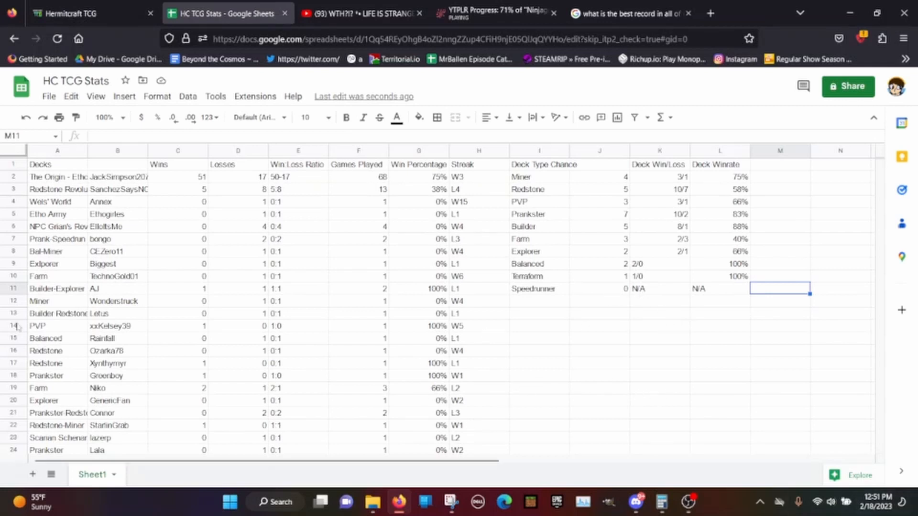
pyautogui.scroll(-3)
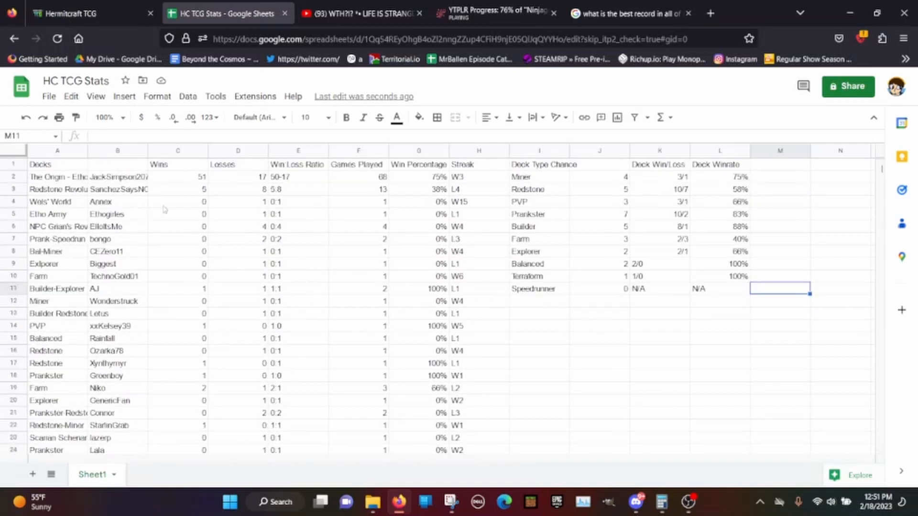
pyautogui.moveTo(535, 226)
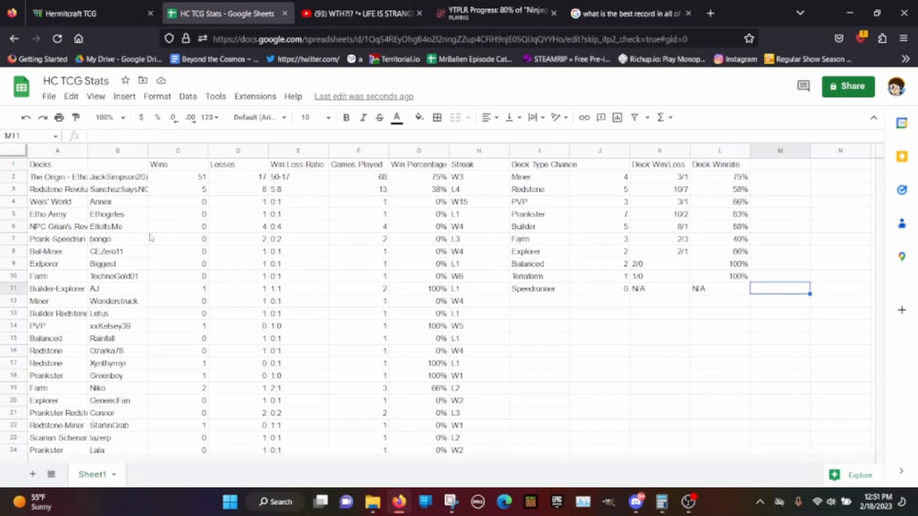
pyautogui.moveTo(352, 261)
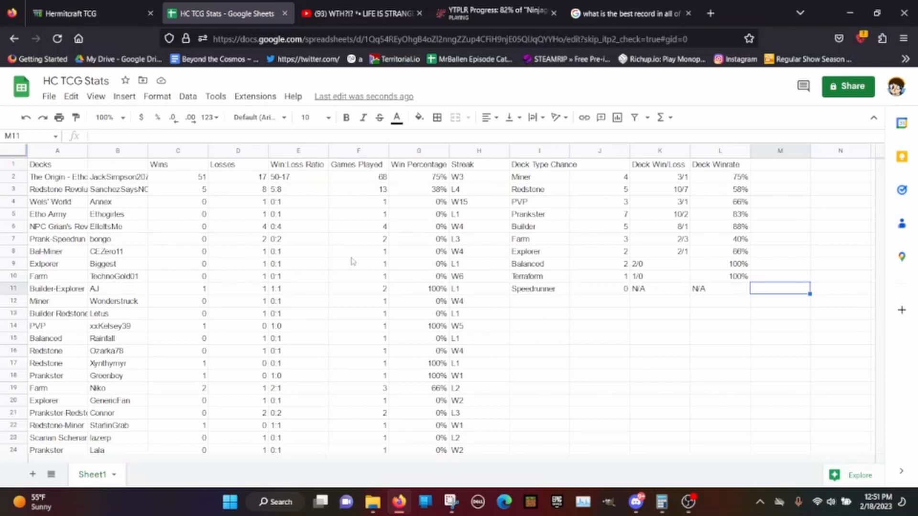
pyautogui.scroll(-3)
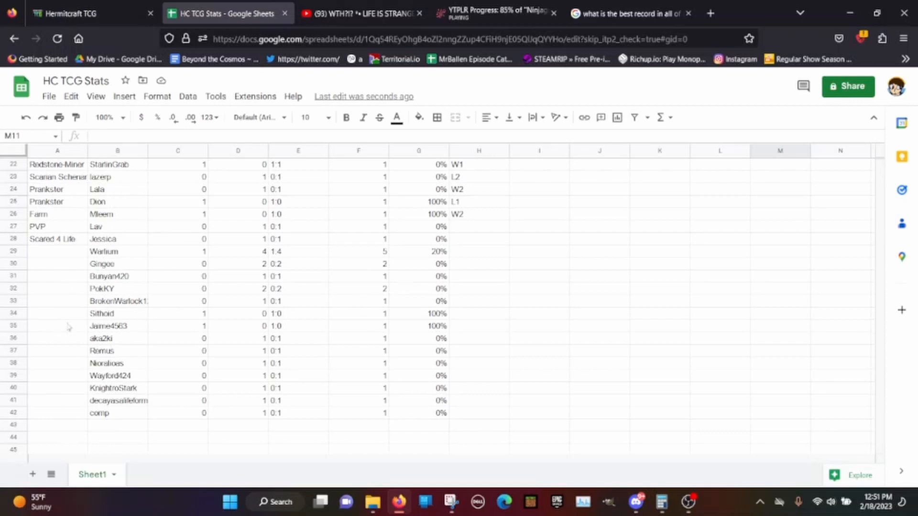
pyautogui.moveTo(78, 287)
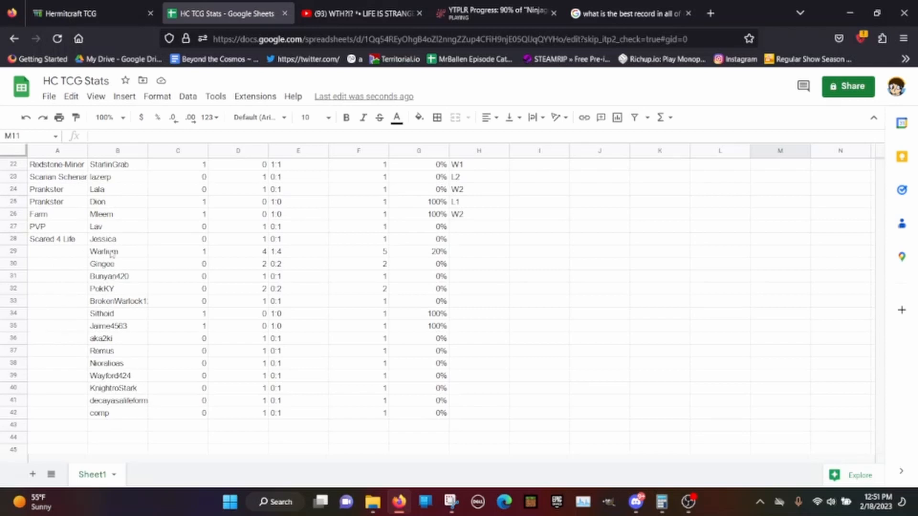
pyautogui.moveTo(140, 274)
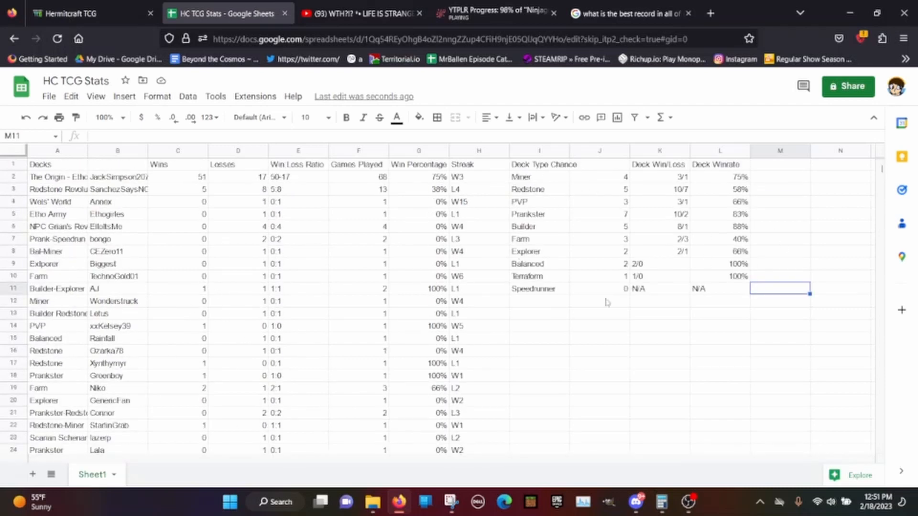
pyautogui.moveTo(709, 238)
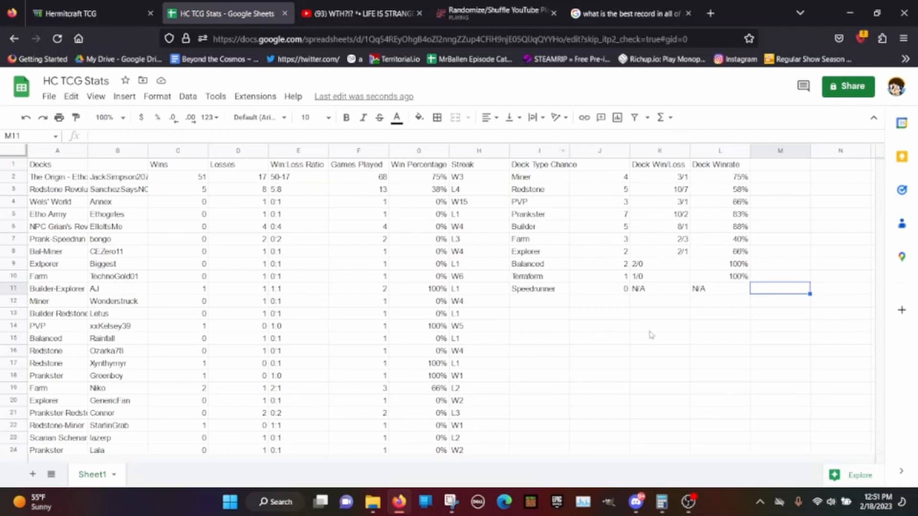
pyautogui.moveTo(655, 224)
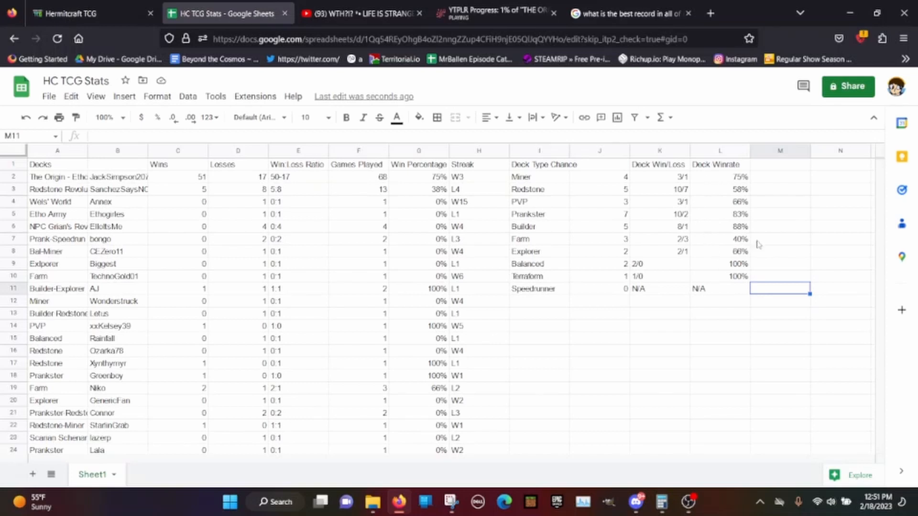
pyautogui.moveTo(802, 236)
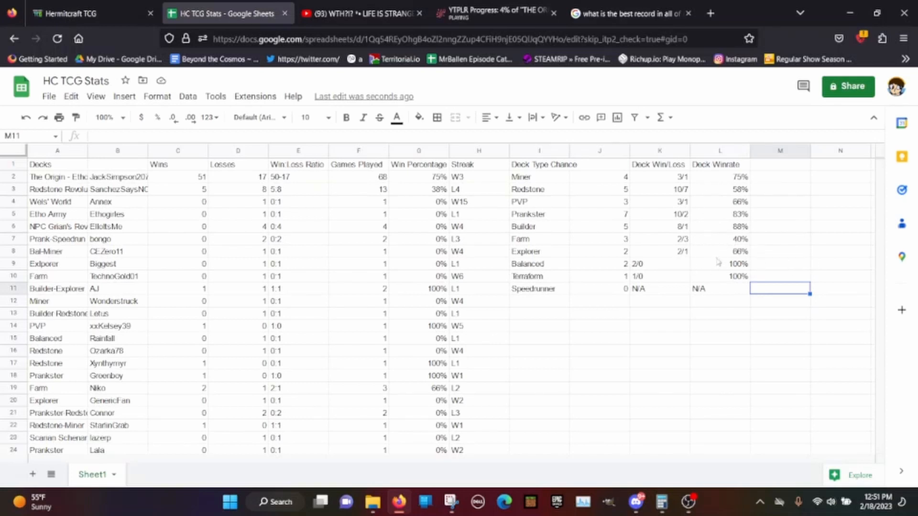
pyautogui.moveTo(701, 242)
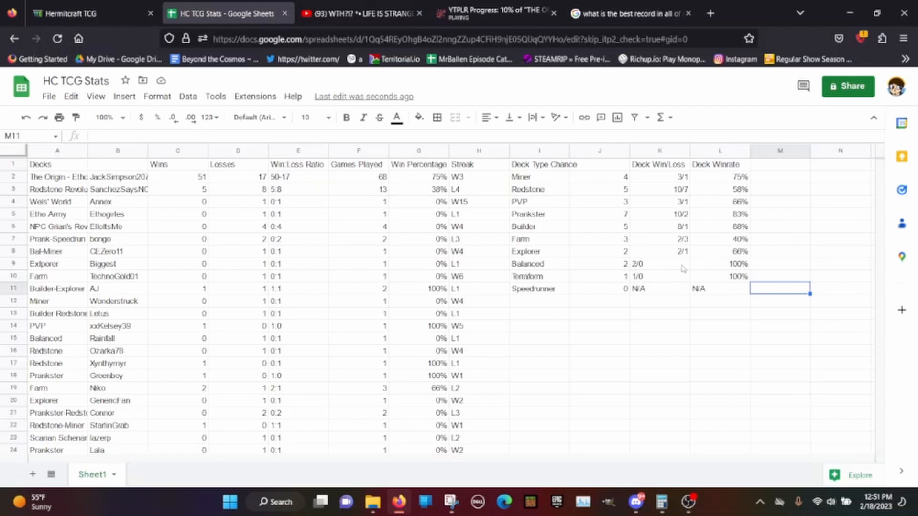
pyautogui.moveTo(701, 229)
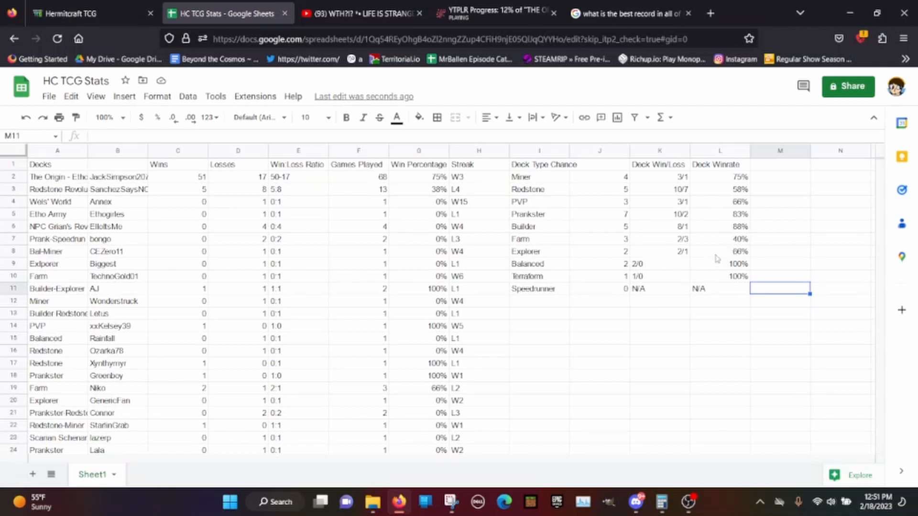
pyautogui.moveTo(599, 225)
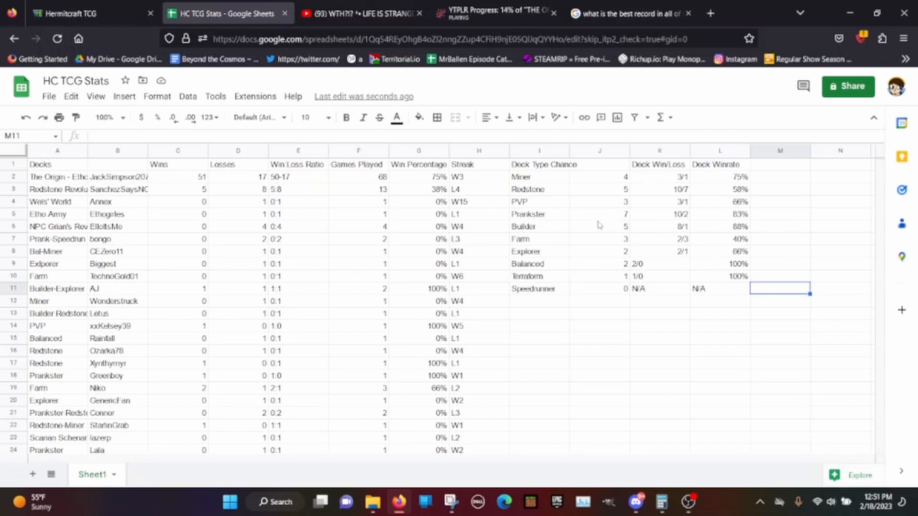
pyautogui.moveTo(648, 233)
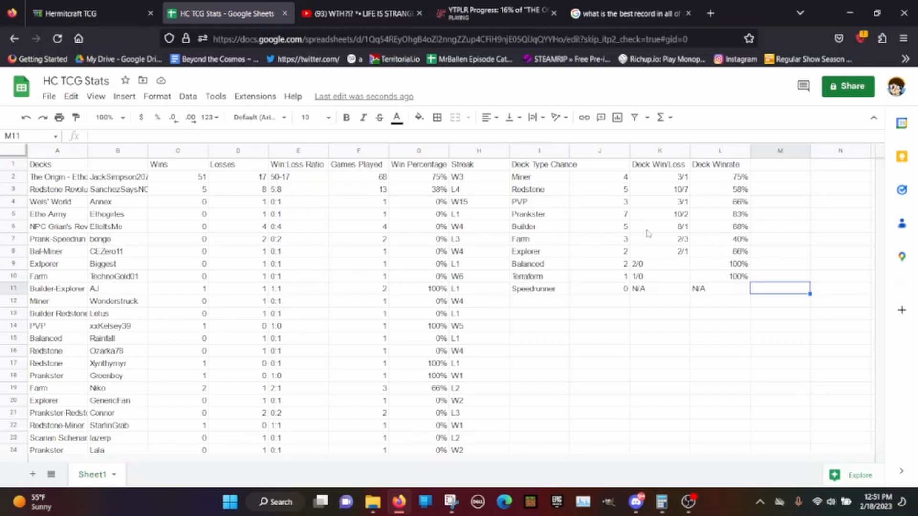
pyautogui.moveTo(674, 279)
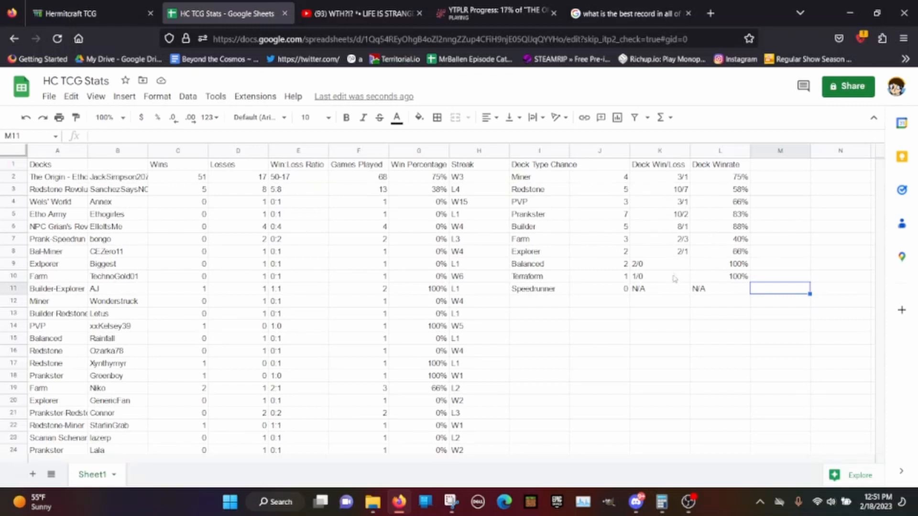
pyautogui.moveTo(666, 300)
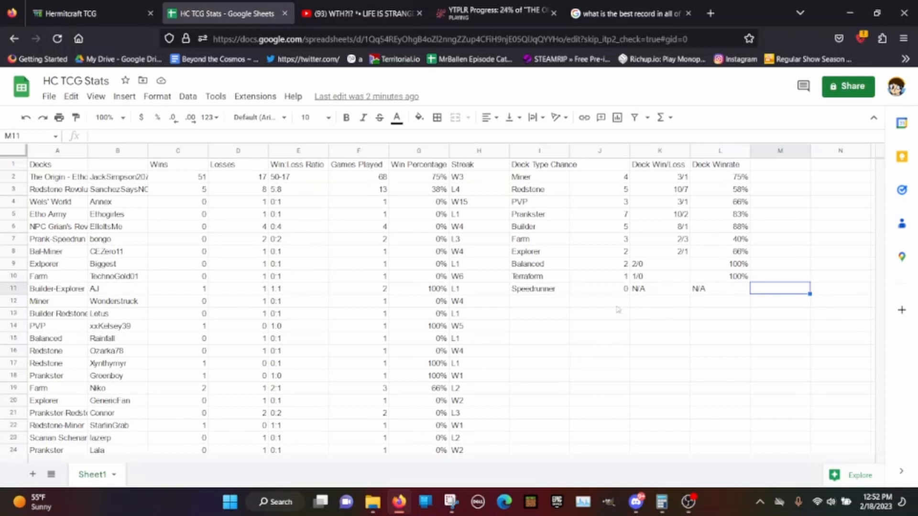
pyautogui.click(70, 13)
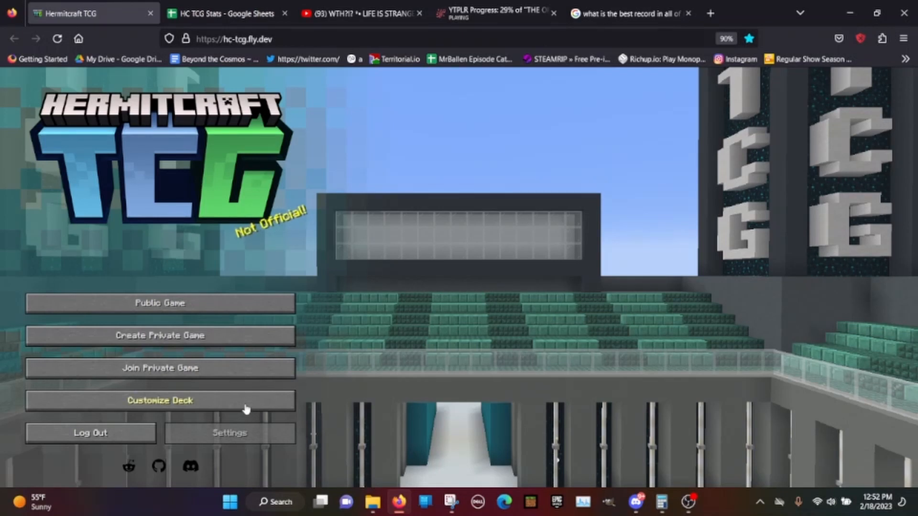
pyautogui.moveTo(255, 409)
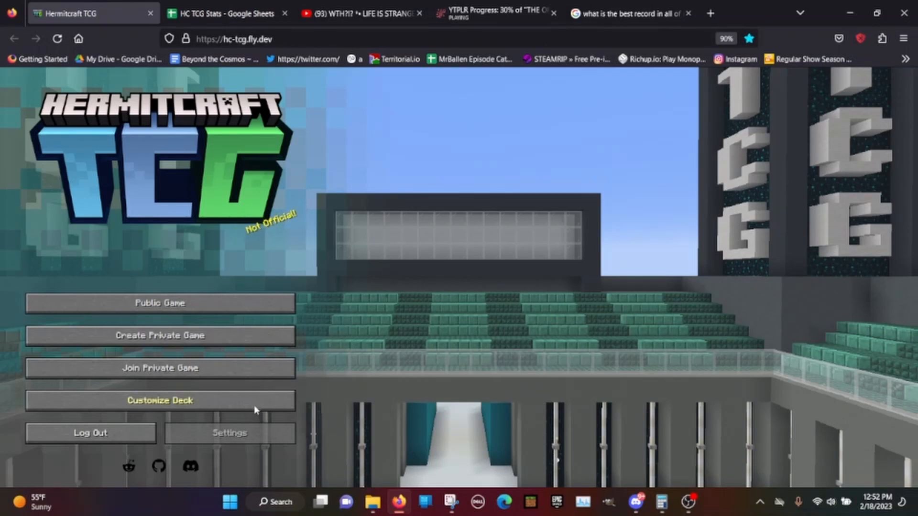
pyautogui.click(159, 400)
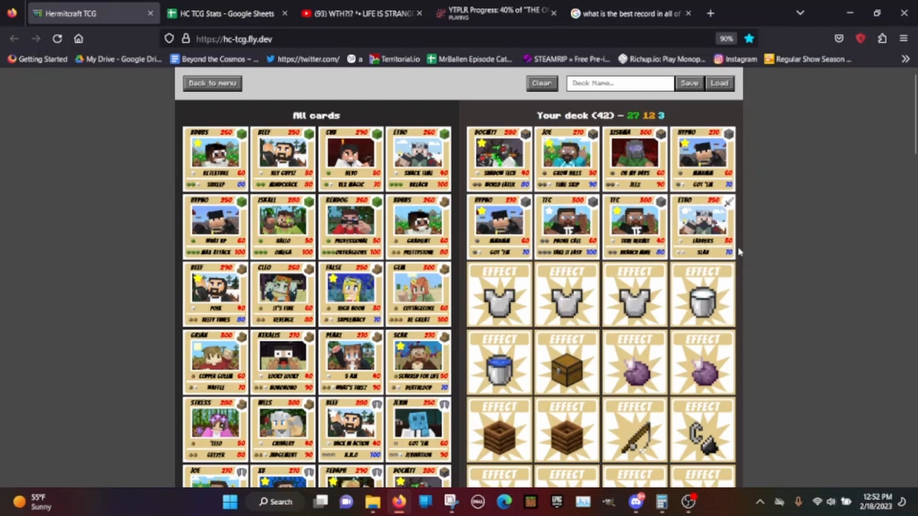
pyautogui.scroll(-3)
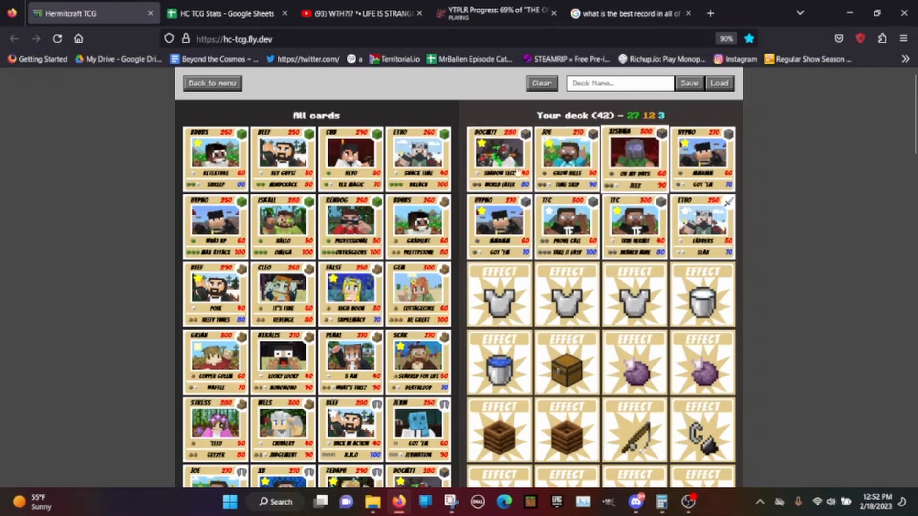
pyautogui.moveTo(635, 159)
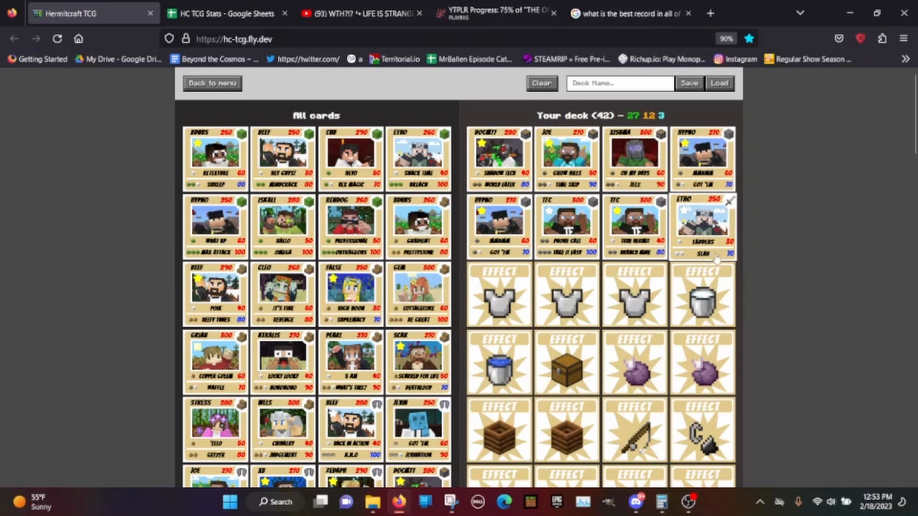
pyautogui.scroll(-3)
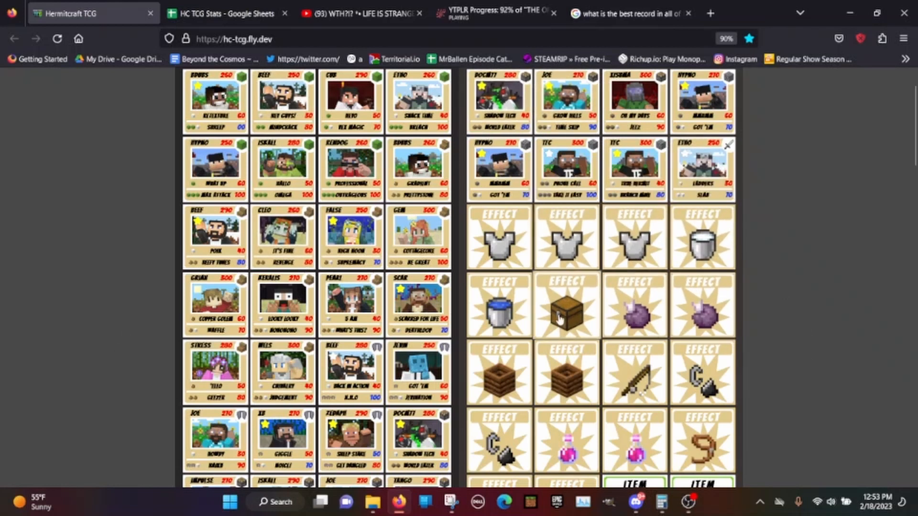
pyautogui.scroll(-3)
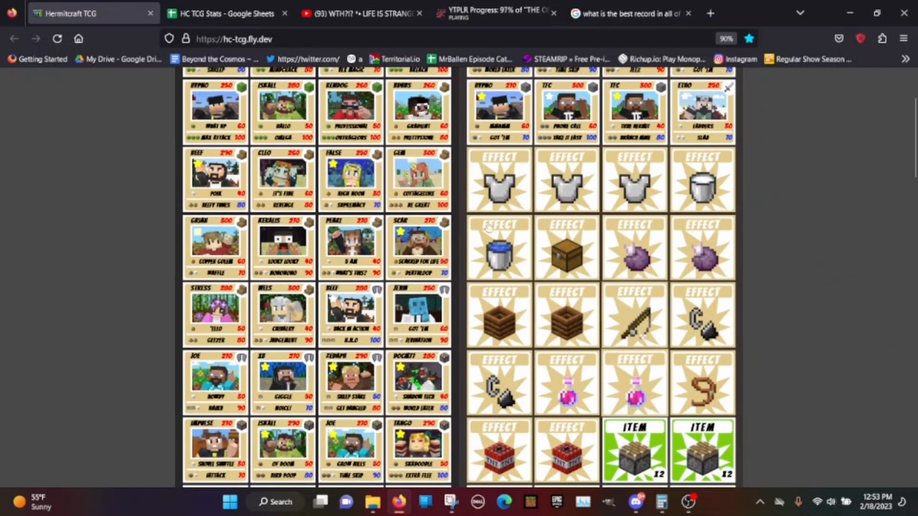
pyautogui.moveTo(702, 245)
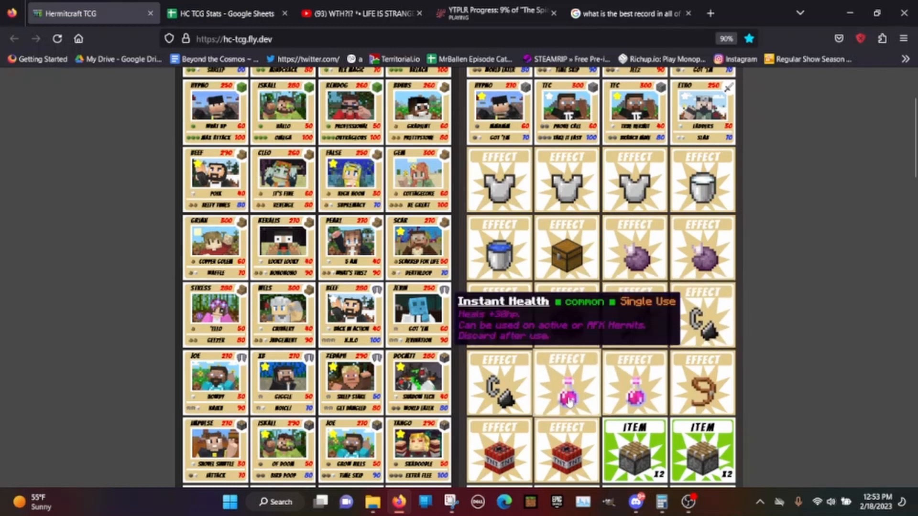
pyautogui.moveTo(635, 386)
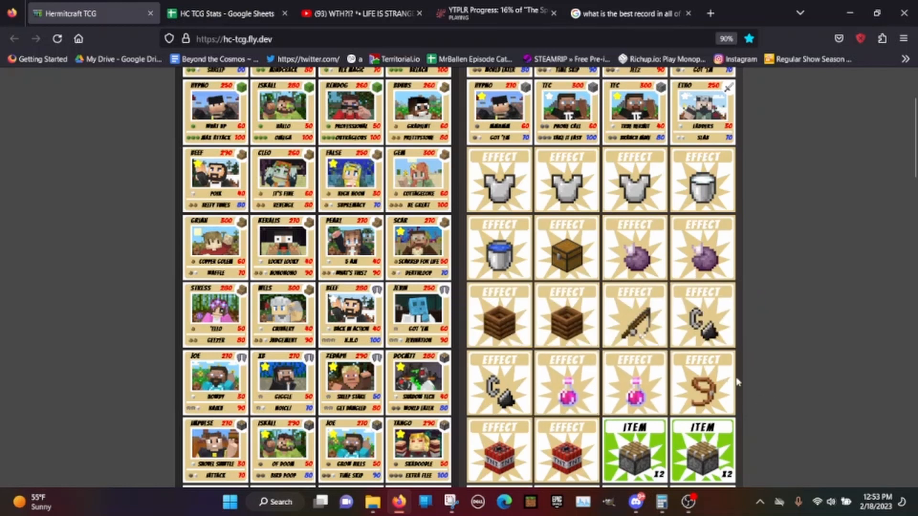
pyautogui.moveTo(704, 381)
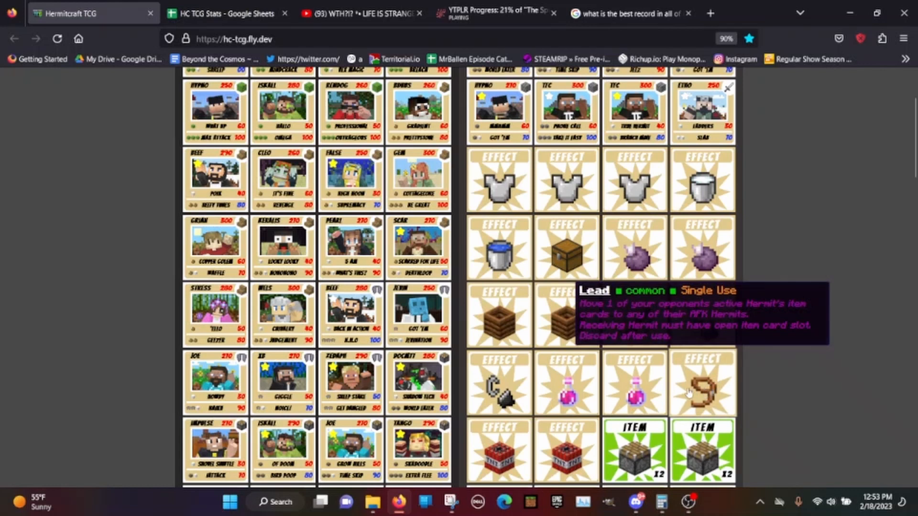
pyautogui.scroll(-3)
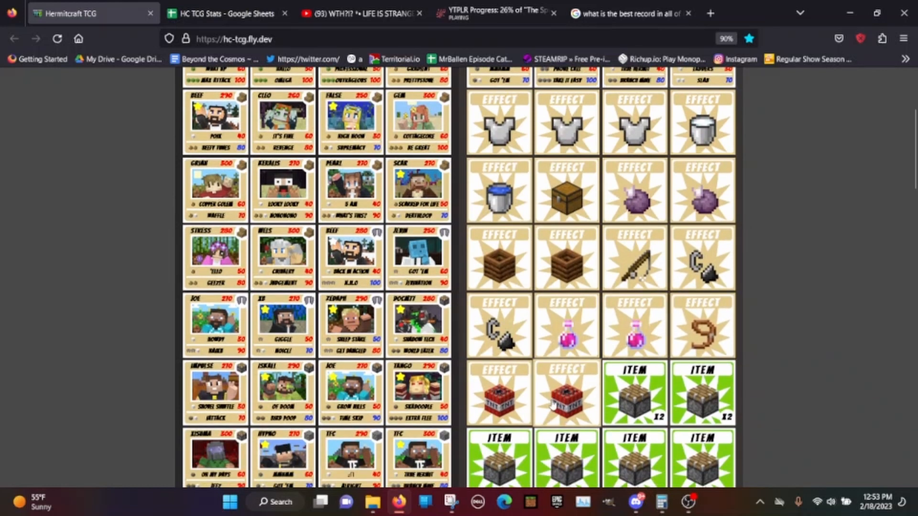
pyautogui.scroll(-3)
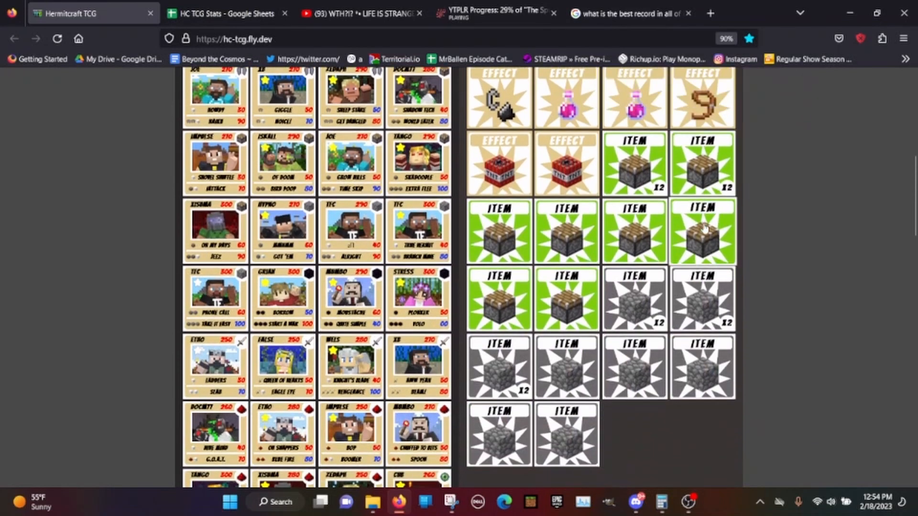
pyautogui.moveTo(705, 410)
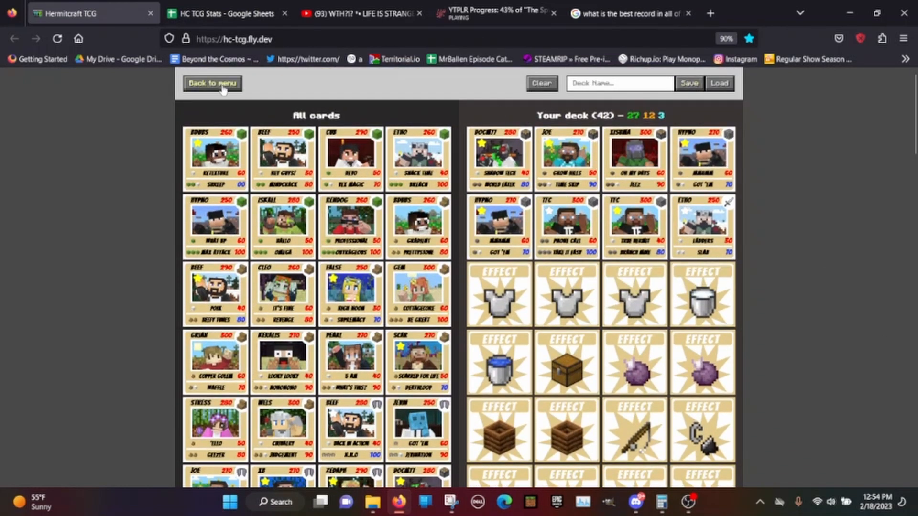
# Join a public match against Niko, placing Etho, a cobblestone item and Joe.
pyautogui.click(212, 84)
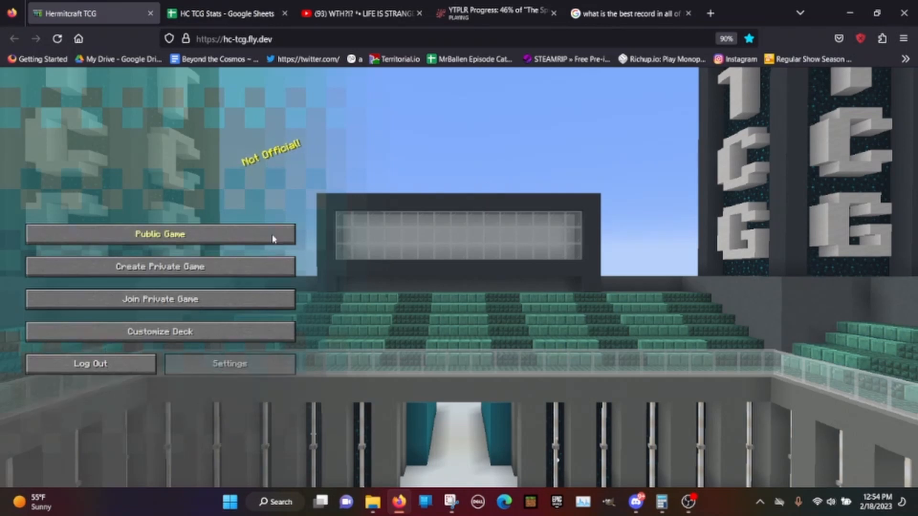
pyautogui.click(158, 234)
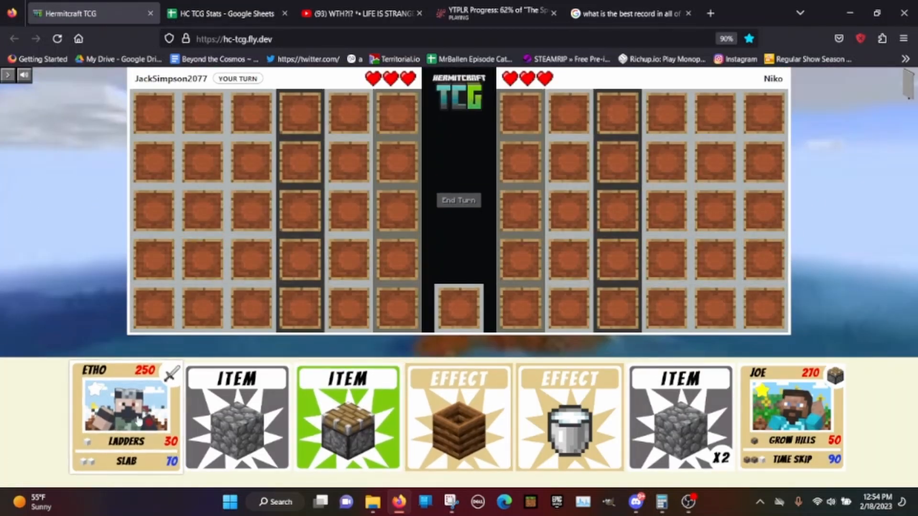
pyautogui.moveTo(126, 410); pyautogui.dragTo(348, 111)
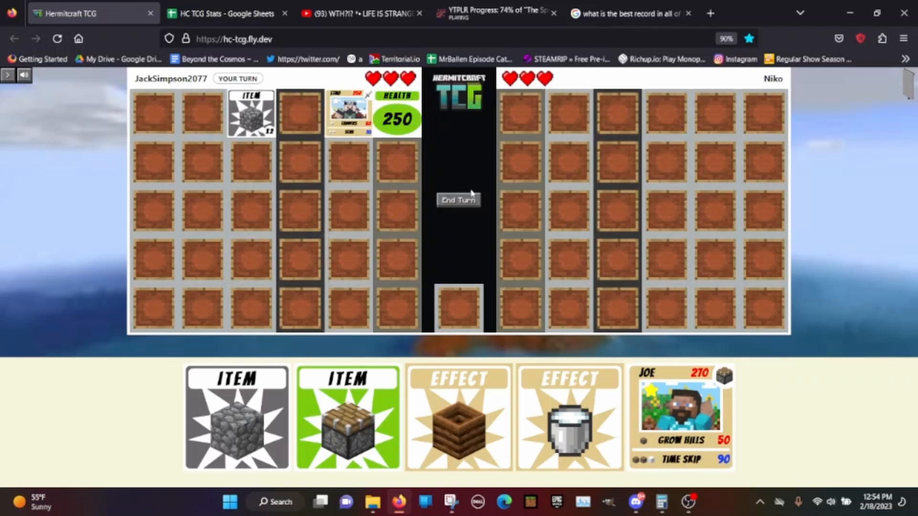
pyautogui.moveTo(490, 408)
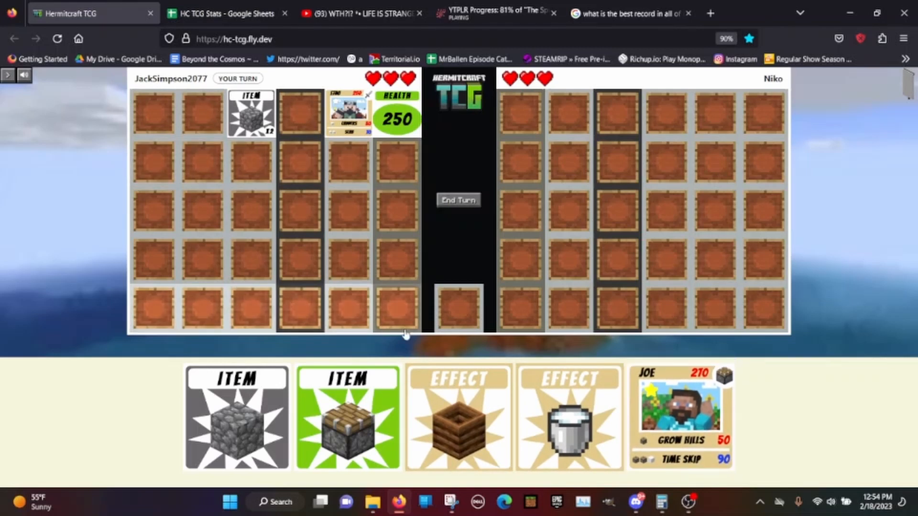
pyautogui.click(457, 200)
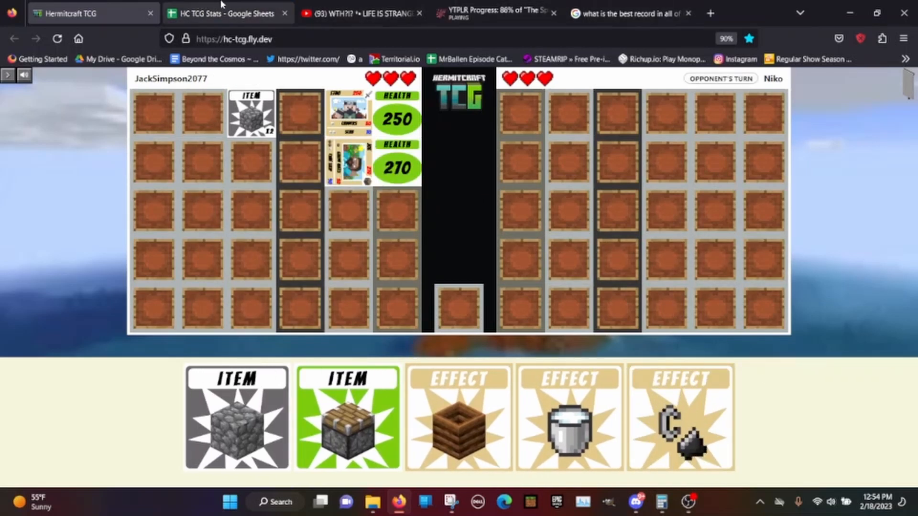
pyautogui.click(228, 13)
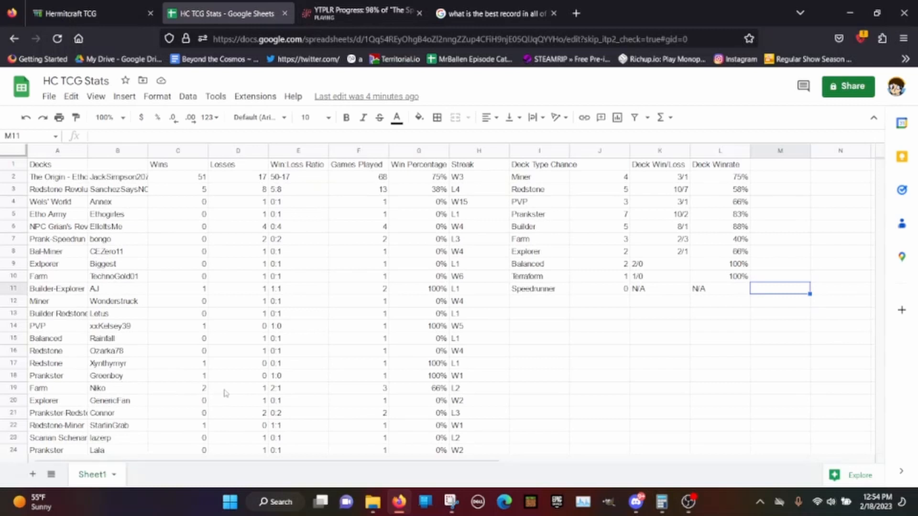
# Set Niko's Games Played in F19 to 4 and return to the match.
pyautogui.click(358, 388)
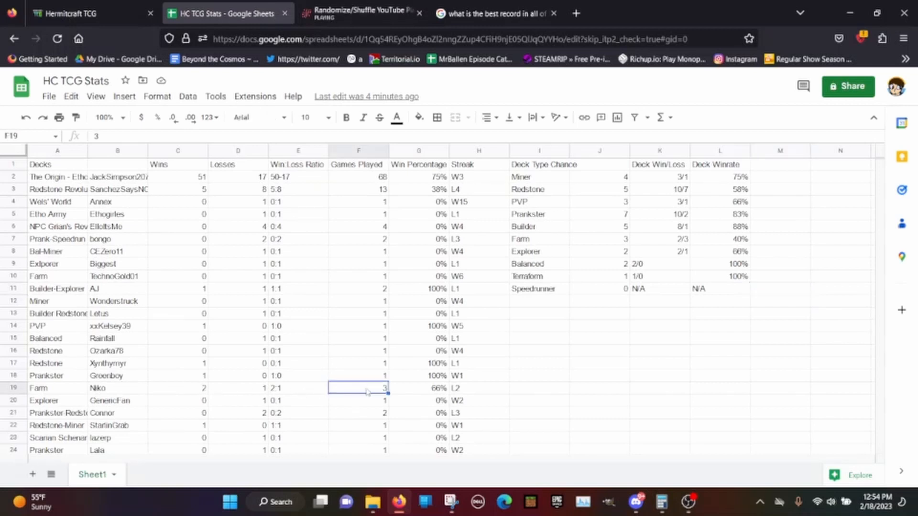
pyautogui.write('4')
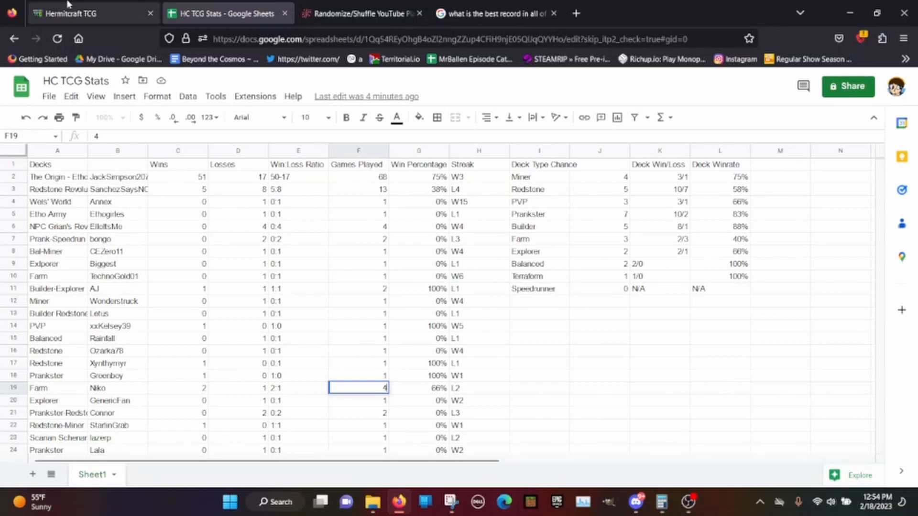
pyautogui.click(66, 13)
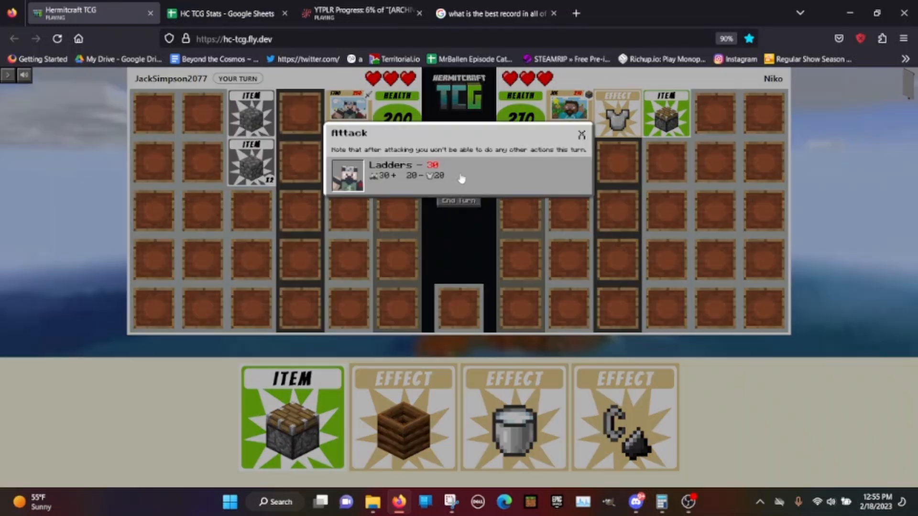
# Attack with Etho's Ladders, end the turn, attach a farm item to Joe and play TNT.
pyautogui.click(459, 176)
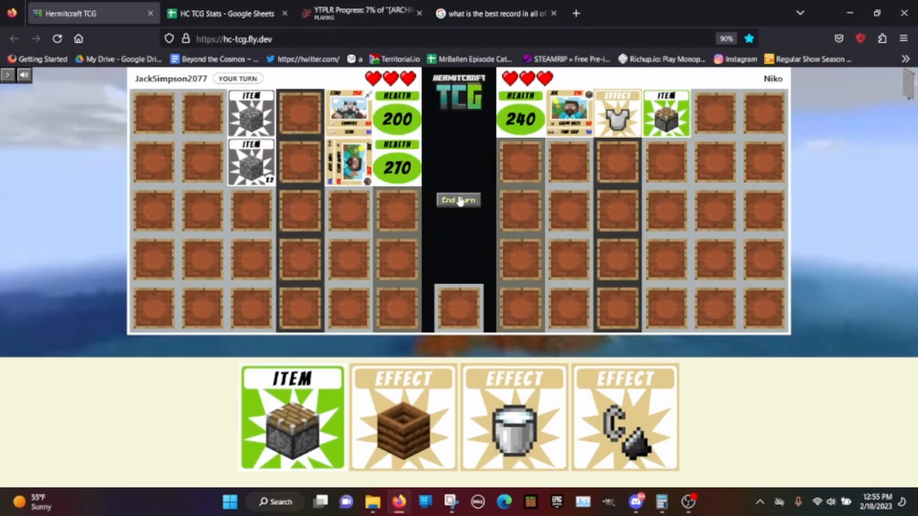
pyautogui.click(458, 200)
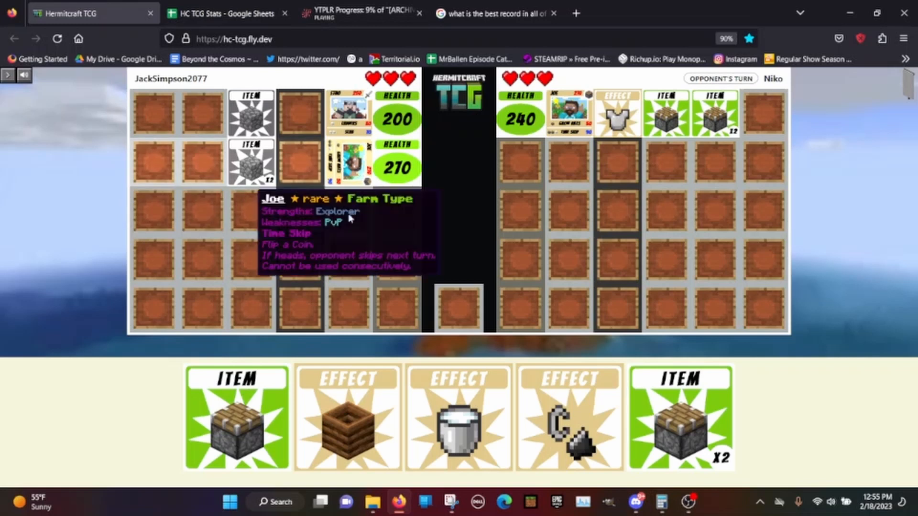
pyautogui.click(346, 417)
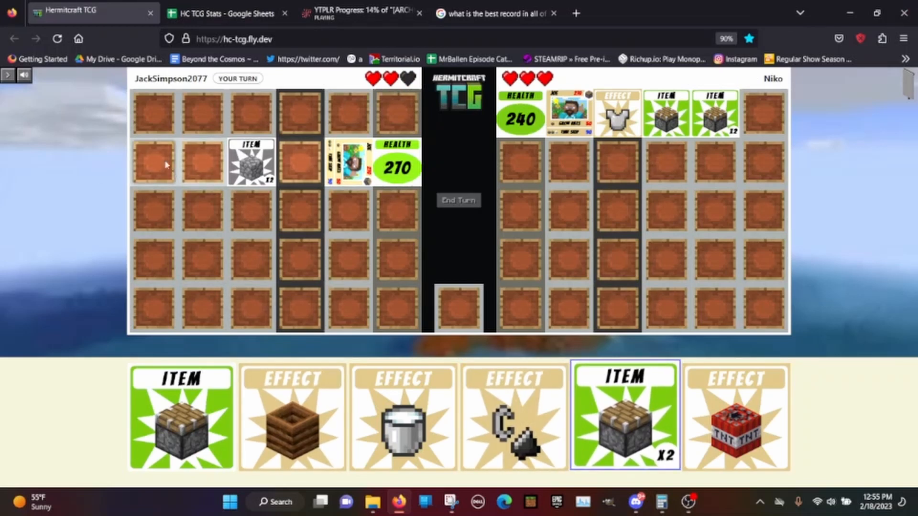
pyautogui.click(623, 415)
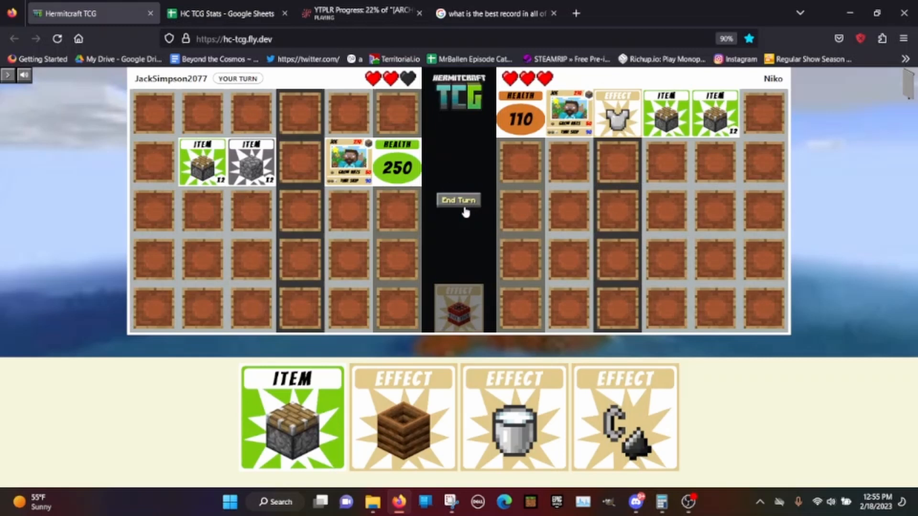
# Play the wooden effect and a new hermit, attack, then equip Iron Armor on the 100-health hermit.
pyautogui.click(458, 200)
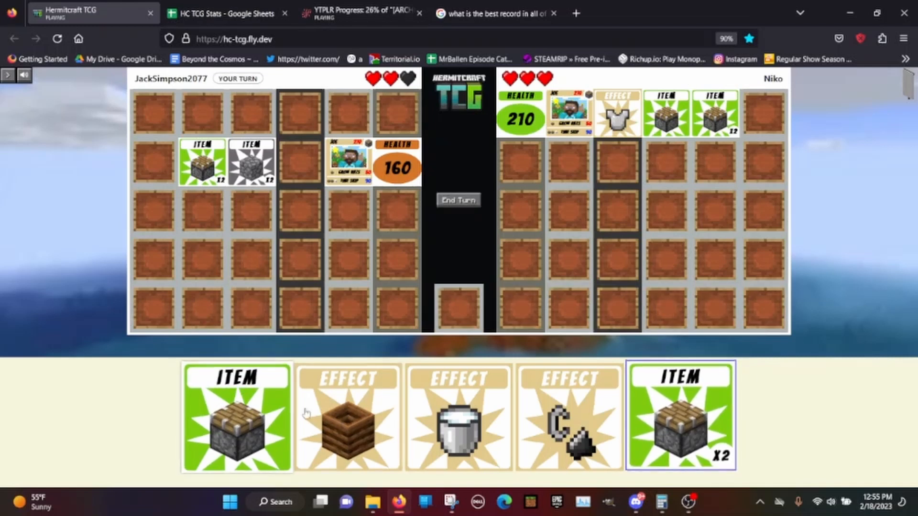
pyautogui.click(346, 417)
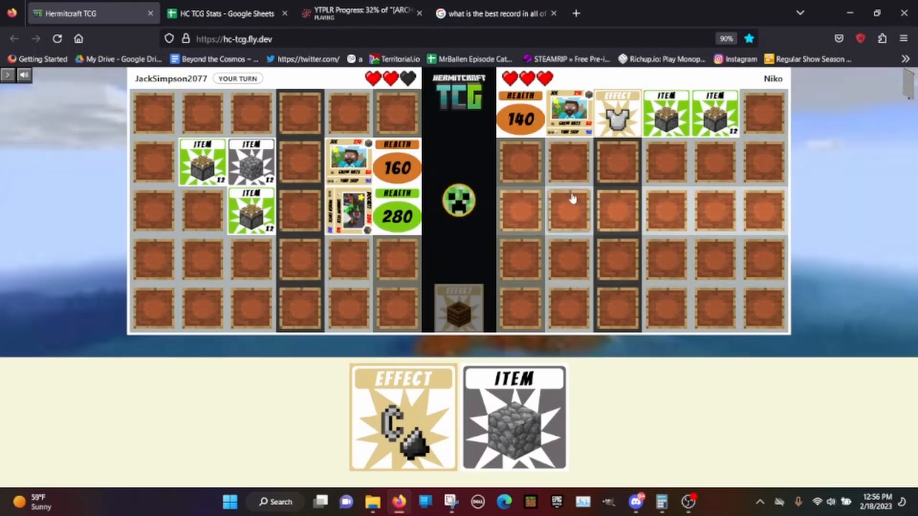
pyautogui.click(458, 201)
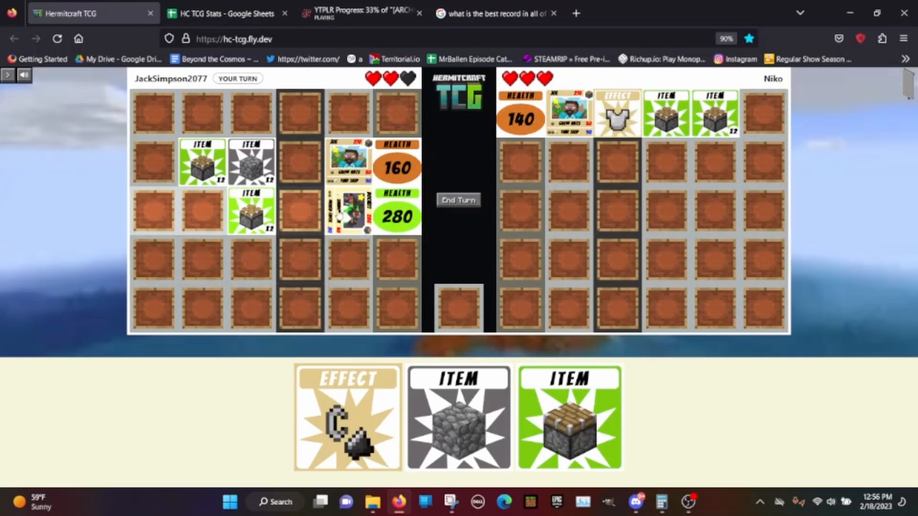
pyautogui.click(458, 199)
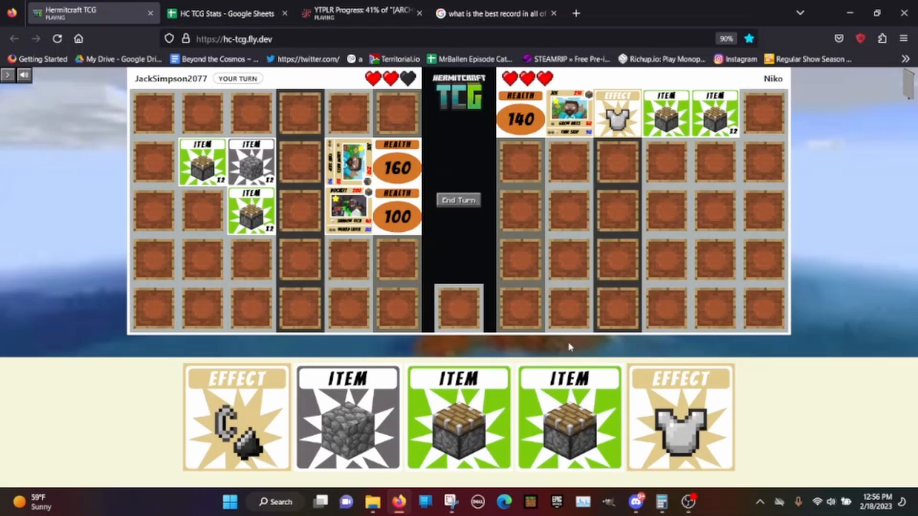
pyautogui.click(680, 417)
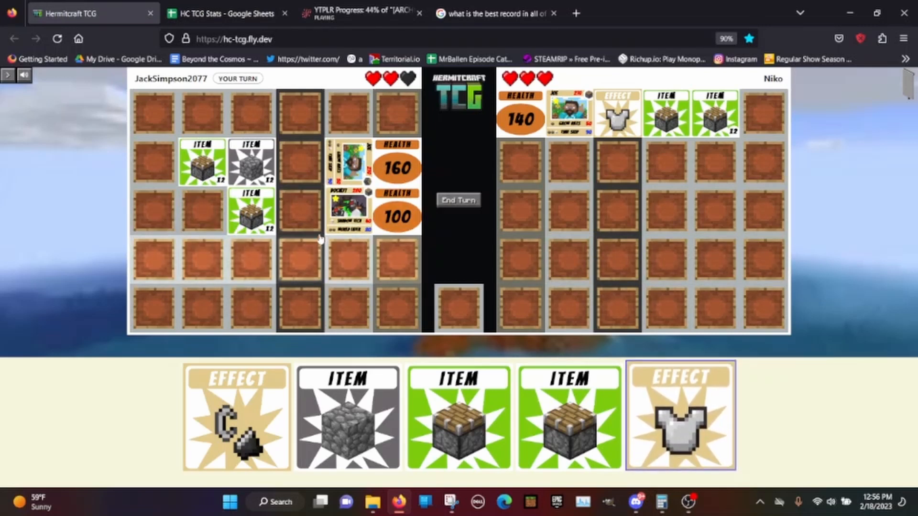
pyautogui.moveTo(665, 425)
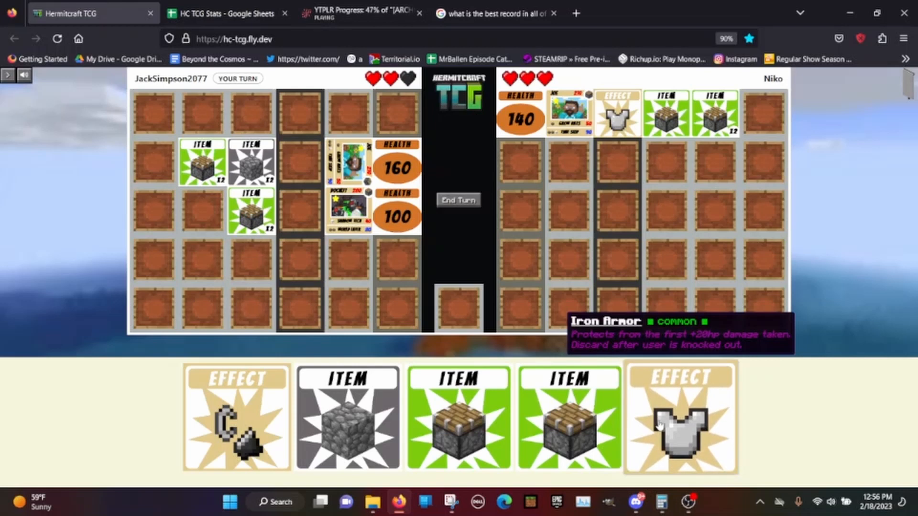
pyautogui.moveTo(678, 417); pyautogui.dragTo(300, 211)
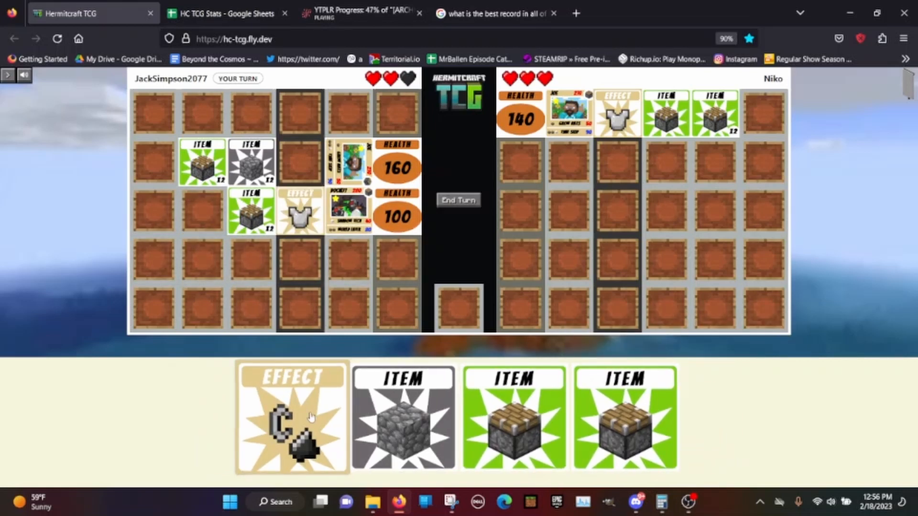
# Play the hook effect and a 300-health hermit, then attack until Niko's hermit falls.
pyautogui.click(292, 416)
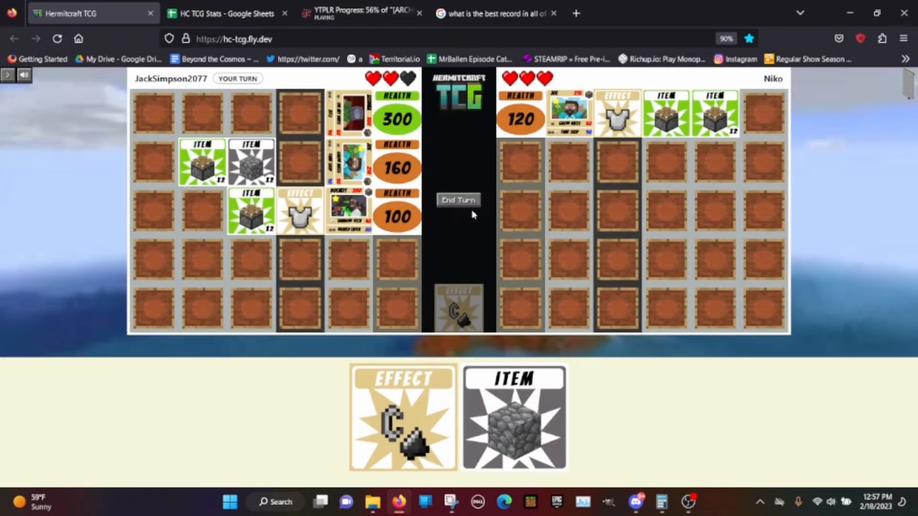
pyautogui.click(458, 200)
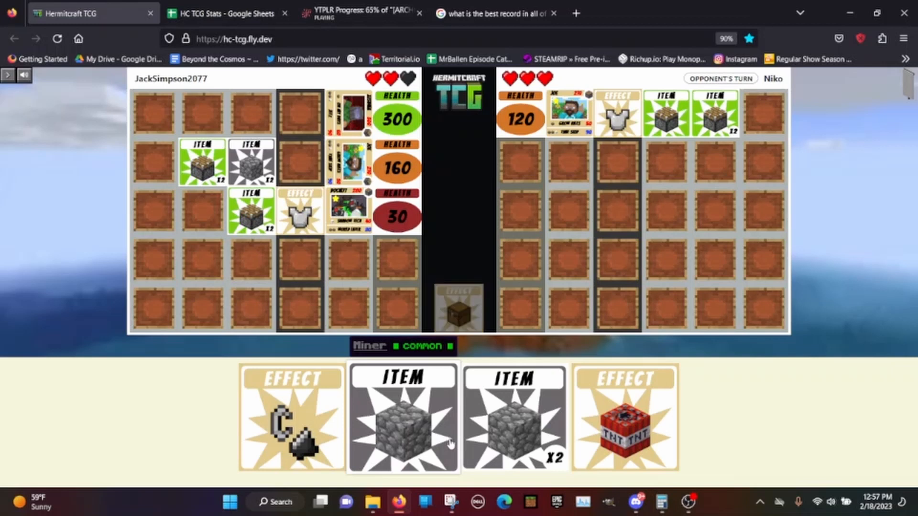
pyautogui.moveTo(450, 454)
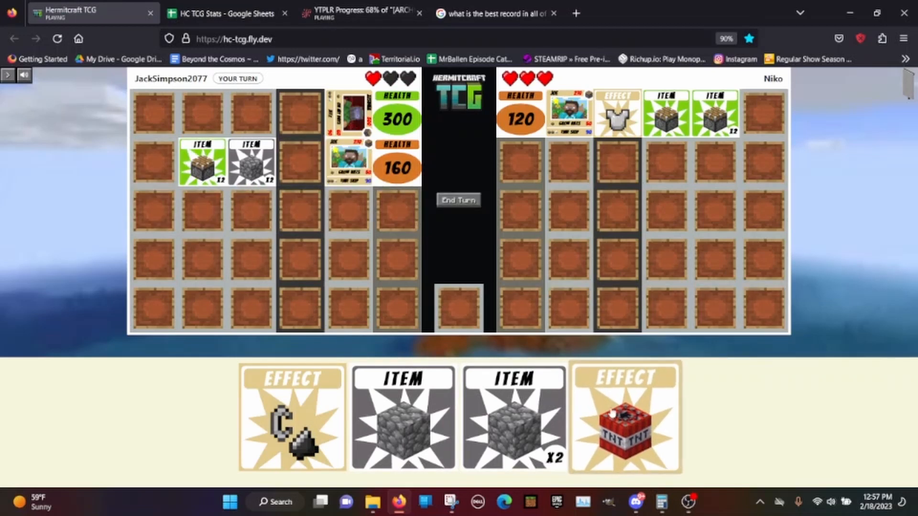
pyautogui.click(623, 415)
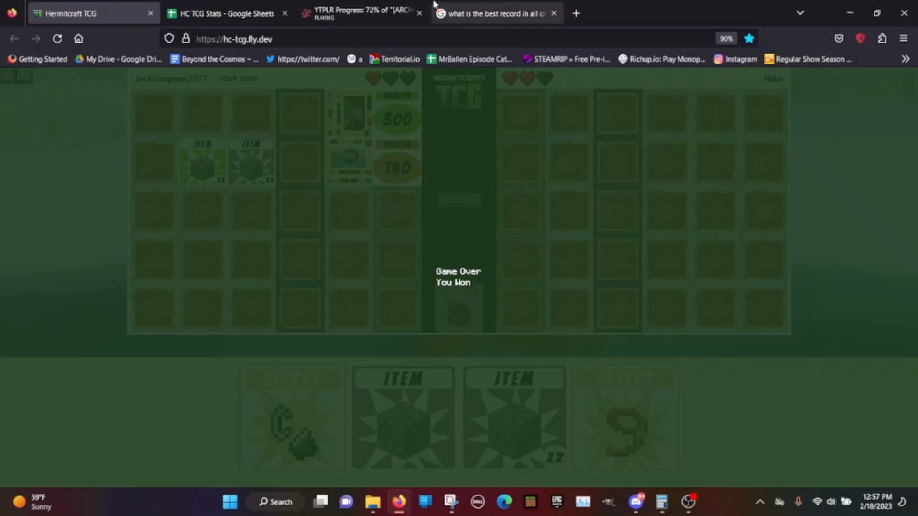
# Set Niko's win percentage in G19 to 50%.
pyautogui.click(225, 13)
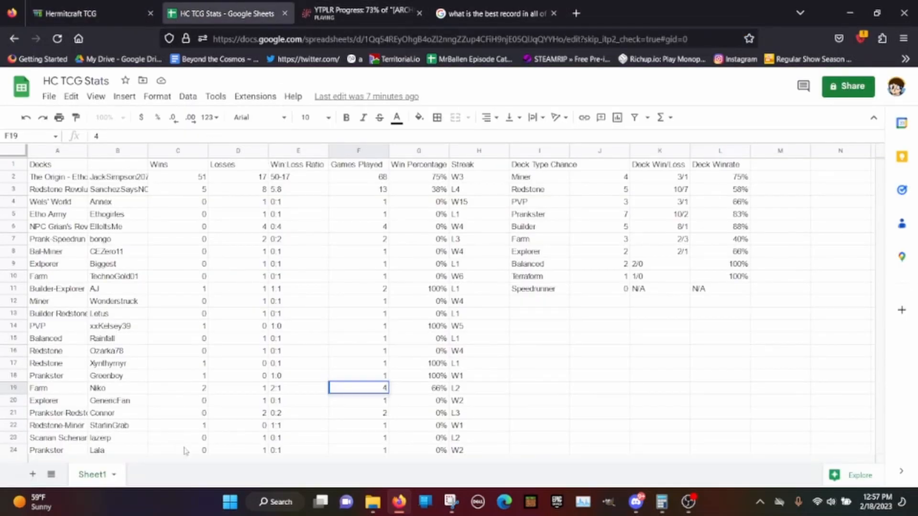
pyautogui.click(237, 388)
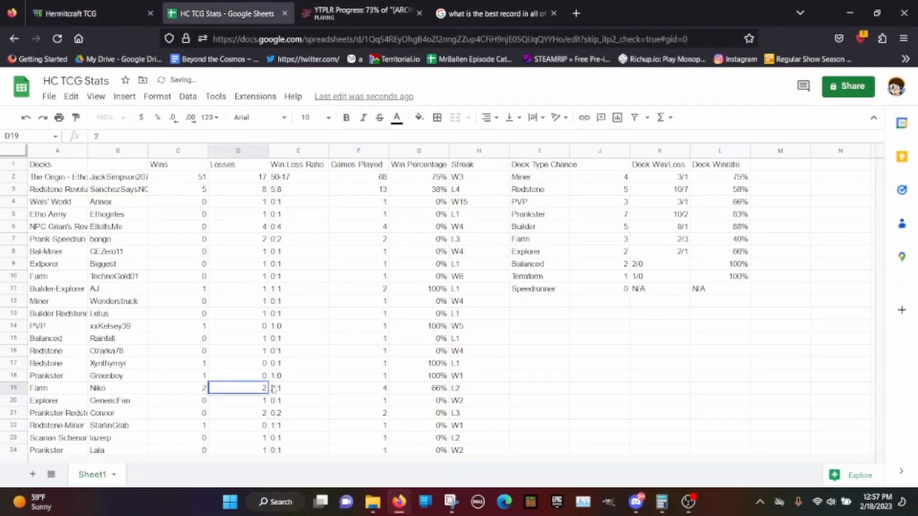
pyautogui.click(297, 388)
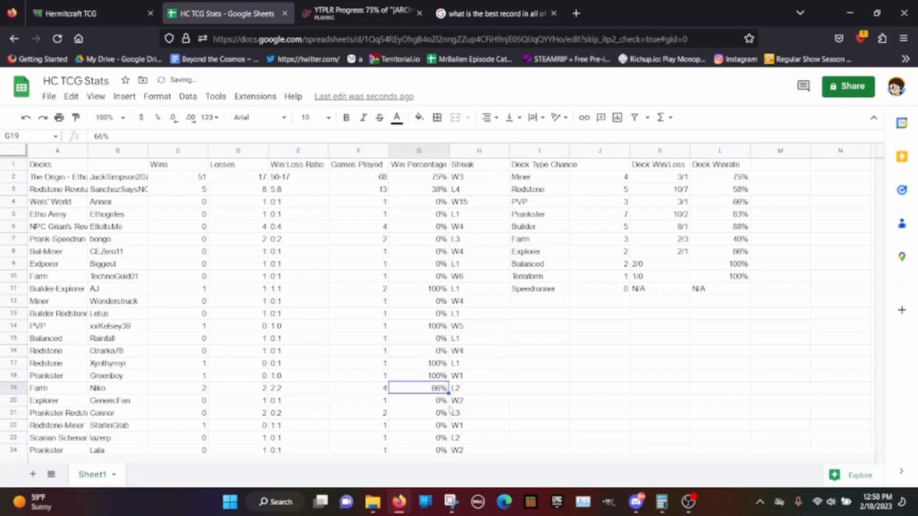
pyautogui.write('50%')
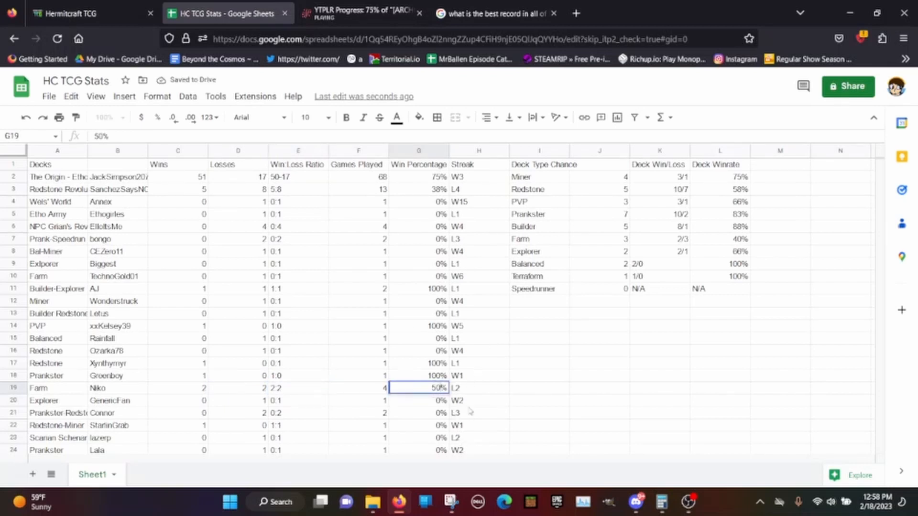
# Update row 2 totals to 52 wins and 69 games played.
pyautogui.click(478, 388)
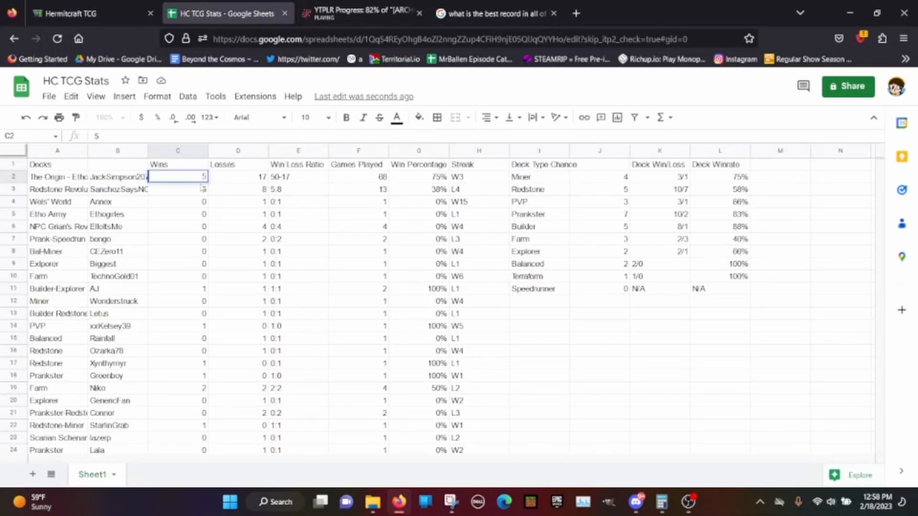
pyautogui.click(358, 177)
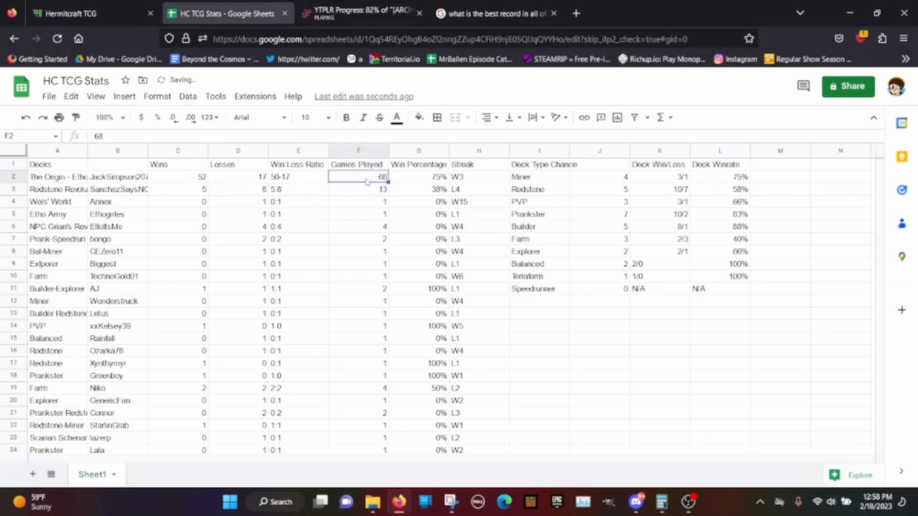
pyautogui.click(661, 502)
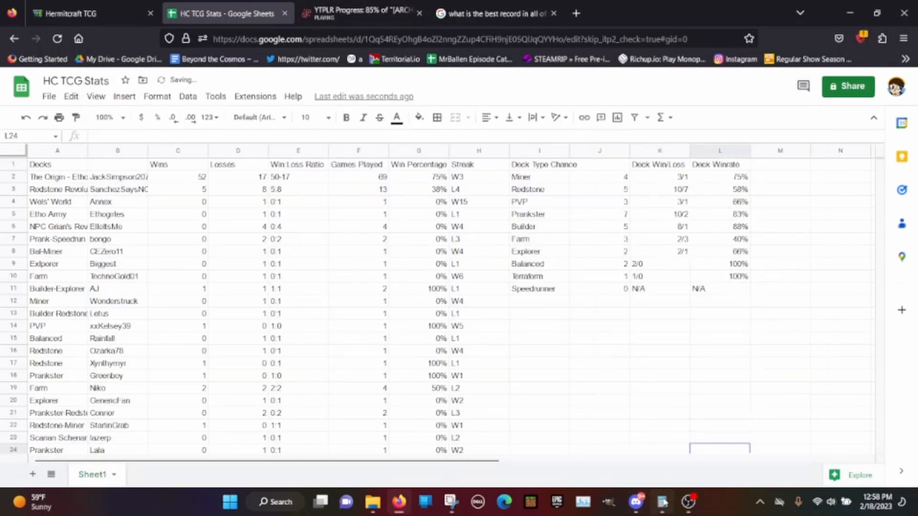
pyautogui.click(661, 502)
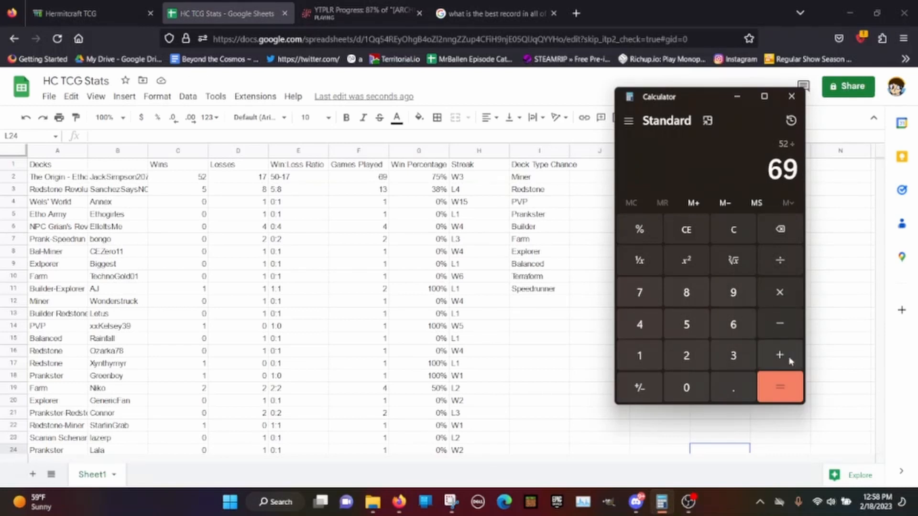
pyautogui.click(780, 388)
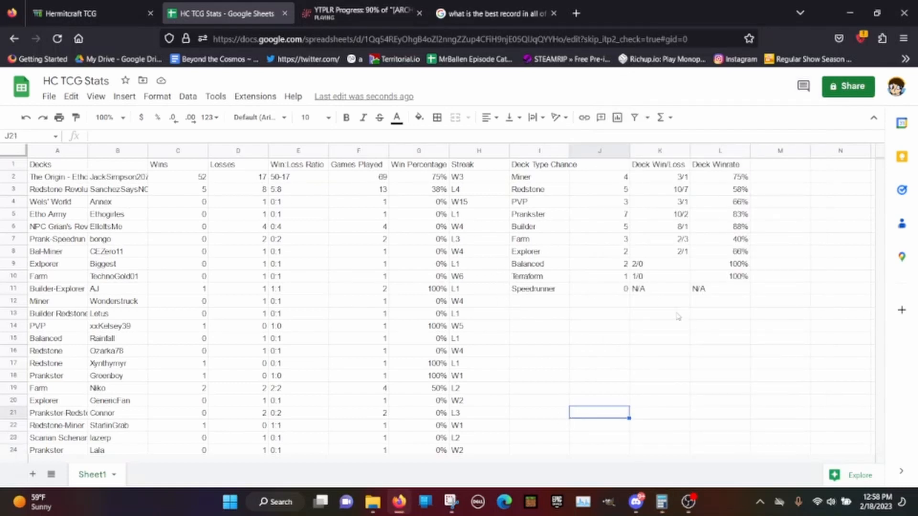
pyautogui.click(494, 13)
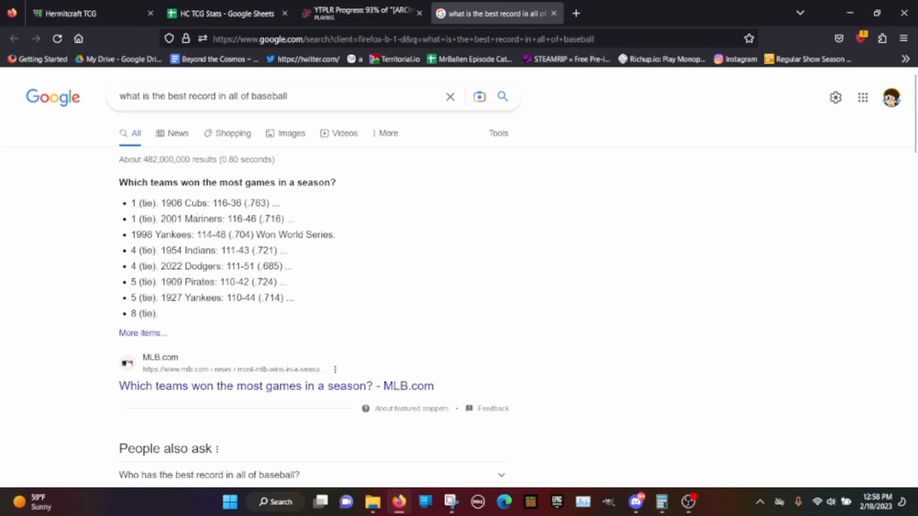
pyautogui.moveTo(310, 293)
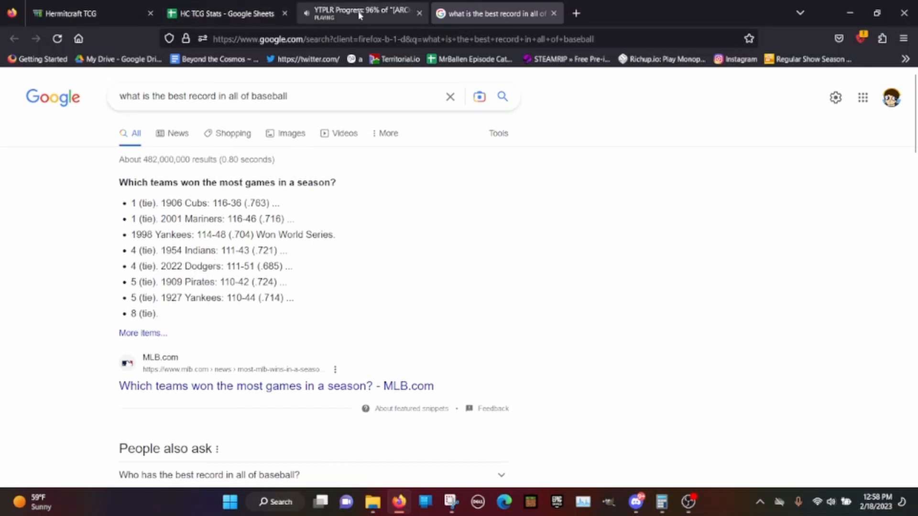
# Leave the baseball search results and return to the HC TCG Stats sheet.
pyautogui.click(227, 13)
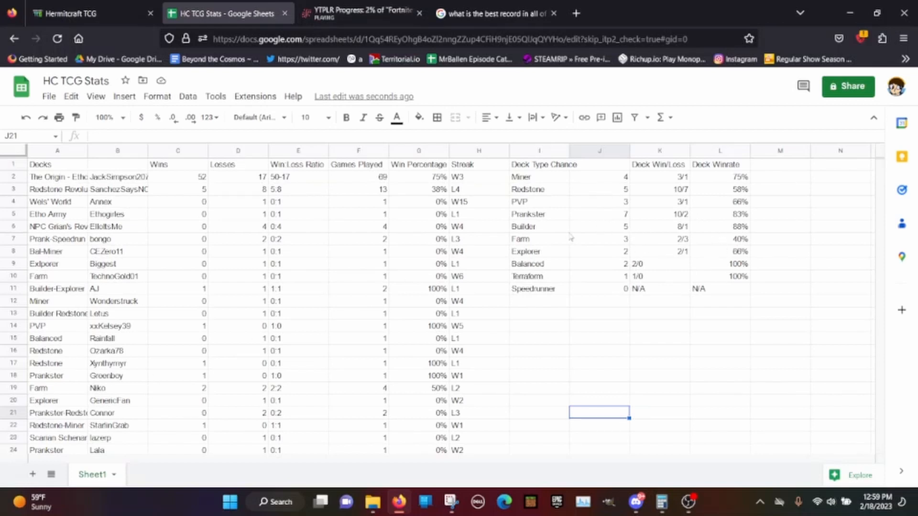
# Record the Farm deck as 3/3 with 50% winrate, then start a new public match.
pyautogui.click(658, 238)
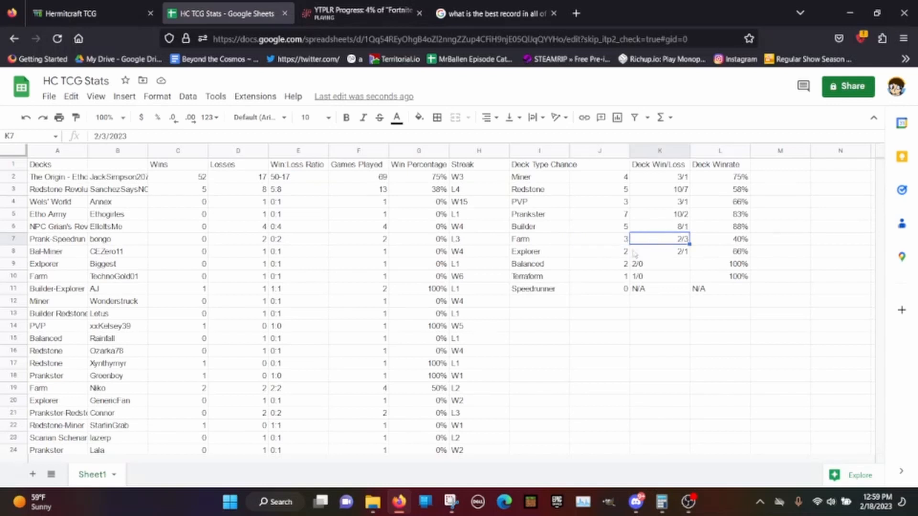
pyautogui.click(719, 239)
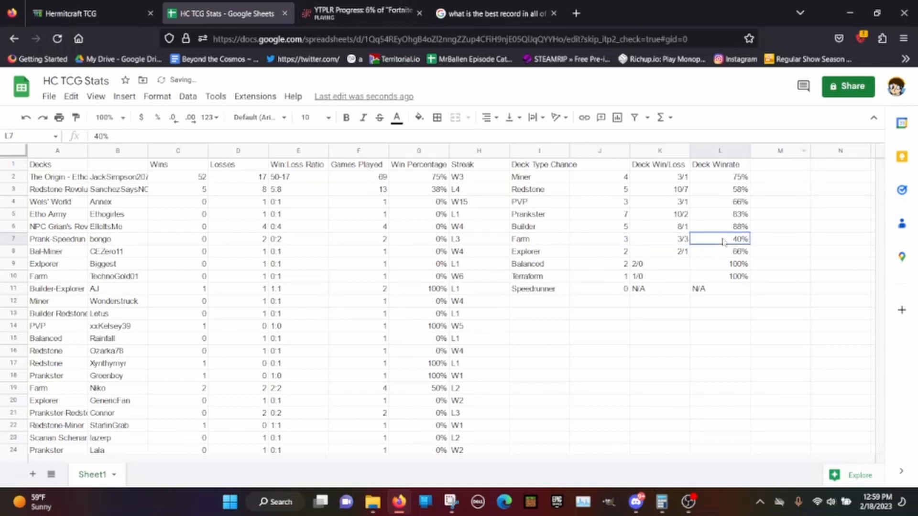
pyautogui.write('50%')
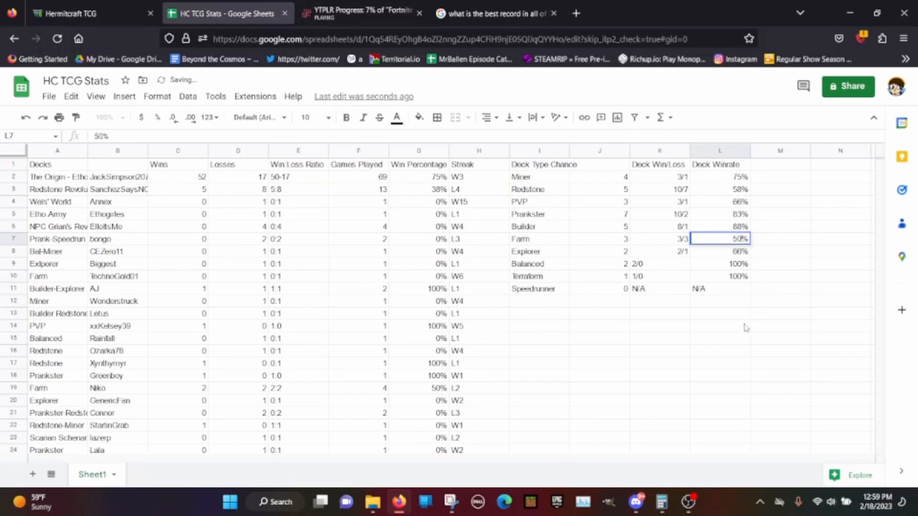
pyautogui.click(719, 326)
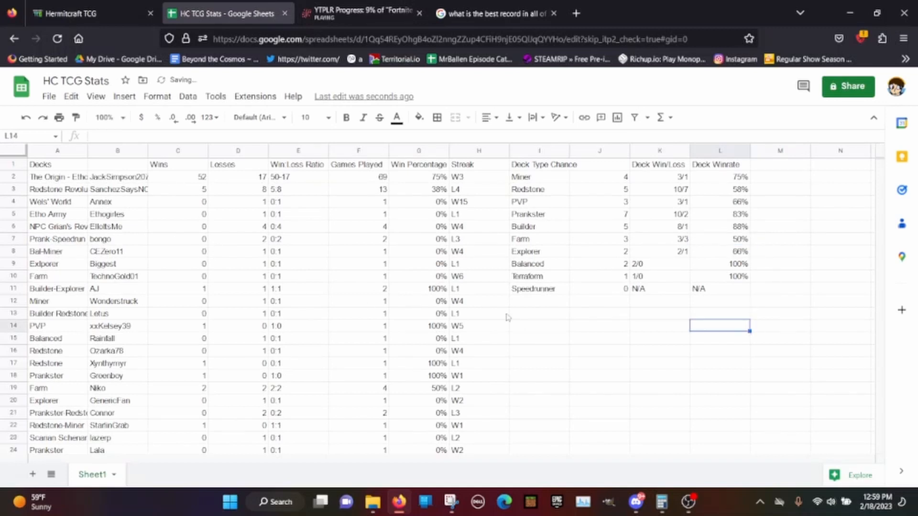
pyautogui.moveTo(564, 331)
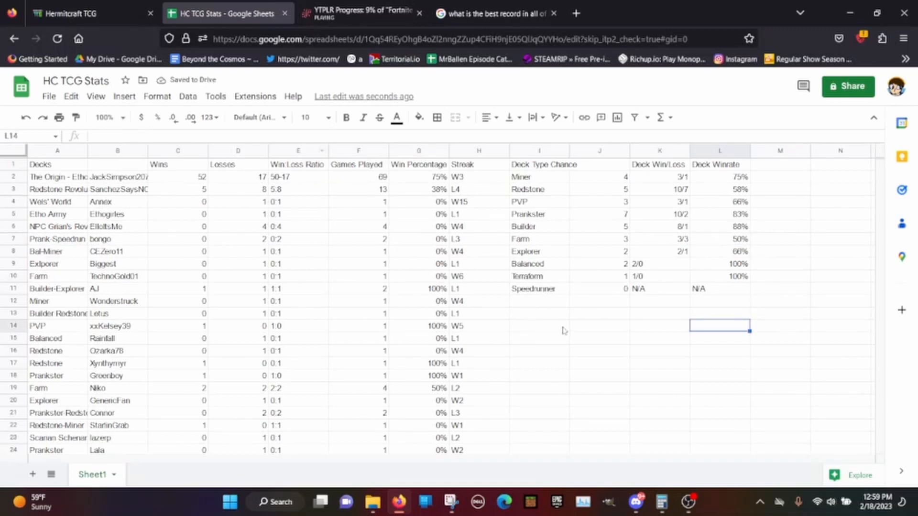
pyautogui.click(88, 13)
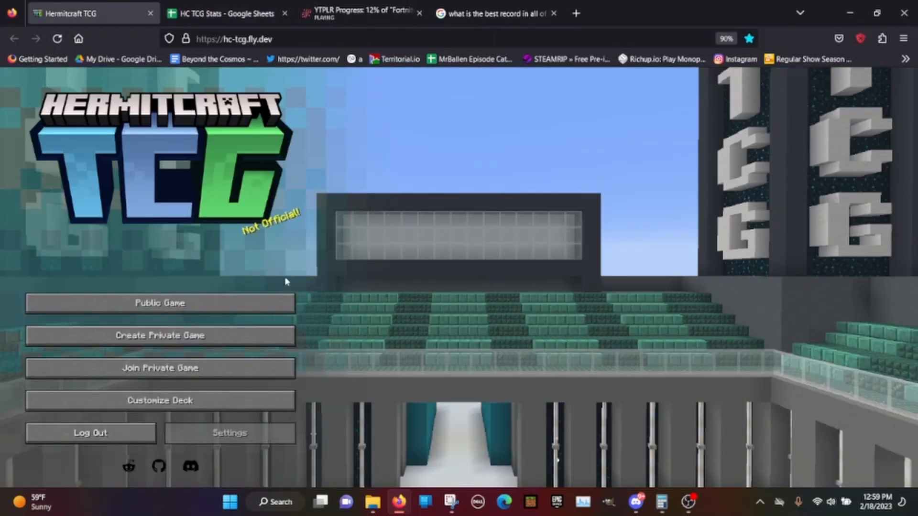
pyautogui.click(159, 302)
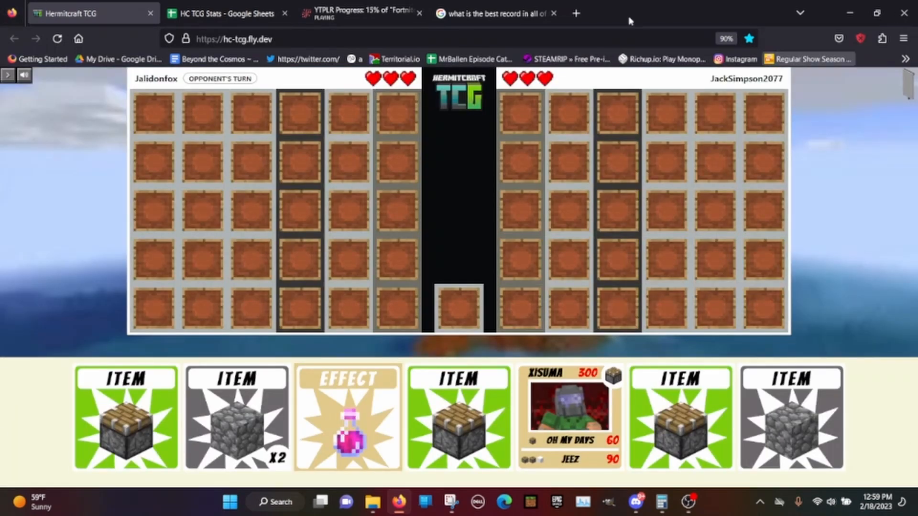
pyautogui.click(226, 13)
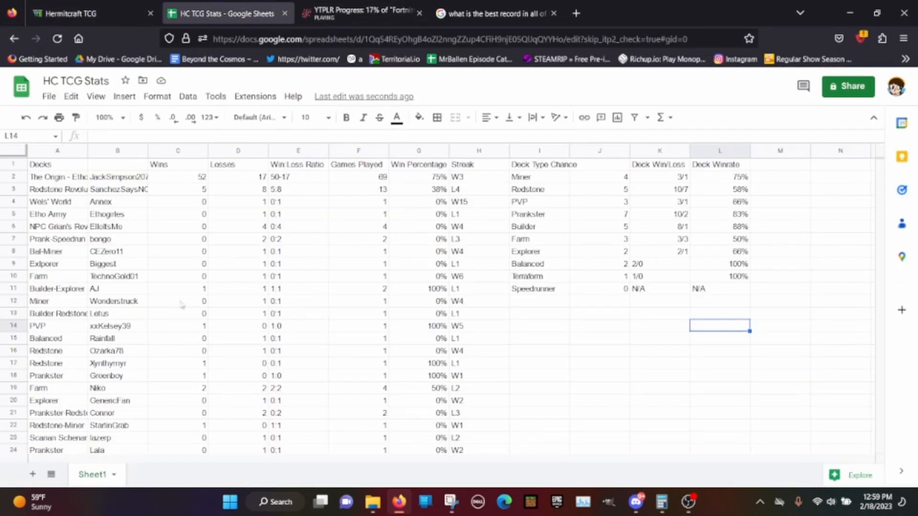
pyautogui.scroll(-3)
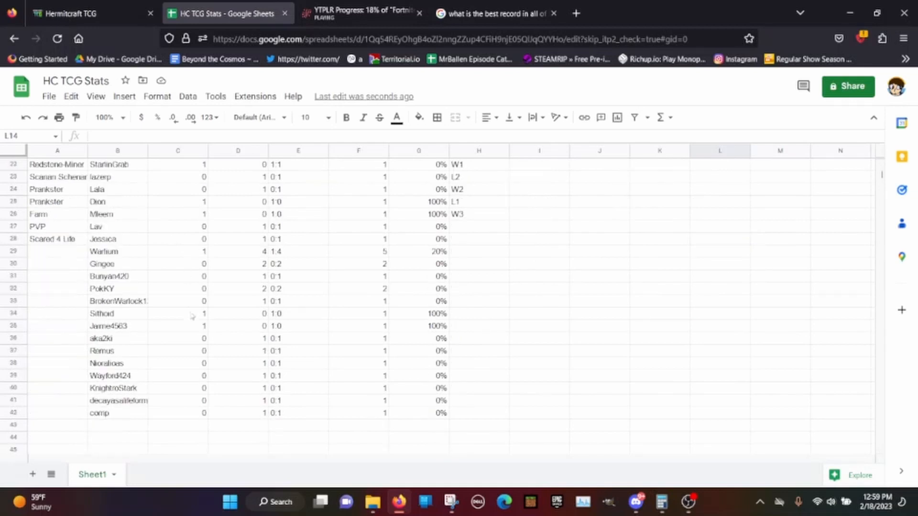
pyautogui.moveTo(20, 433)
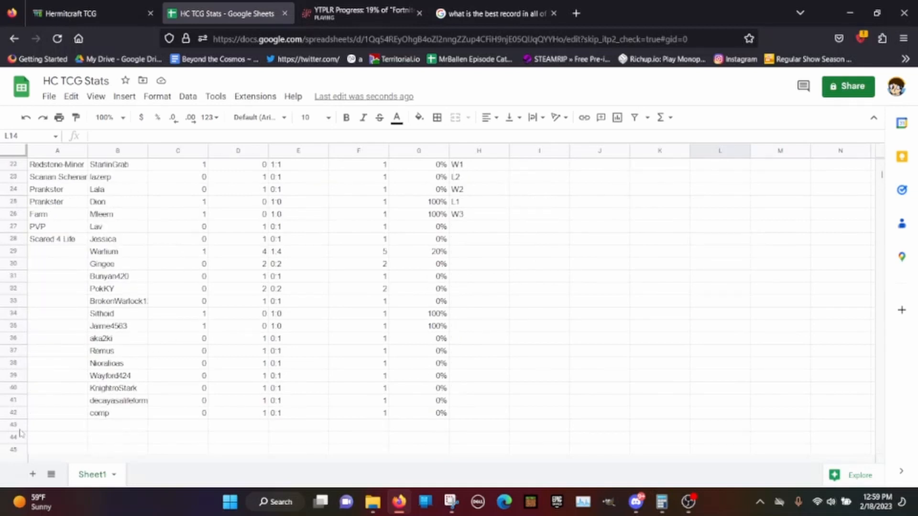
pyautogui.click(56, 424)
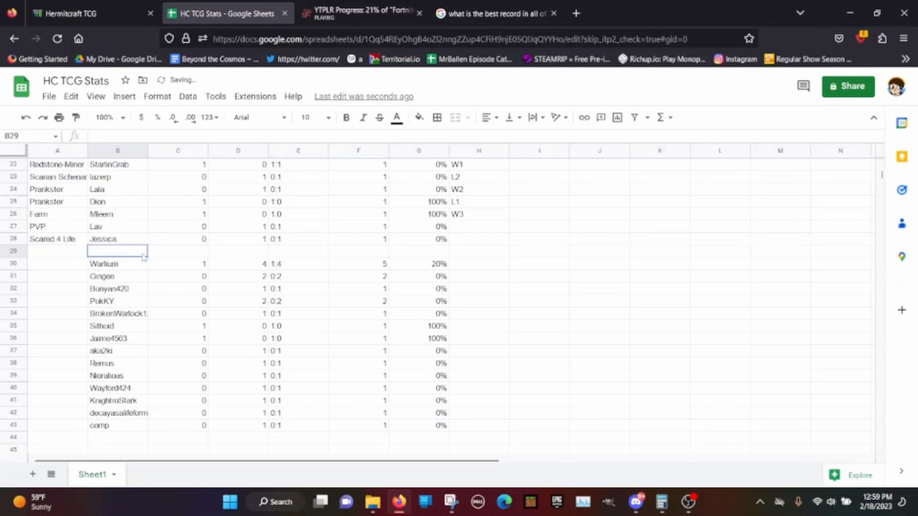
pyautogui.write('Jai')
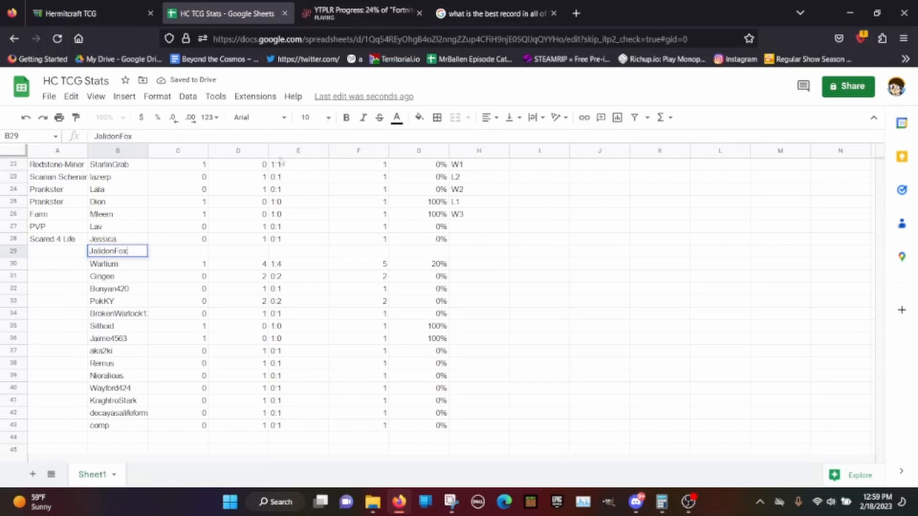
pyautogui.click(238, 251)
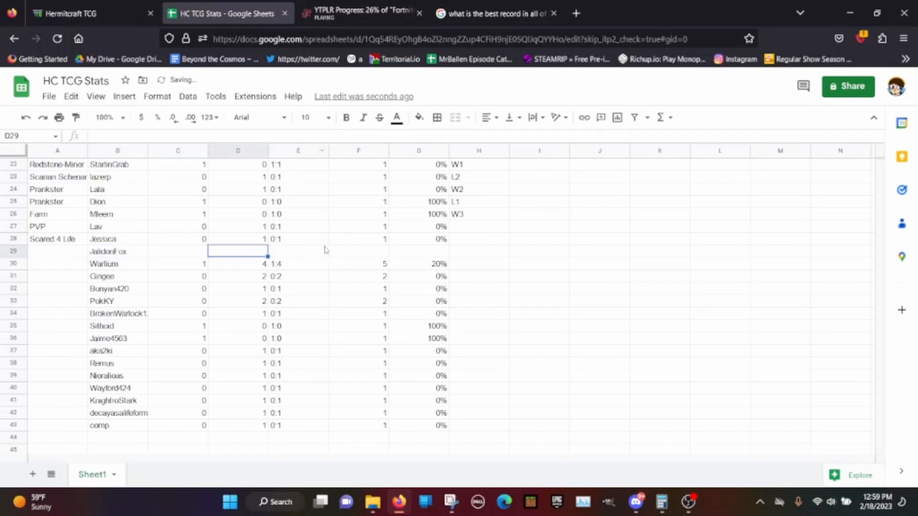
pyautogui.write('1')
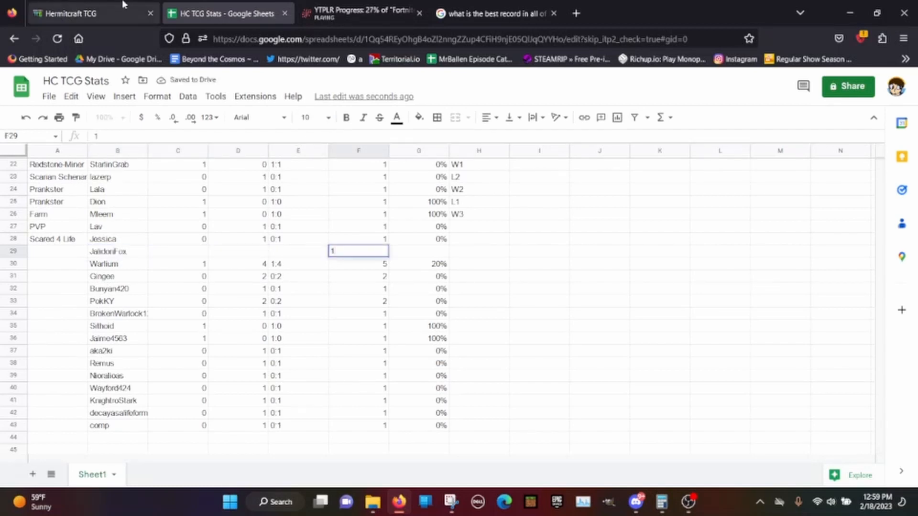
pyautogui.click(76, 13)
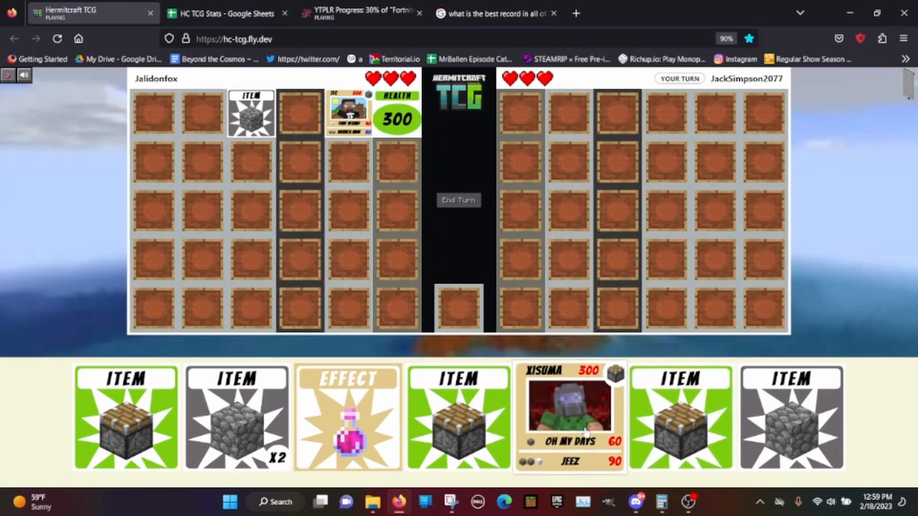
# Play a hermit, attack for 60, end the turn, then attach another item card.
pyautogui.click(567, 415)
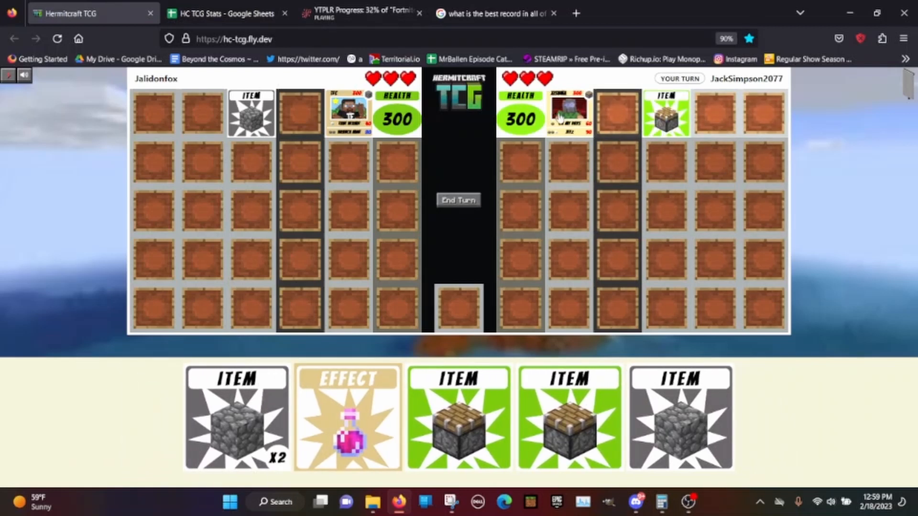
pyautogui.click(458, 199)
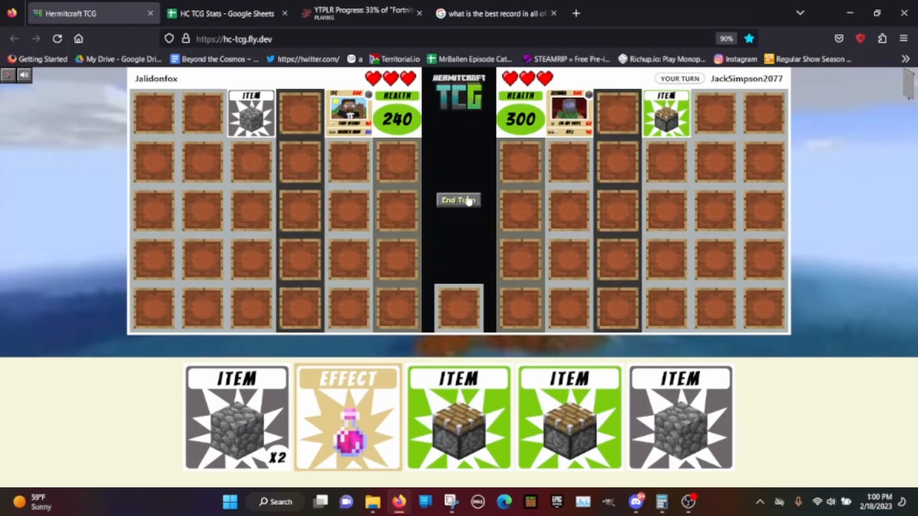
pyautogui.click(459, 201)
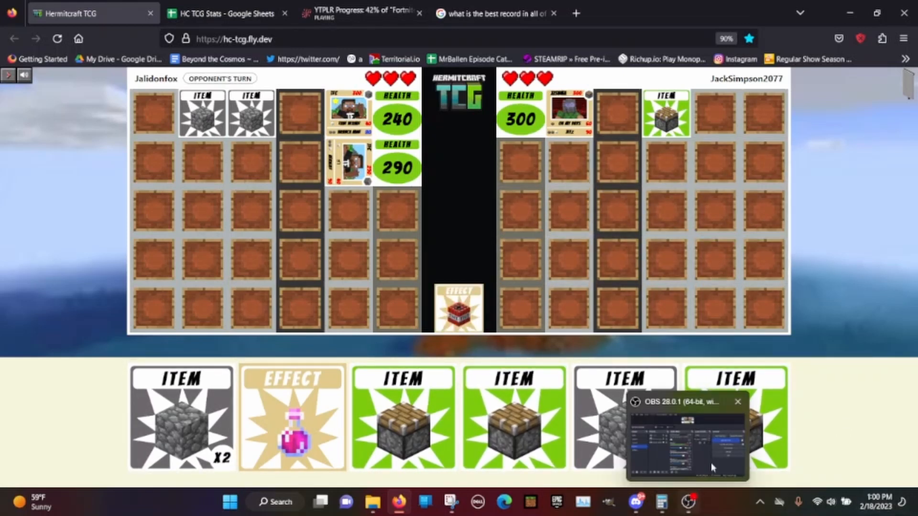
pyautogui.click(738, 402)
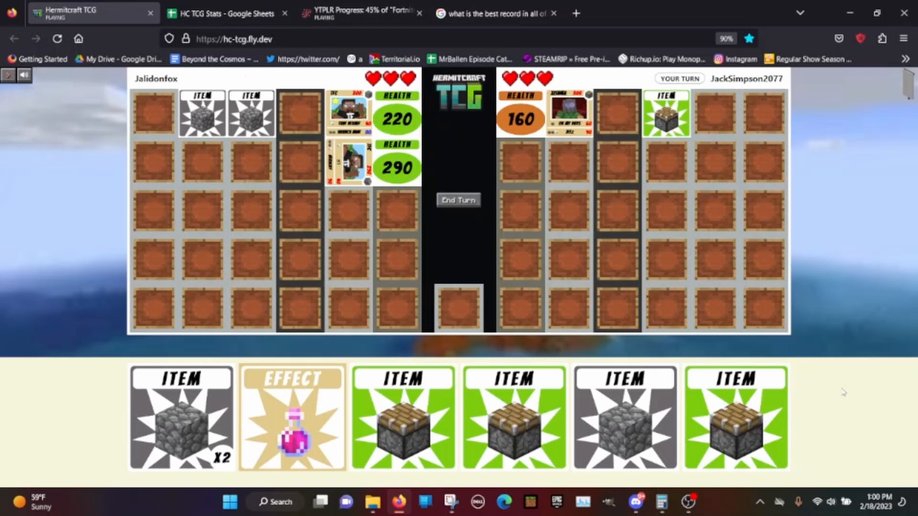
pyautogui.click(514, 416)
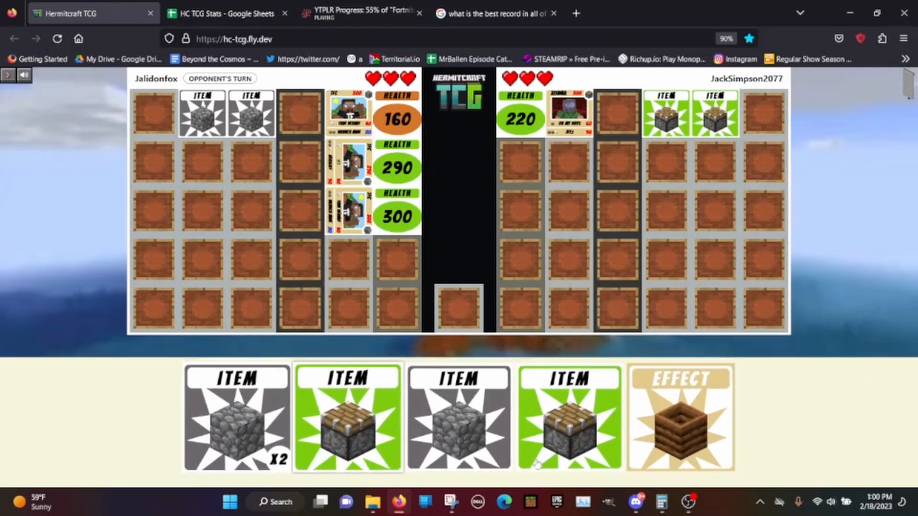
pyautogui.moveTo(681, 417)
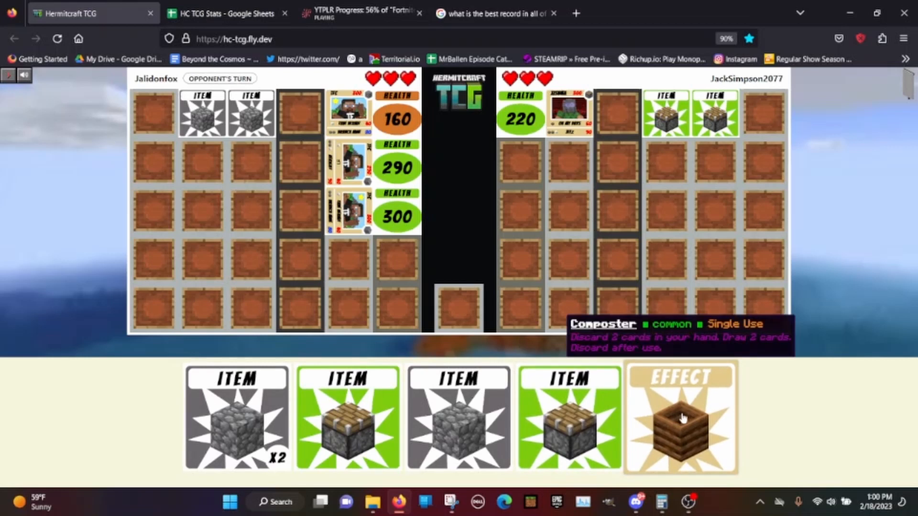
pyautogui.moveTo(693, 423)
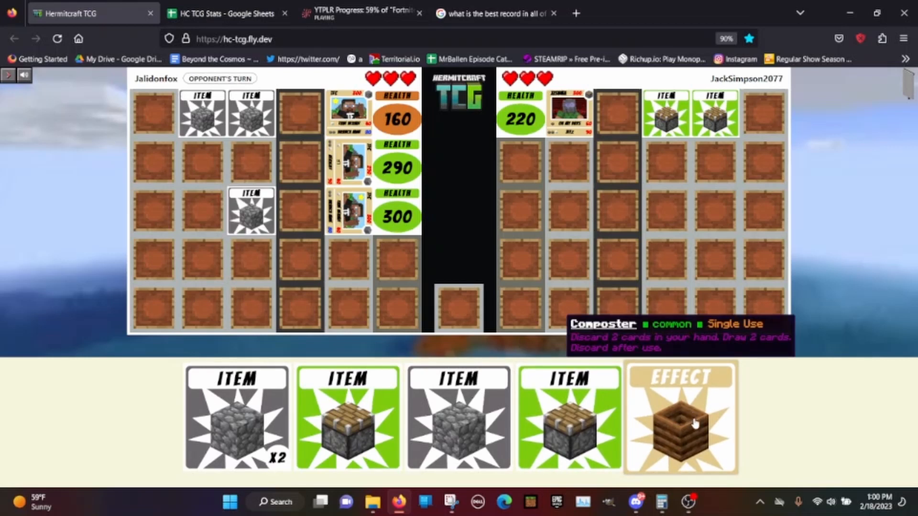
pyautogui.click(680, 417)
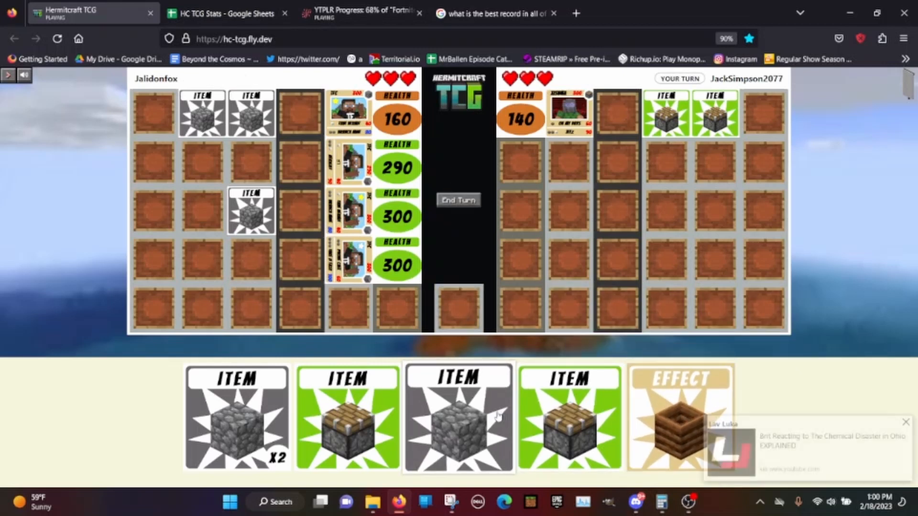
# Drop the x2 cobblestone item onto the third hermit's item slot and end the turn.
pyautogui.click(680, 417)
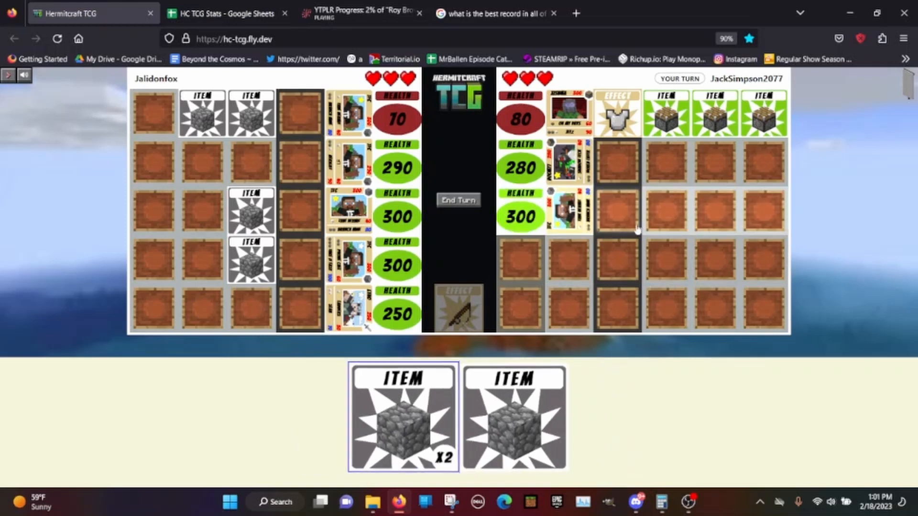
pyautogui.moveTo(403, 417); pyautogui.dragTo(664, 211)
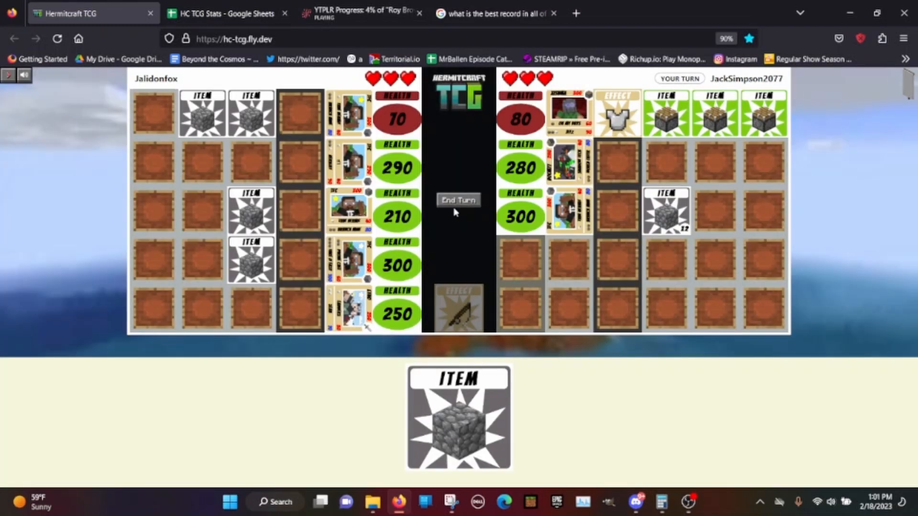
pyautogui.click(458, 200)
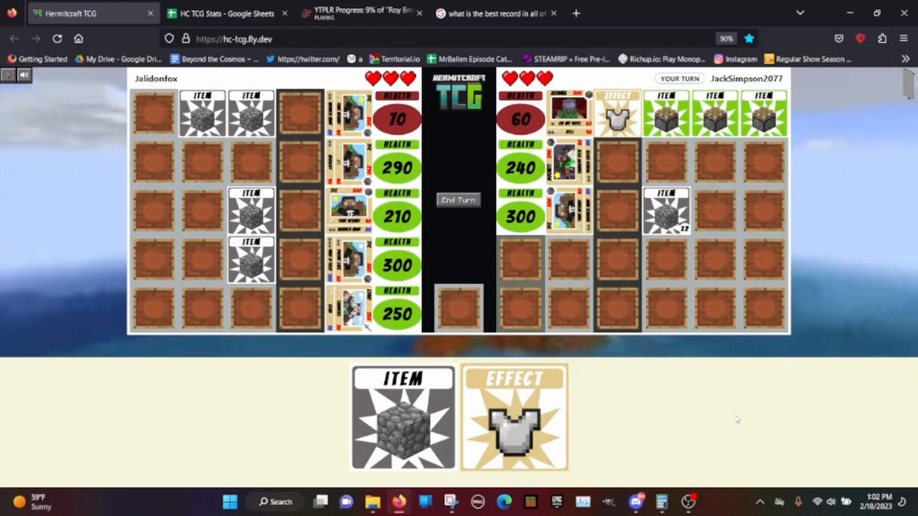
# Equip the third hermit with a second iron chestplate and end the turn.
pyautogui.click(514, 416)
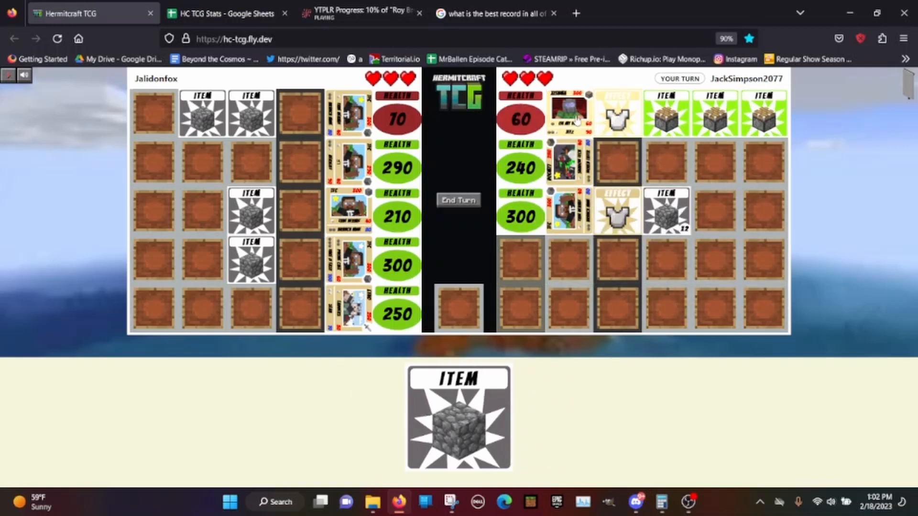
pyautogui.moveTo(616, 117)
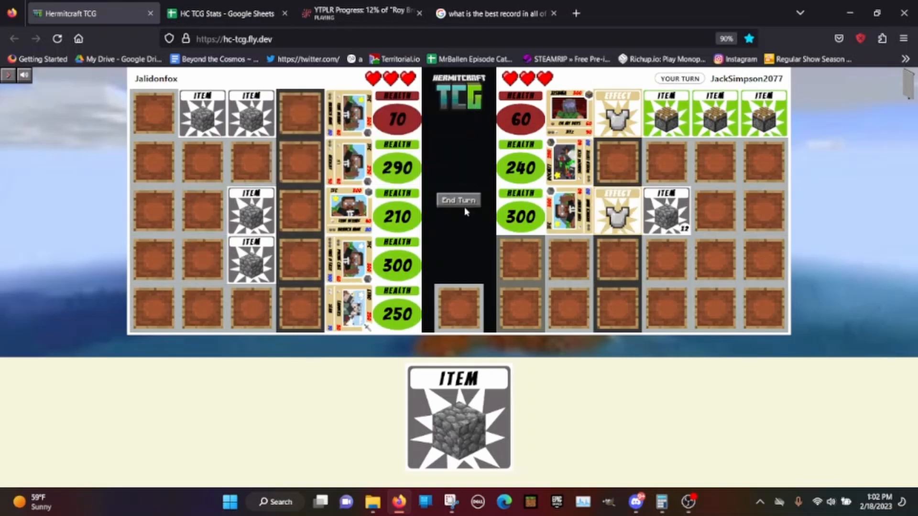
pyautogui.click(458, 199)
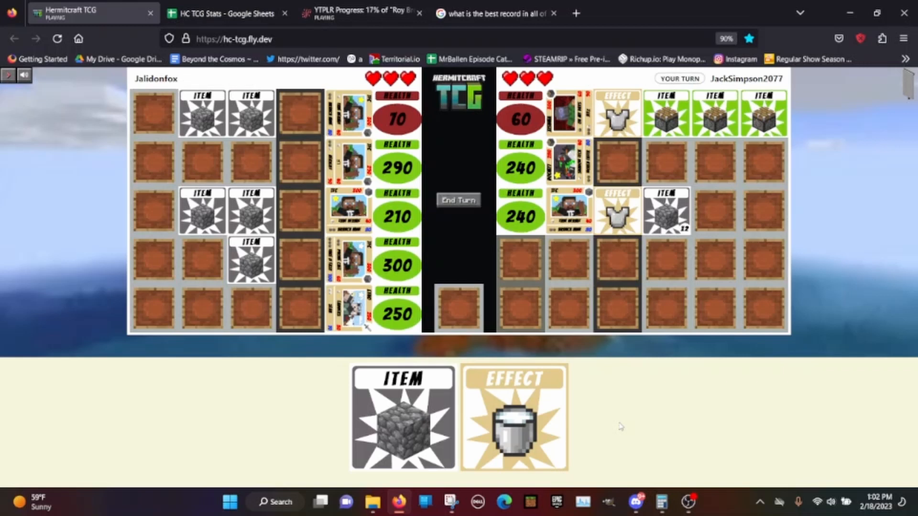
pyautogui.moveTo(821, 254)
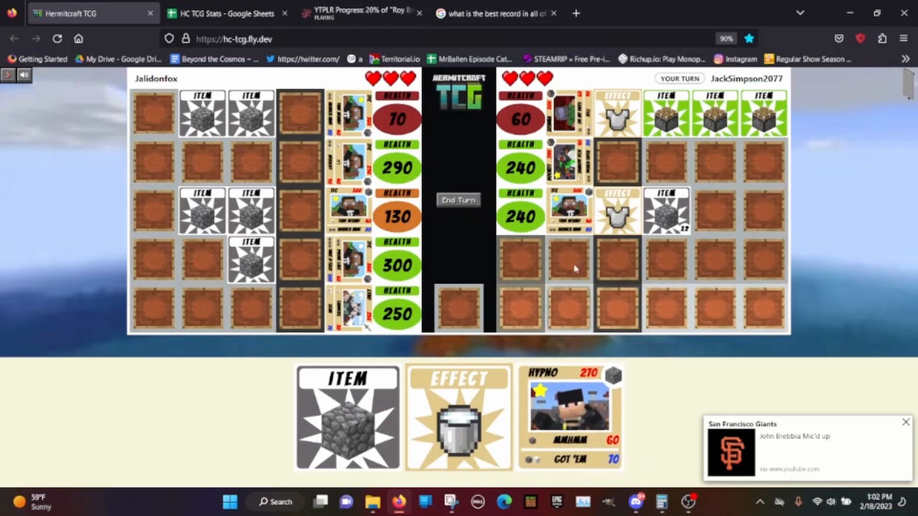
# Dismiss the notification, set Hypno and a cobblestone item in row four, then end the turn.
pyautogui.click(458, 200)
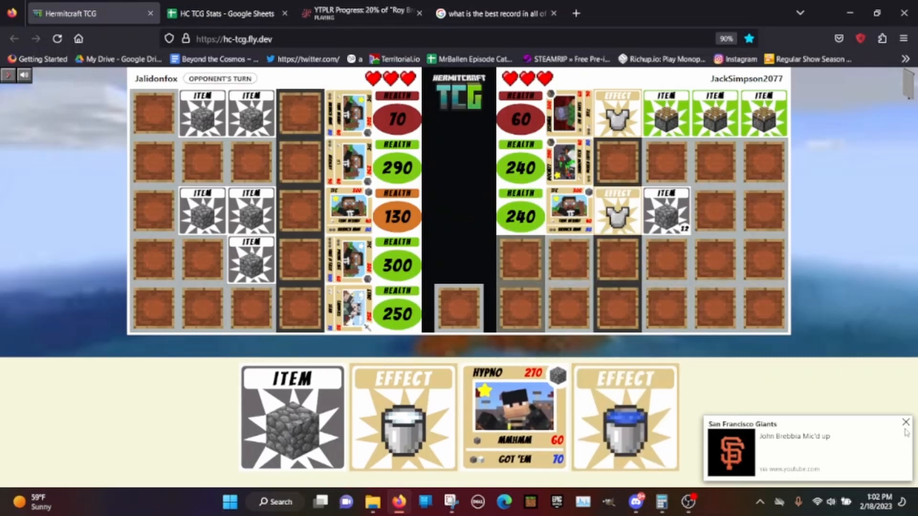
pyautogui.click(906, 423)
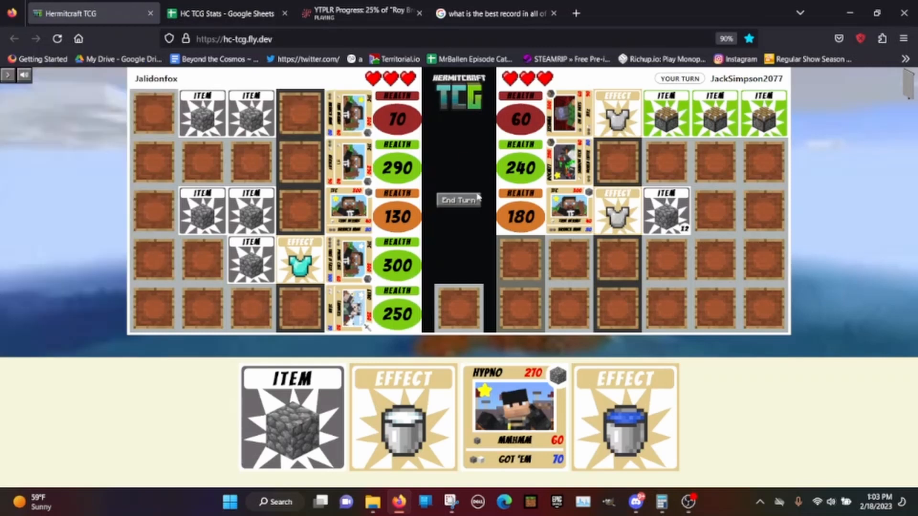
pyautogui.click(514, 416)
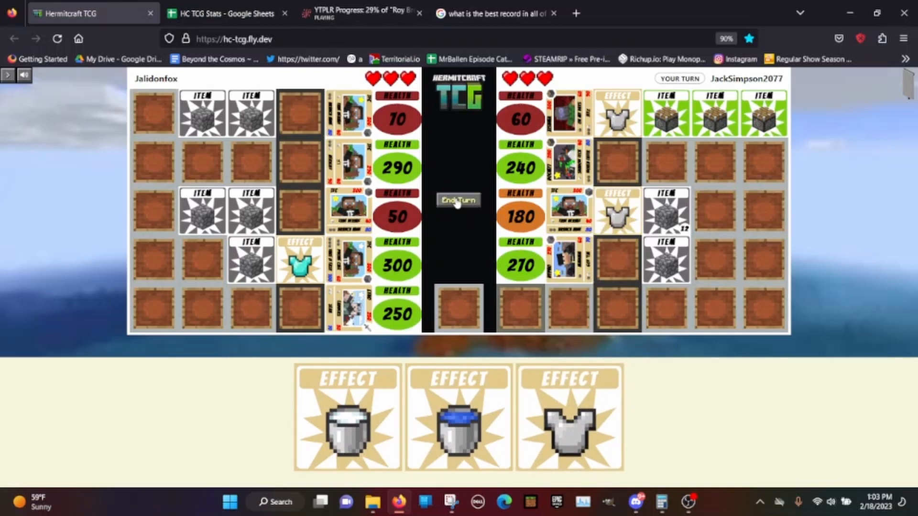
pyautogui.click(458, 199)
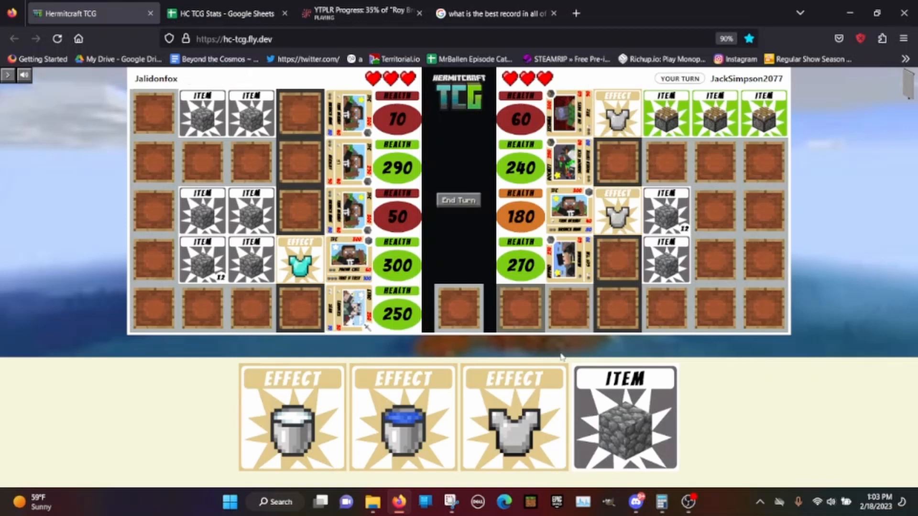
# Put the iron chestplate on Hypno, then add the cobblestone item to Hypno's row.
pyautogui.click(513, 417)
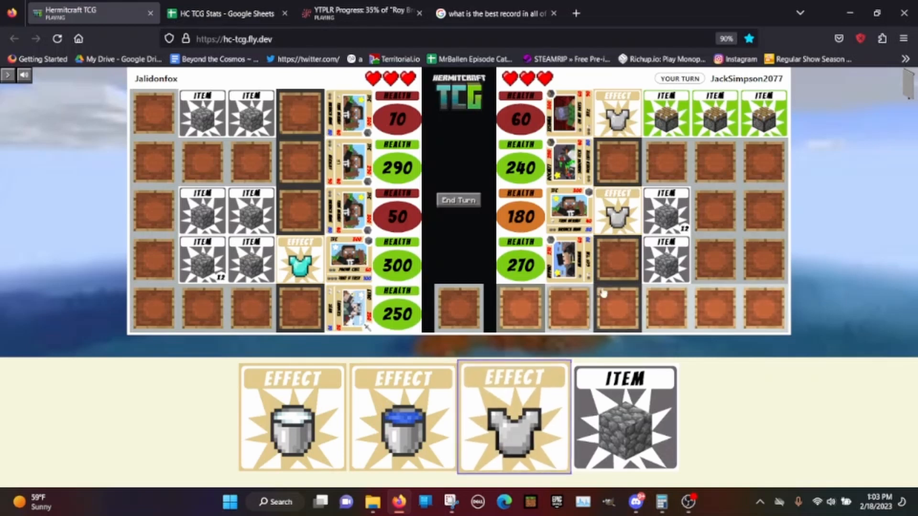
pyautogui.click(513, 416)
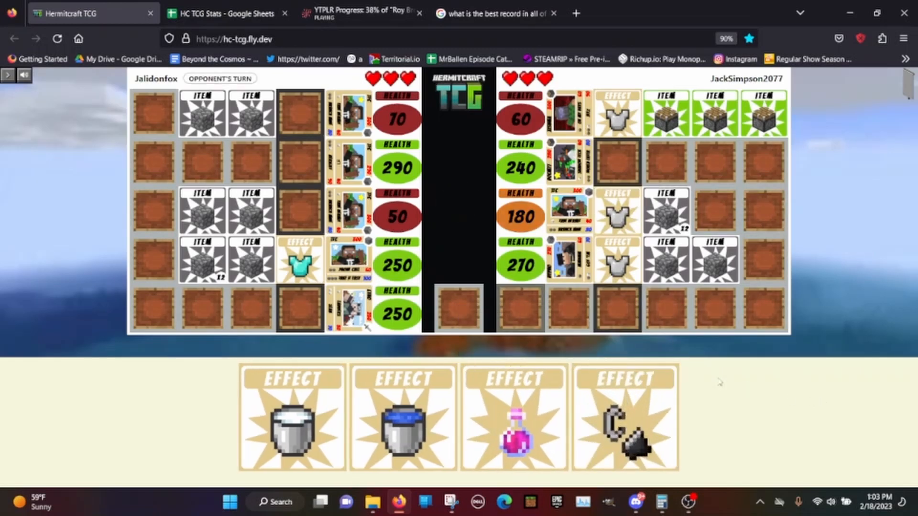
pyautogui.moveTo(759, 349)
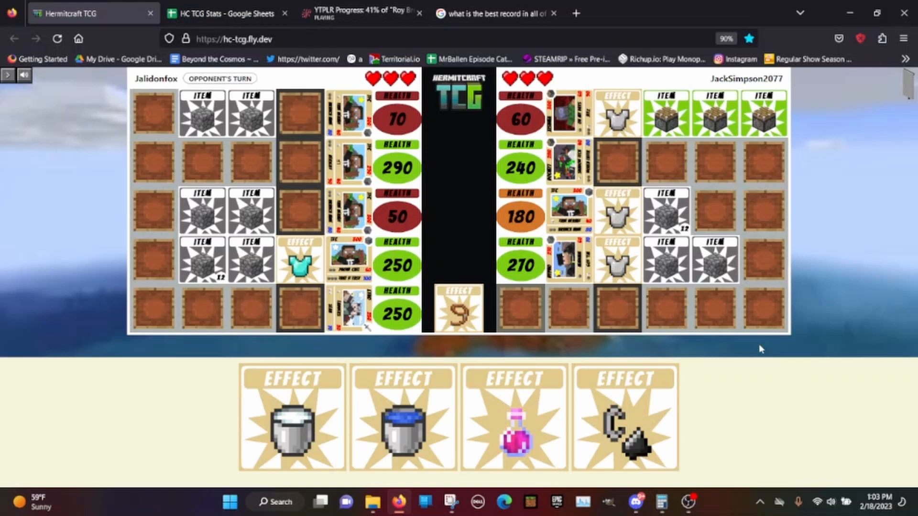
pyautogui.click(458, 308)
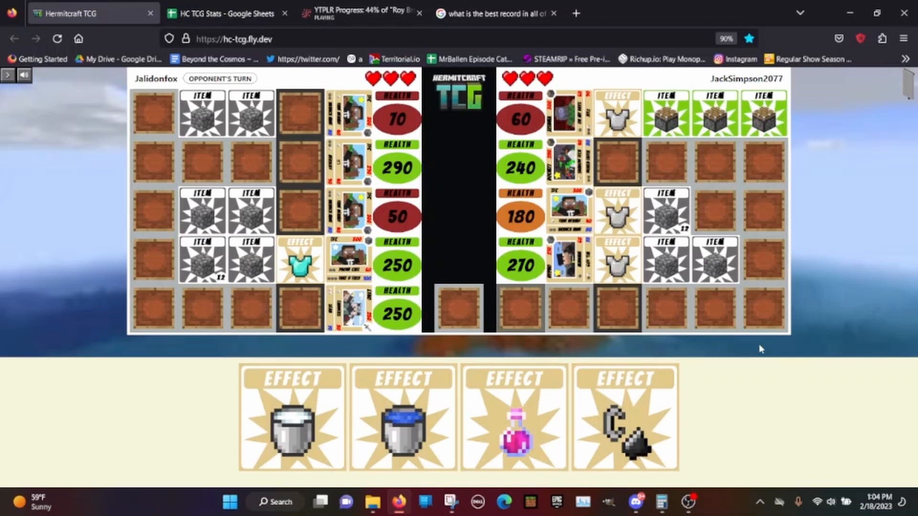
pyautogui.moveTo(724, 380)
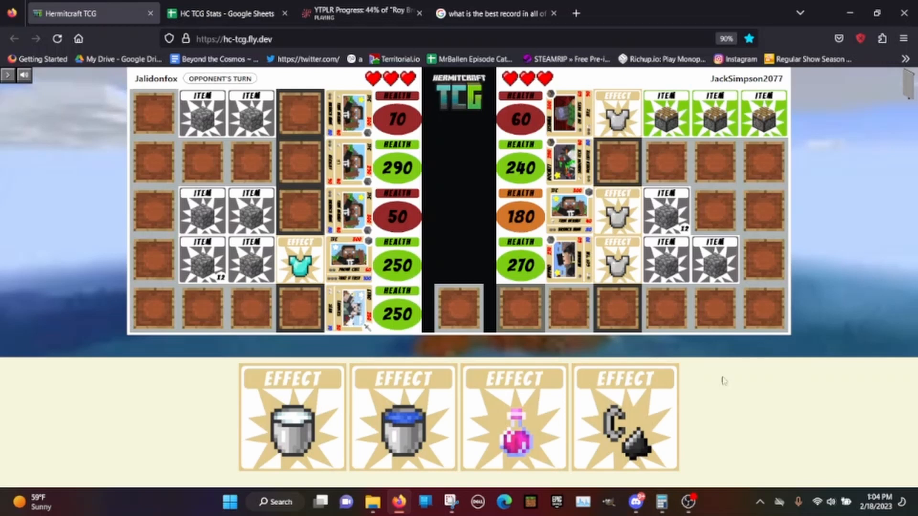
pyautogui.moveTo(737, 394)
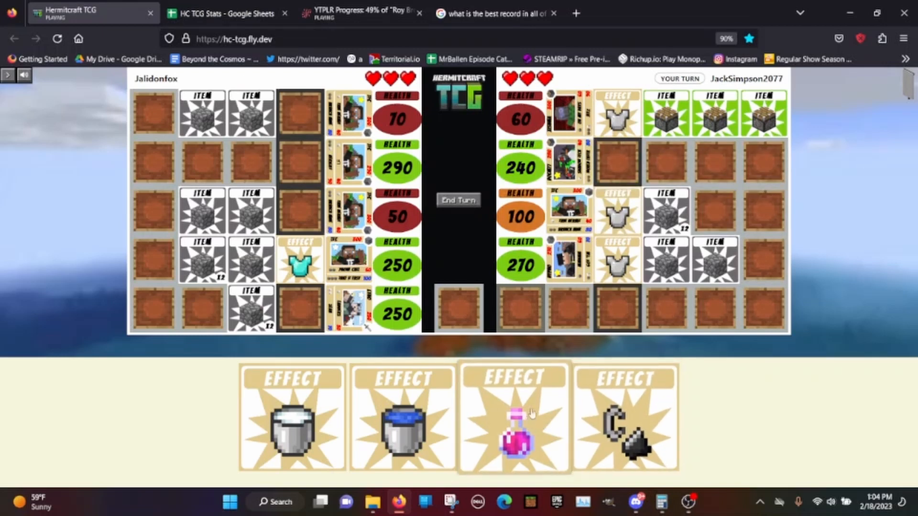
# Use the pink potion, then the purple single-use card, dropping Jalidonfox's fourth hermit to 150.
pyautogui.click(513, 417)
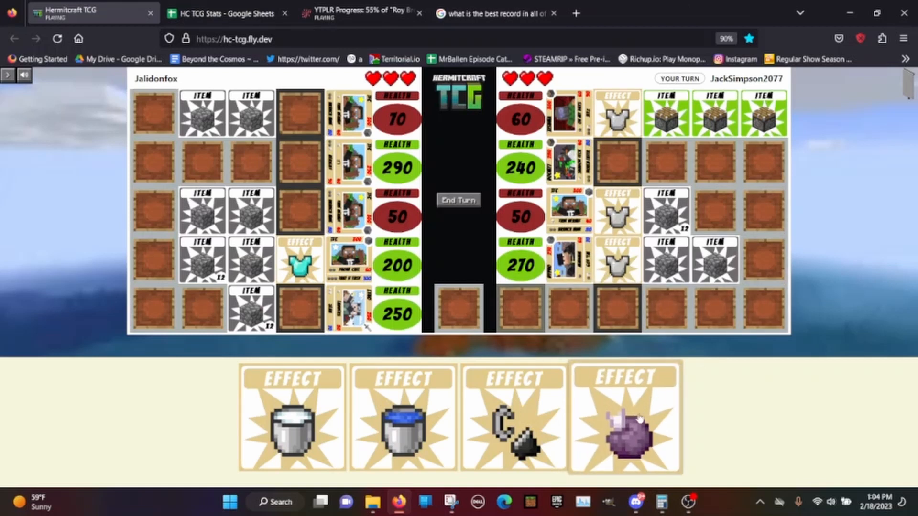
pyautogui.click(624, 417)
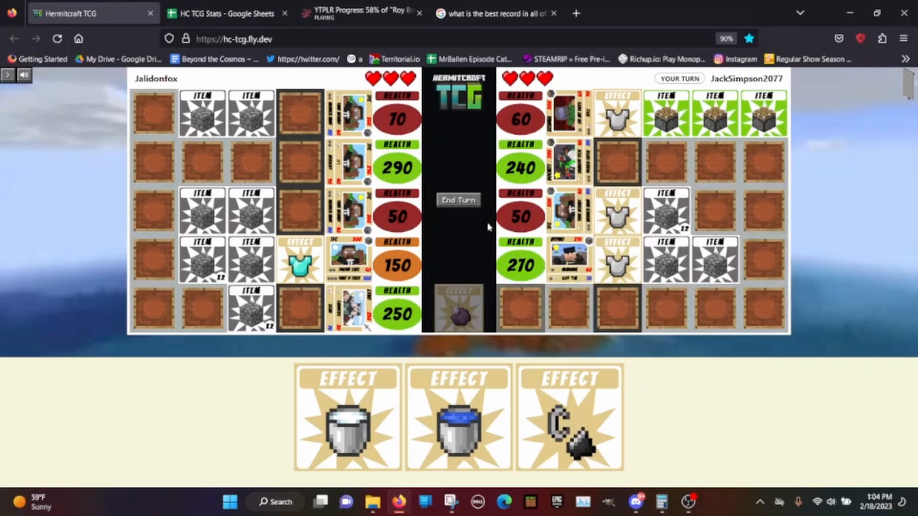
# Knock out Jalidonfox's 70-health hermit, then give the fifth hermit a green item.
pyautogui.click(458, 200)
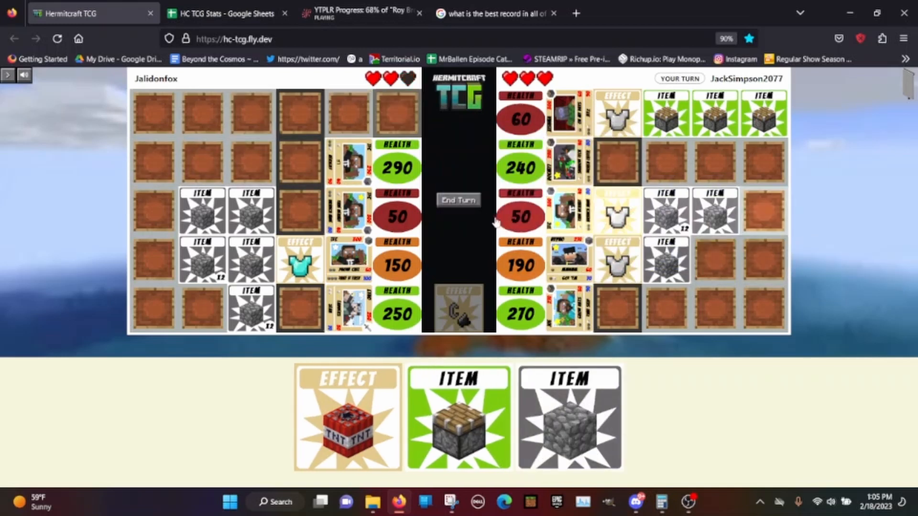
pyautogui.click(458, 200)
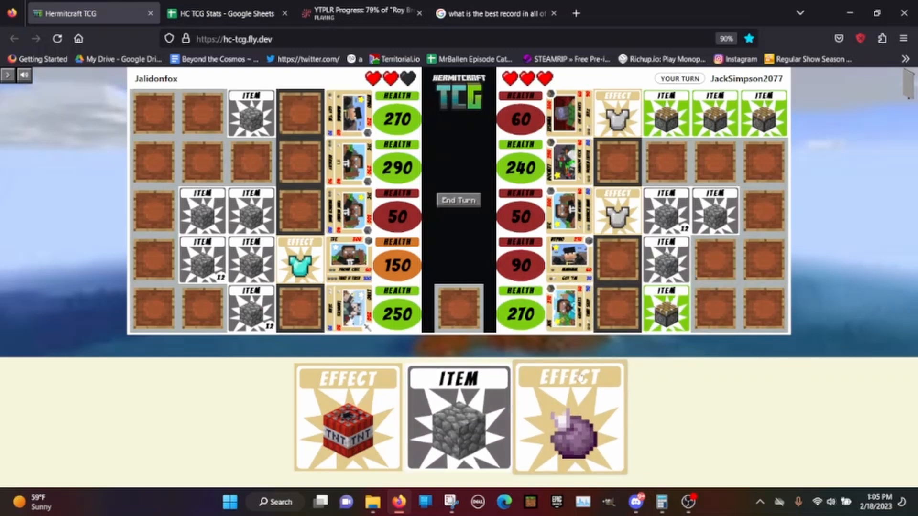
pyautogui.moveTo(568, 418)
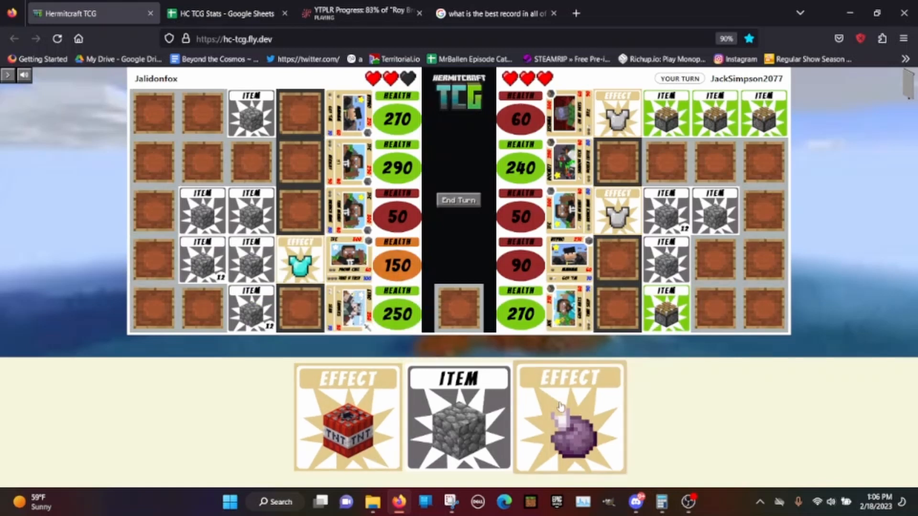
# Play TNT and attack with Hypno's MmHmm (90), cutting Jalidonfox's fourth hermit to 60.
pyautogui.click(347, 417)
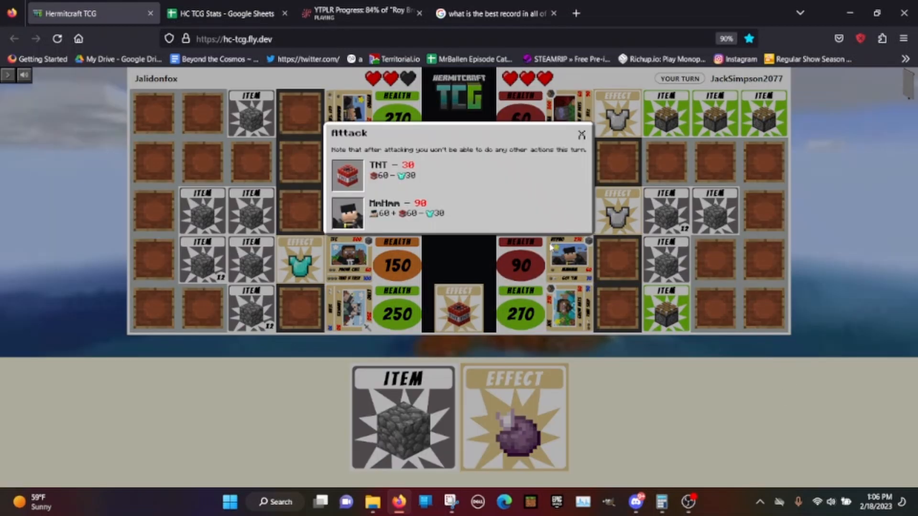
pyautogui.click(400, 211)
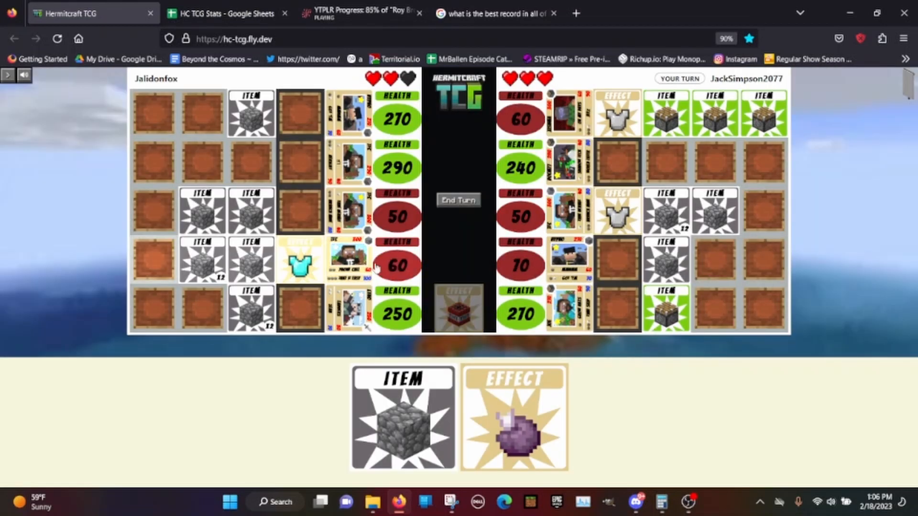
pyautogui.click(458, 201)
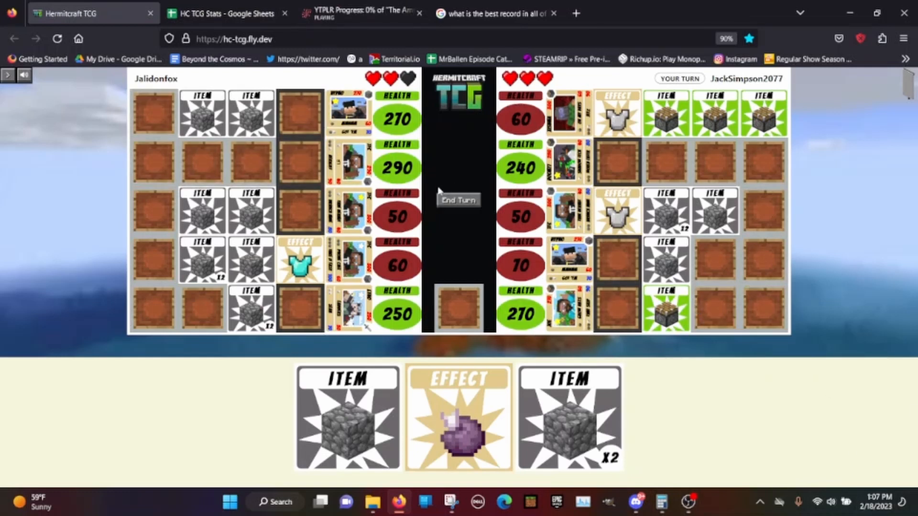
# Attach an item, then use Lead to shift an opponent's item onto their AFK hermit, and end the turn.
pyautogui.click(346, 416)
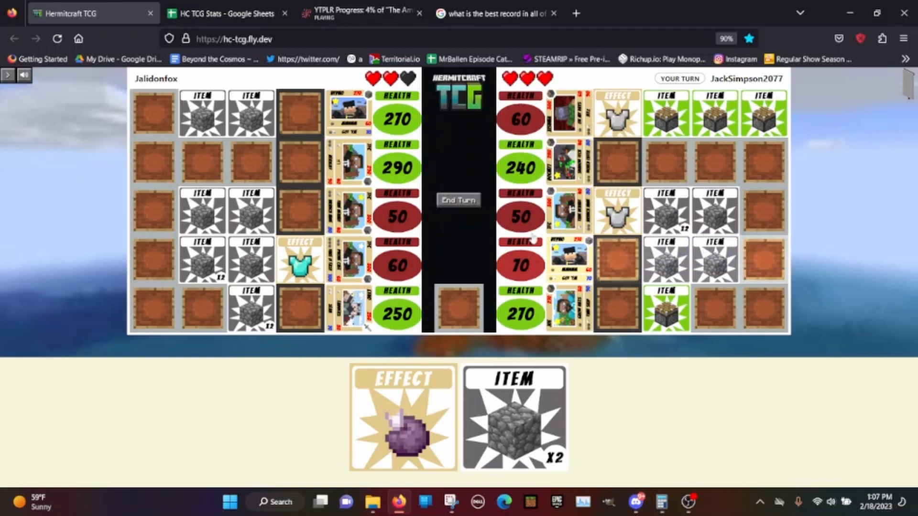
pyautogui.click(457, 200)
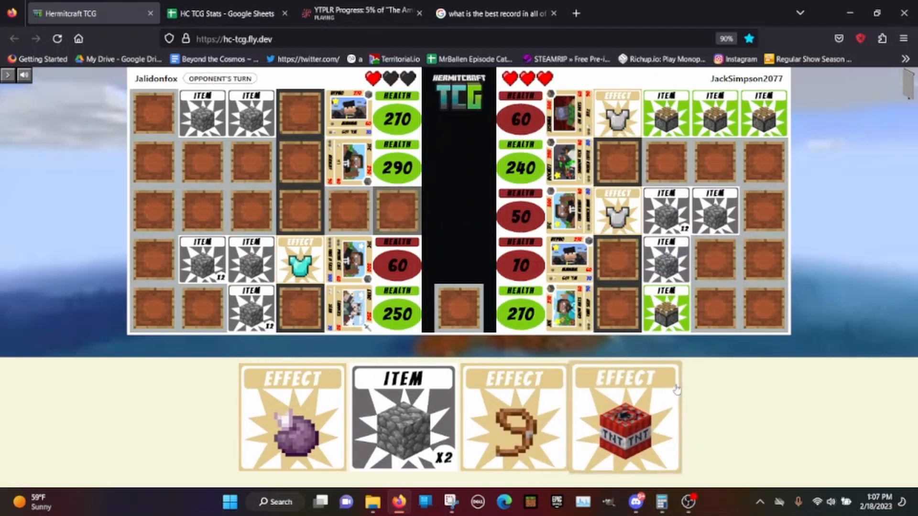
pyautogui.moveTo(736, 360)
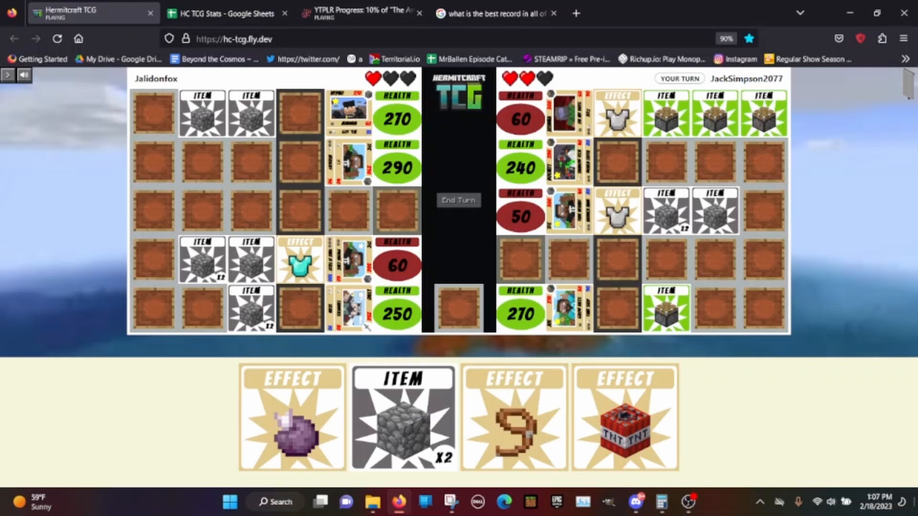
pyautogui.click(402, 417)
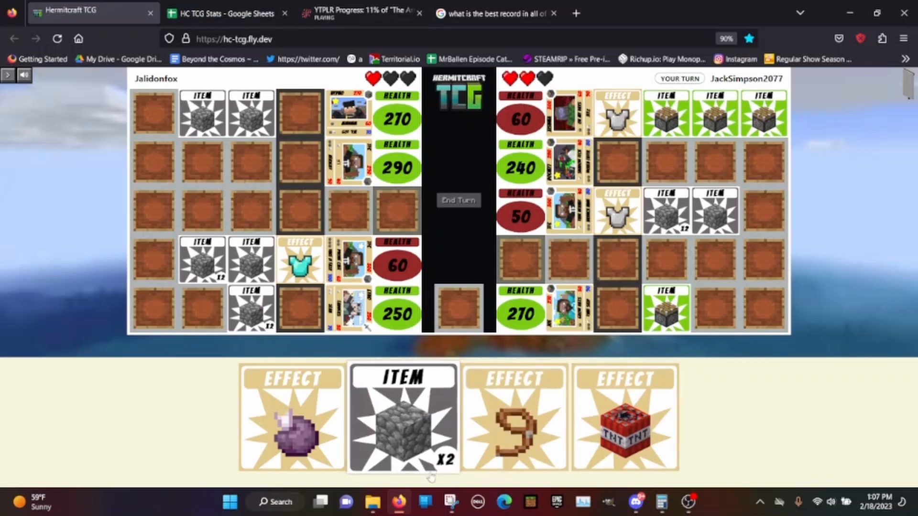
pyautogui.click(512, 416)
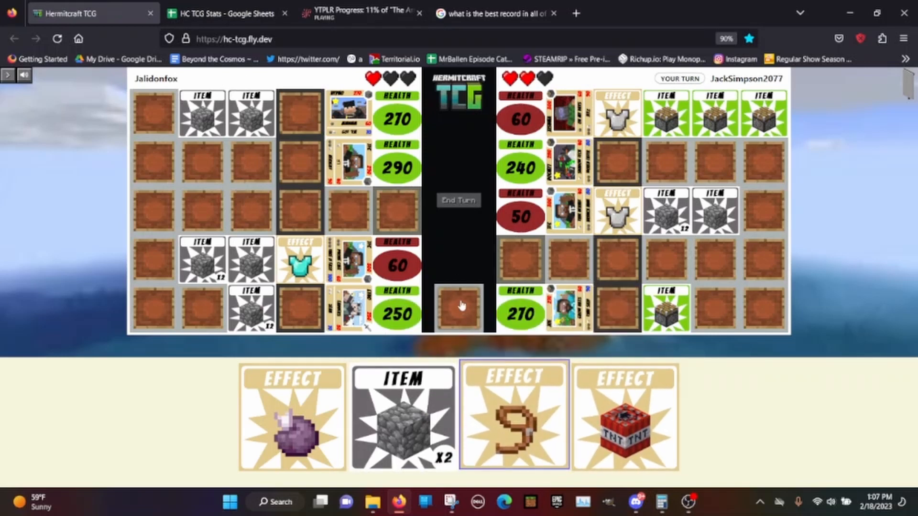
pyautogui.click(513, 416)
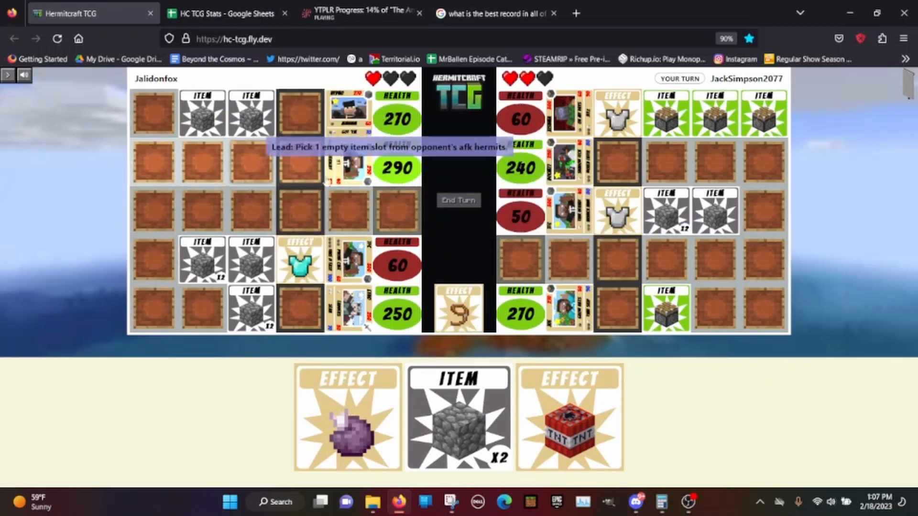
pyautogui.moveTo(375, 278)
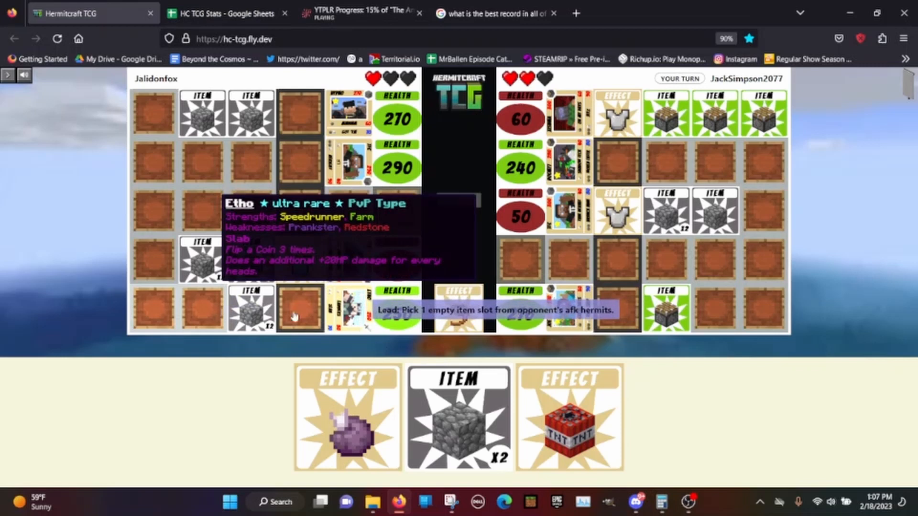
pyautogui.click(300, 308)
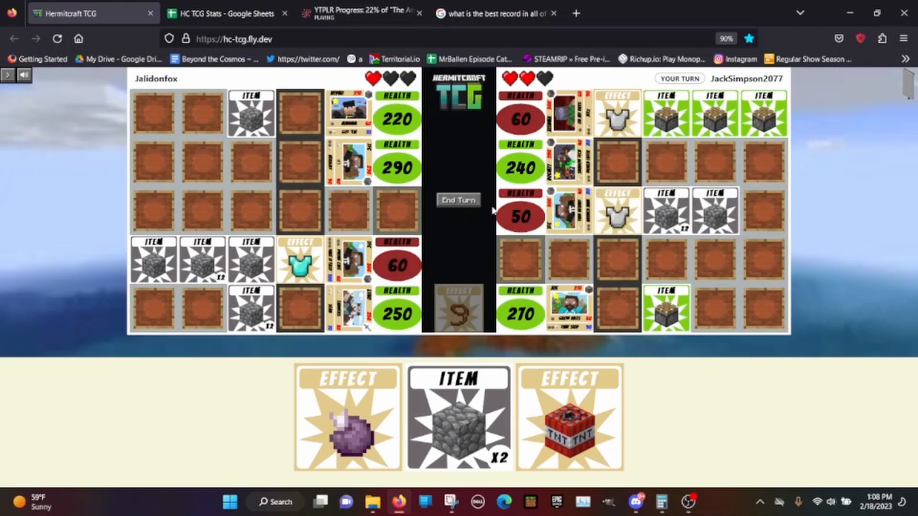
pyautogui.click(458, 200)
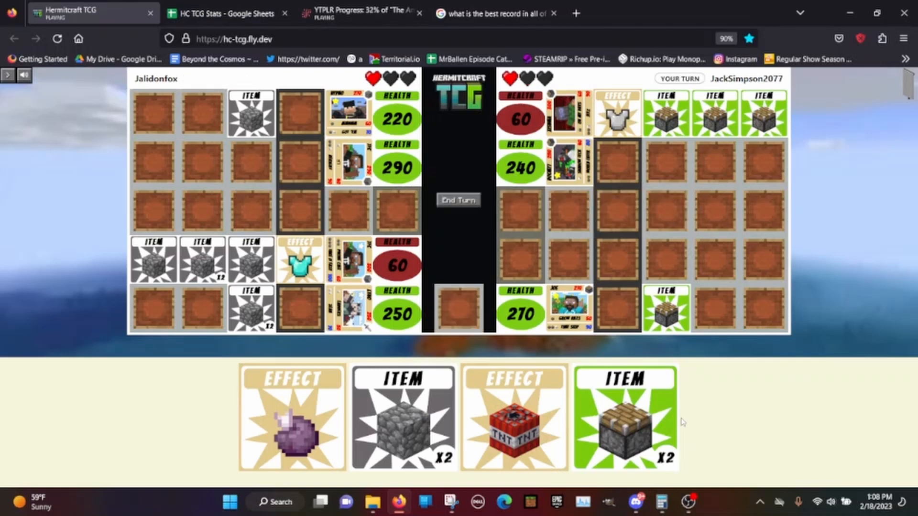
# Time Skip Jalidonfox's active hermit down to 130, then pick up the Etho card.
pyautogui.click(624, 415)
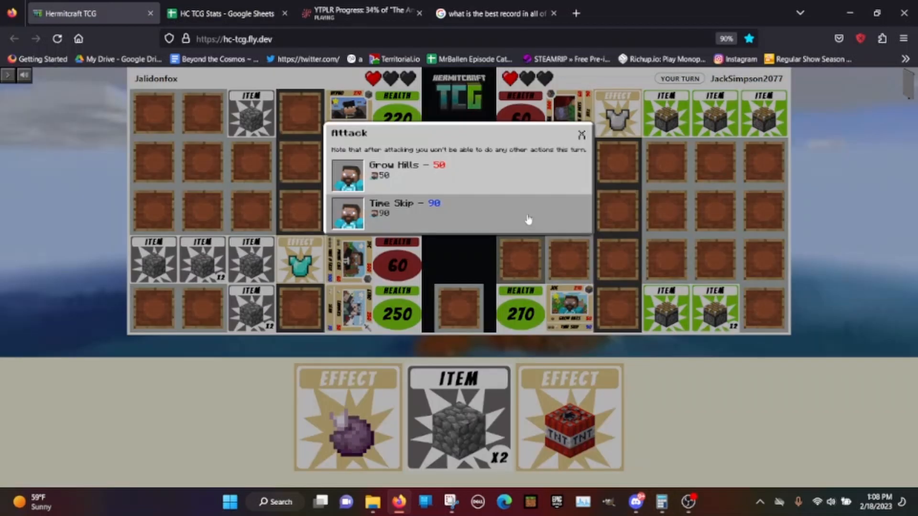
pyautogui.click(404, 208)
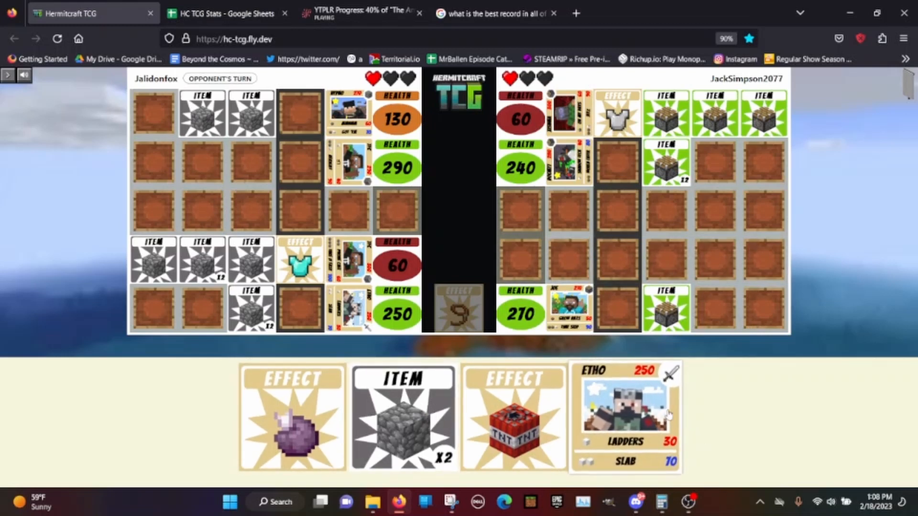
pyautogui.click(513, 417)
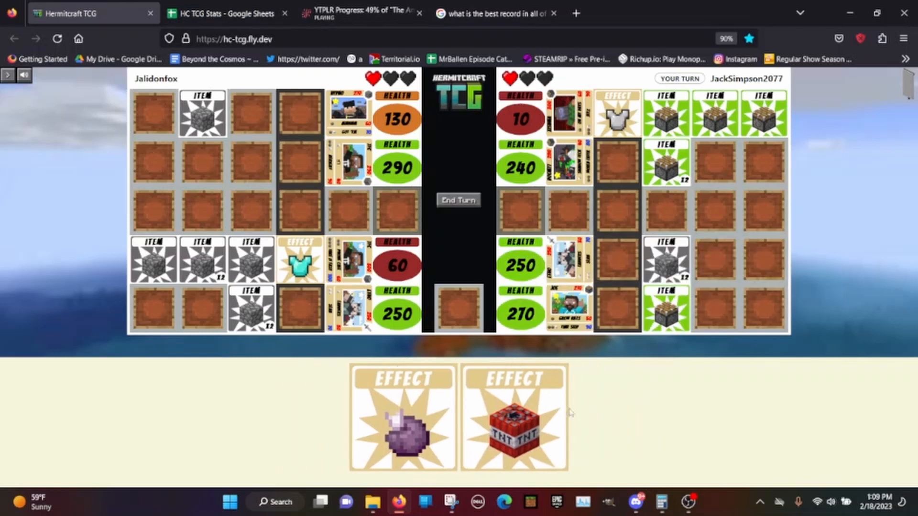
# Play the ender pearl effect, dropping Jalidonfox's active hermit to 80, and end the turn.
pyautogui.click(514, 415)
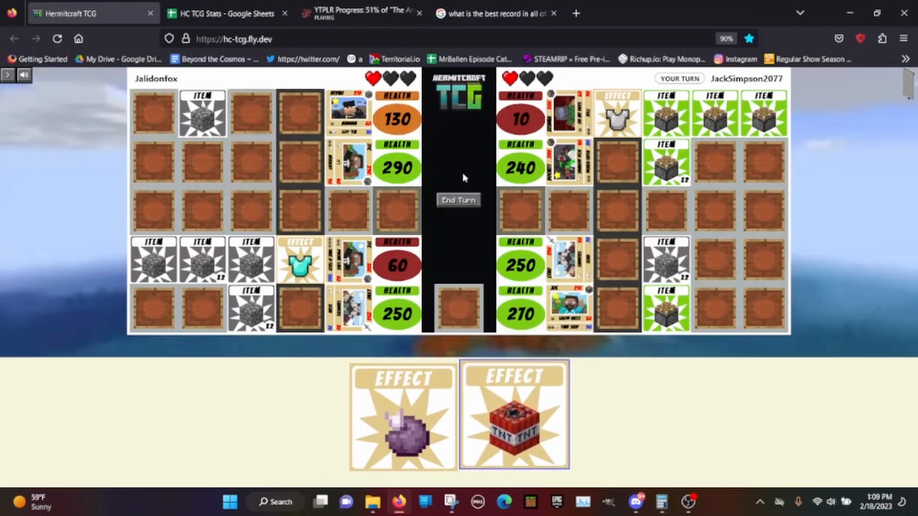
pyautogui.click(513, 415)
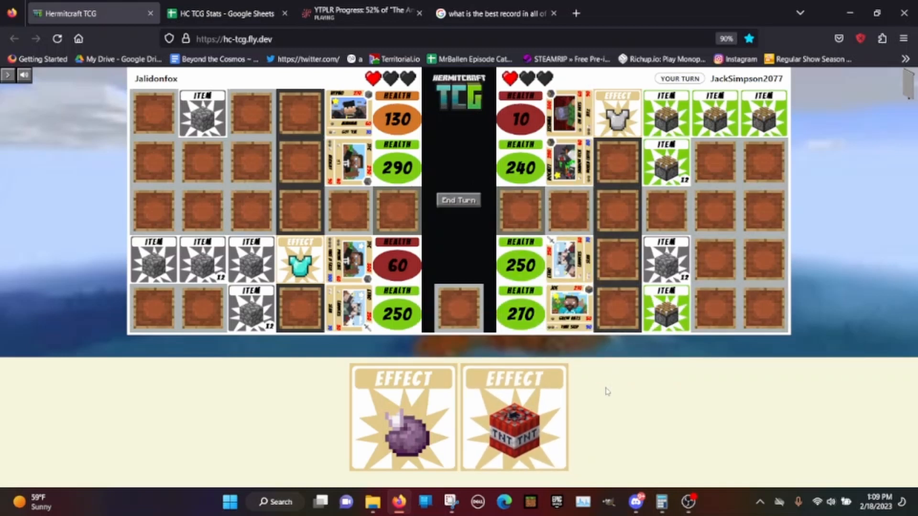
pyautogui.moveTo(599, 399)
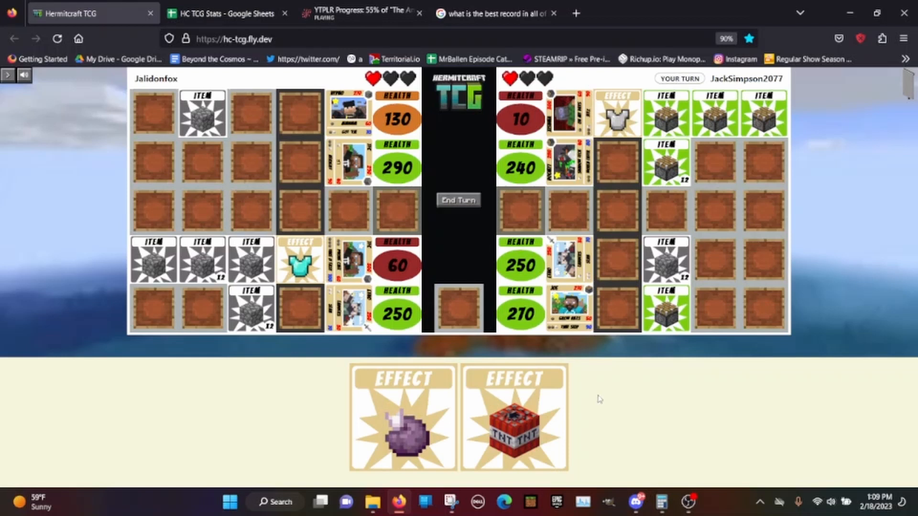
pyautogui.moveTo(513, 417)
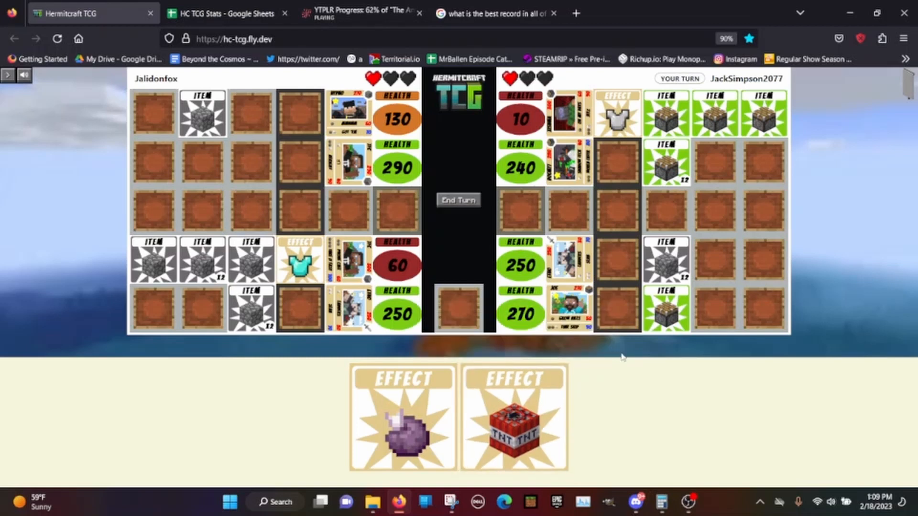
pyautogui.moveTo(402, 415)
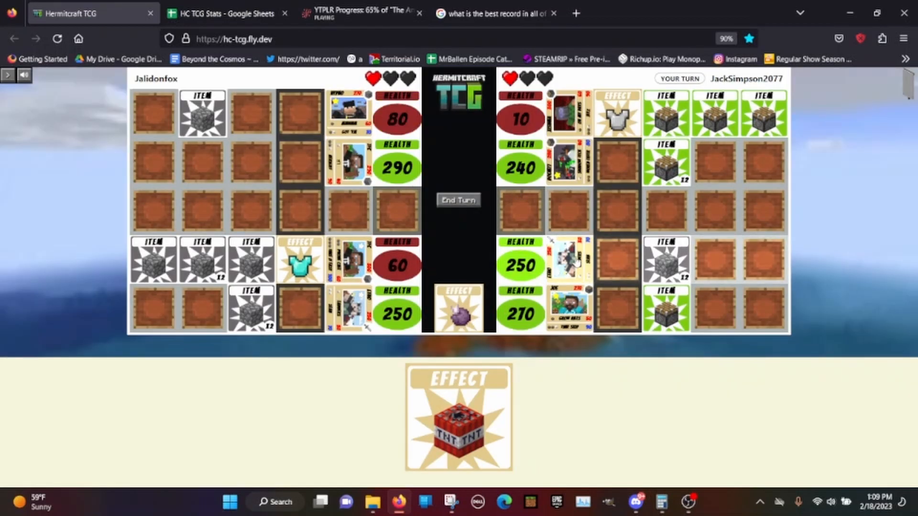
pyautogui.click(458, 200)
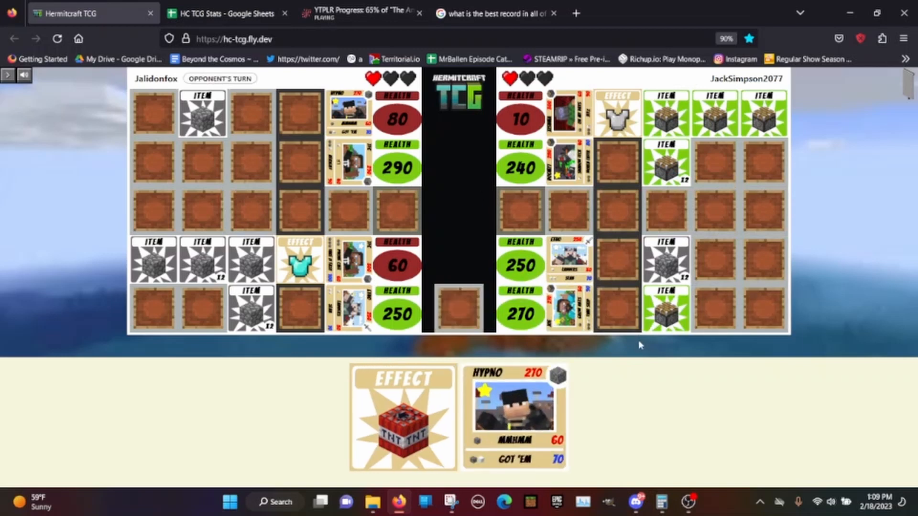
pyautogui.moveTo(636, 382)
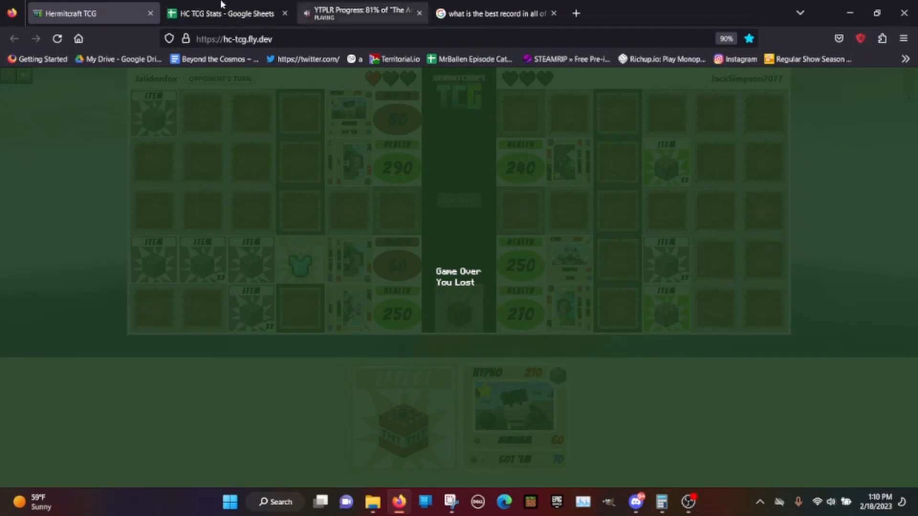
pyautogui.click(225, 13)
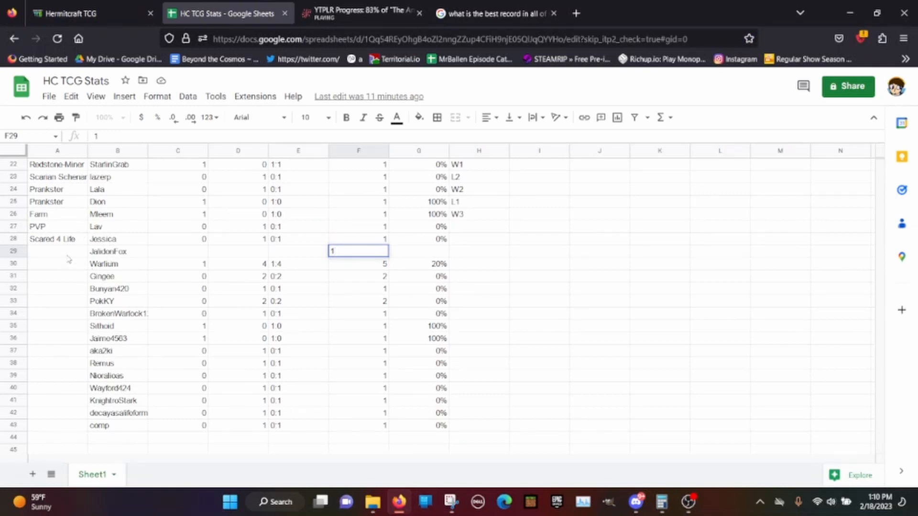
pyautogui.write('Miner-Etho')
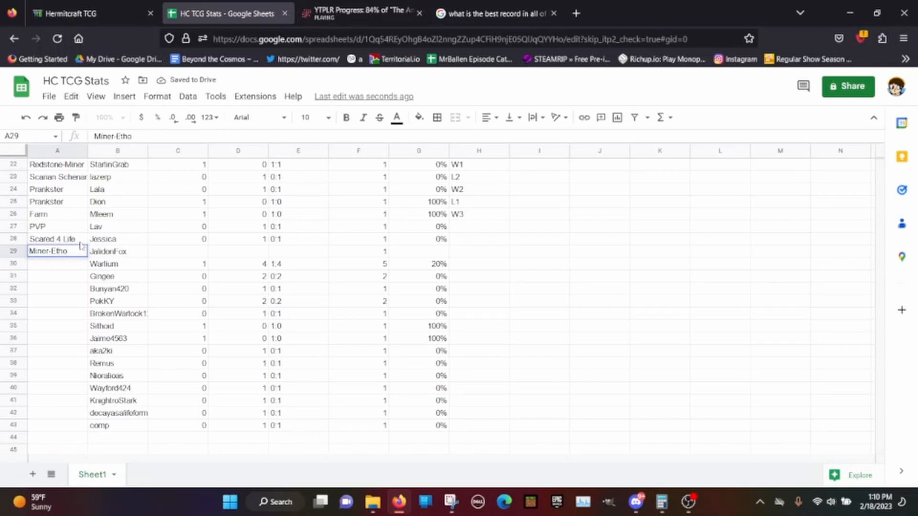
pyautogui.click(178, 252)
pyautogui.write('1')
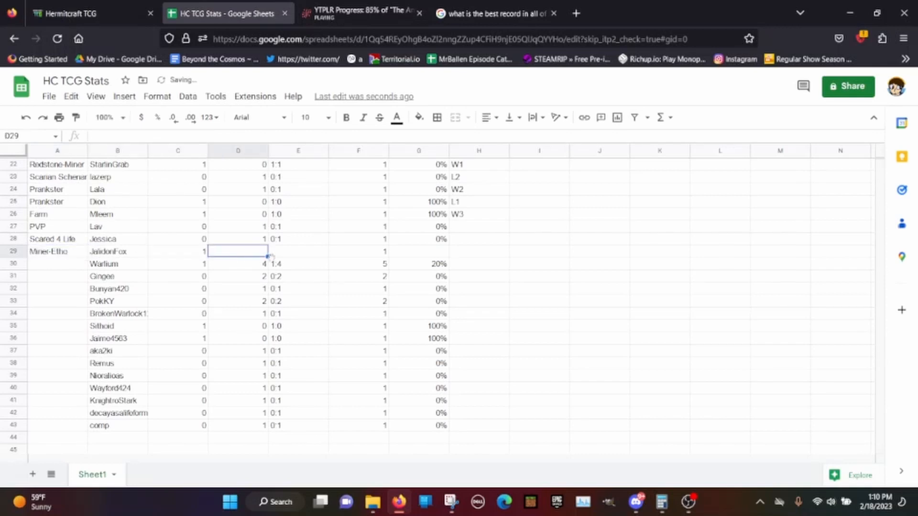
pyautogui.write('0')
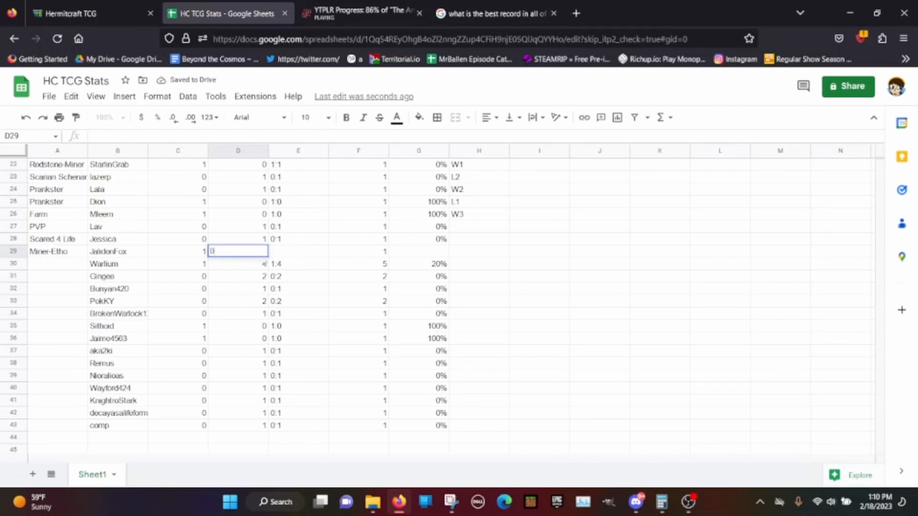
pyautogui.write('1')
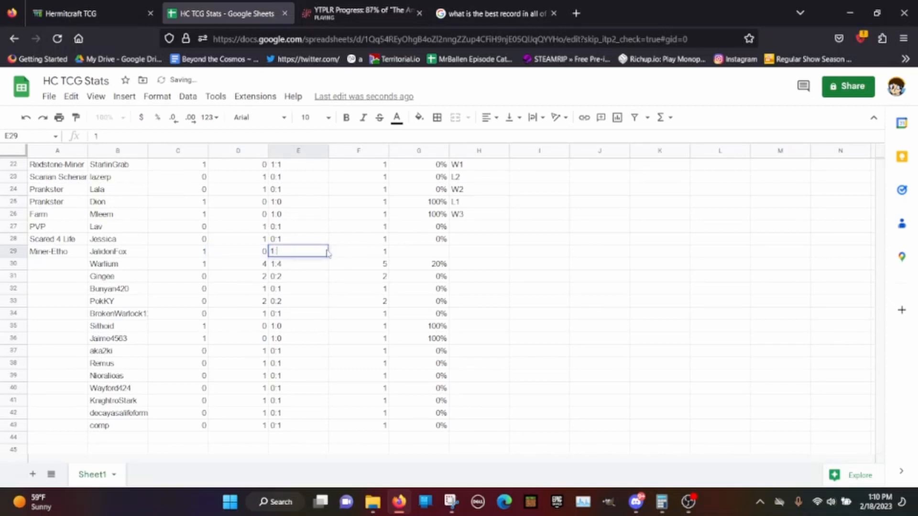
pyautogui.write(':0')
pyautogui.click(419, 251)
pyautogui.write('100')
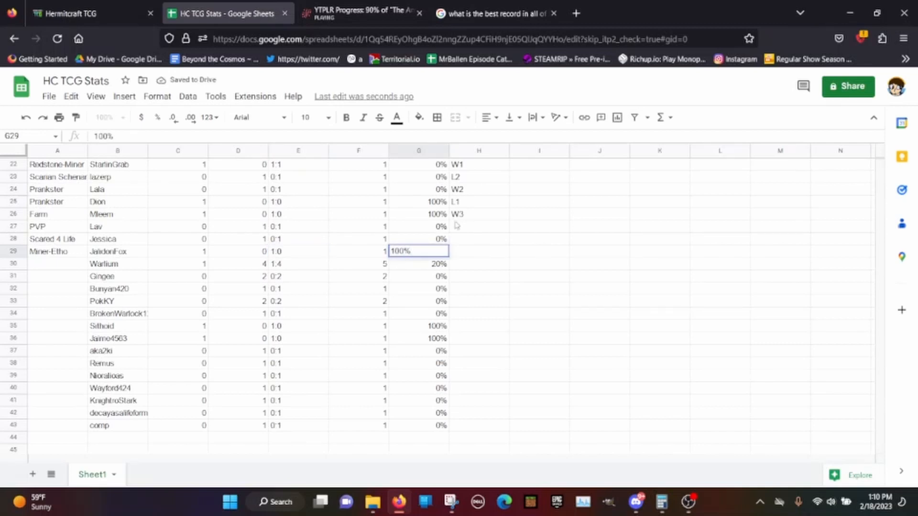
pyautogui.write('L1')
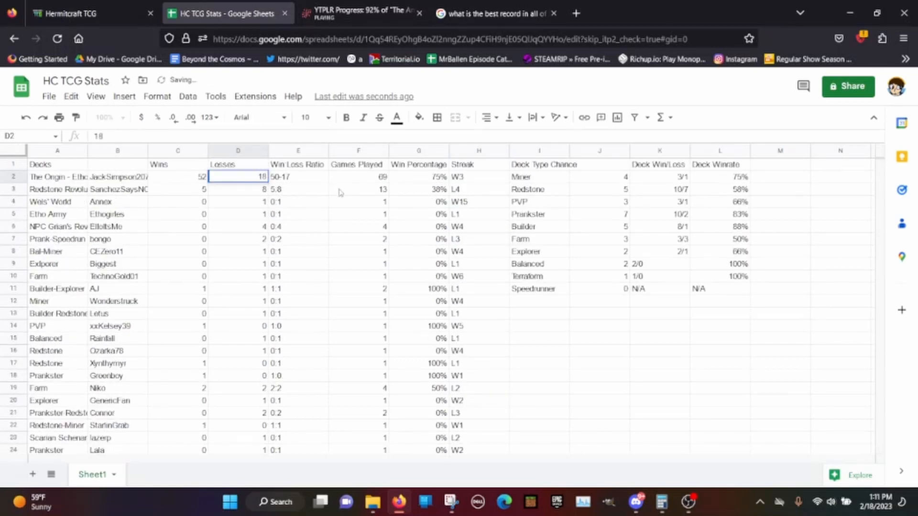
# Update the totals to 70 games and the overall win percentage to 74%.
pyautogui.click(357, 176)
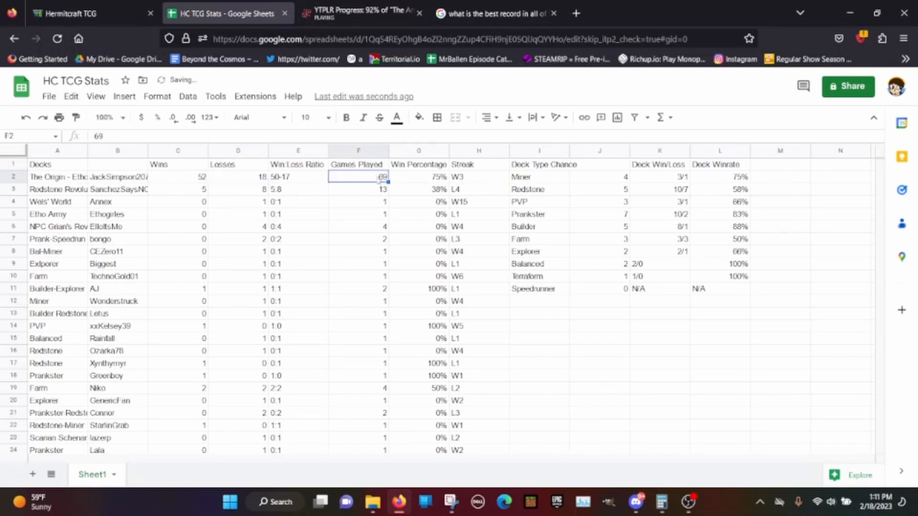
pyautogui.write('70')
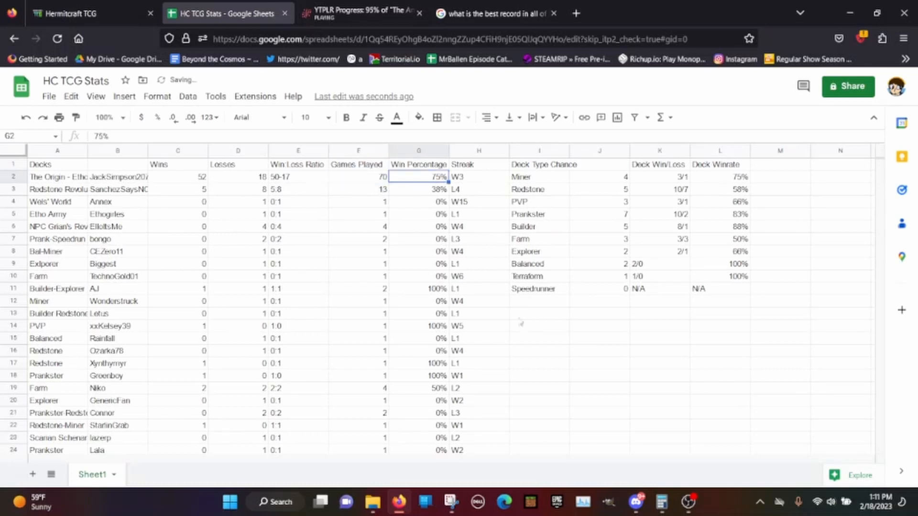
pyautogui.click(660, 501)
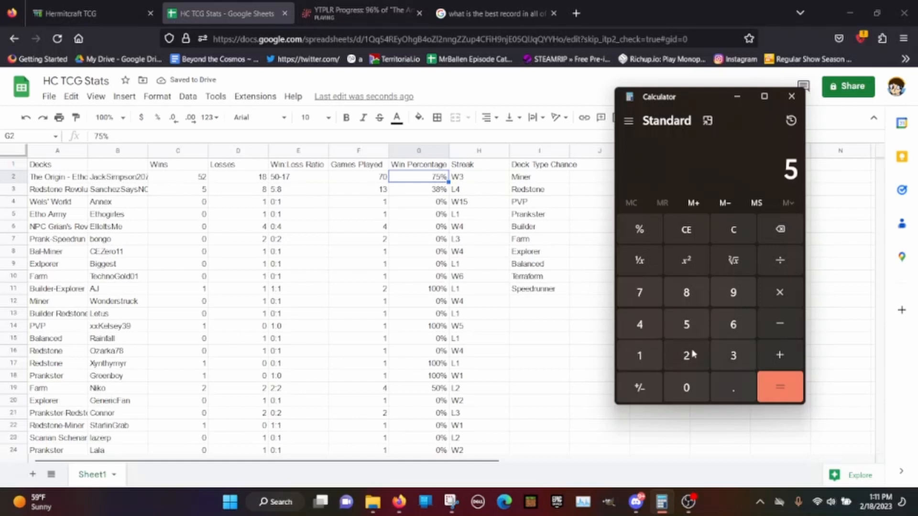
pyautogui.click(686, 355)
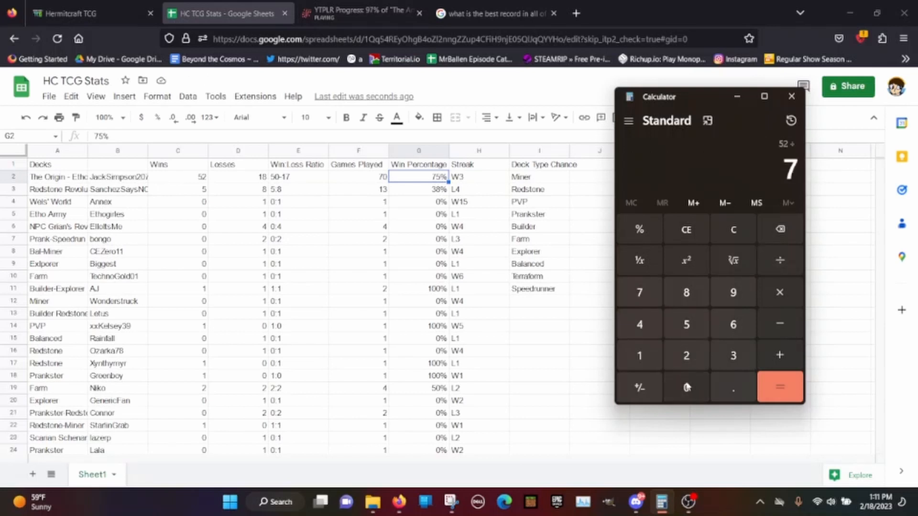
pyautogui.click(779, 387)
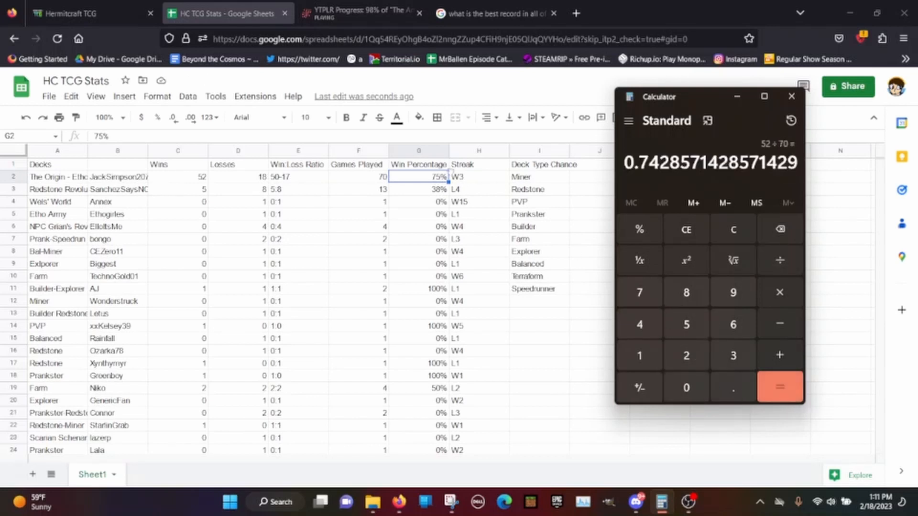
# Record the Miner deck as 3/2 over 5 games with a 60% winrate.
pyautogui.click(791, 96)
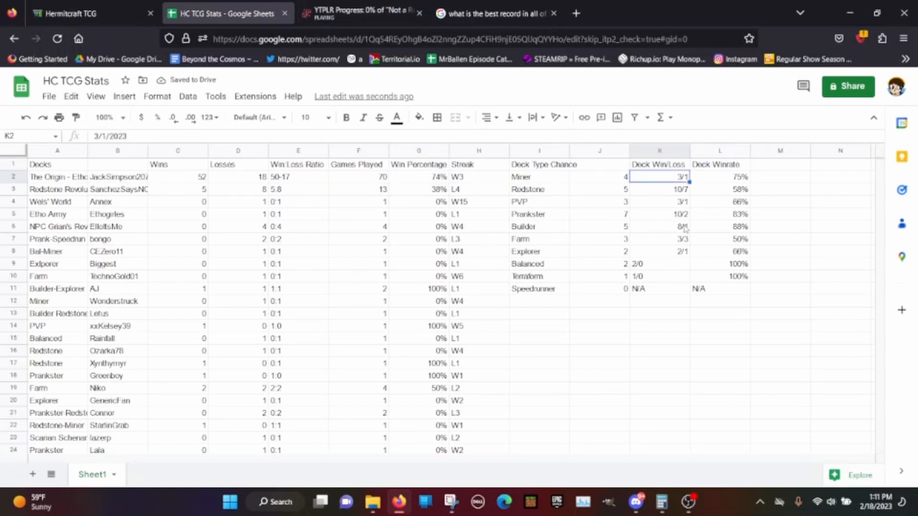
pyautogui.write('3/2')
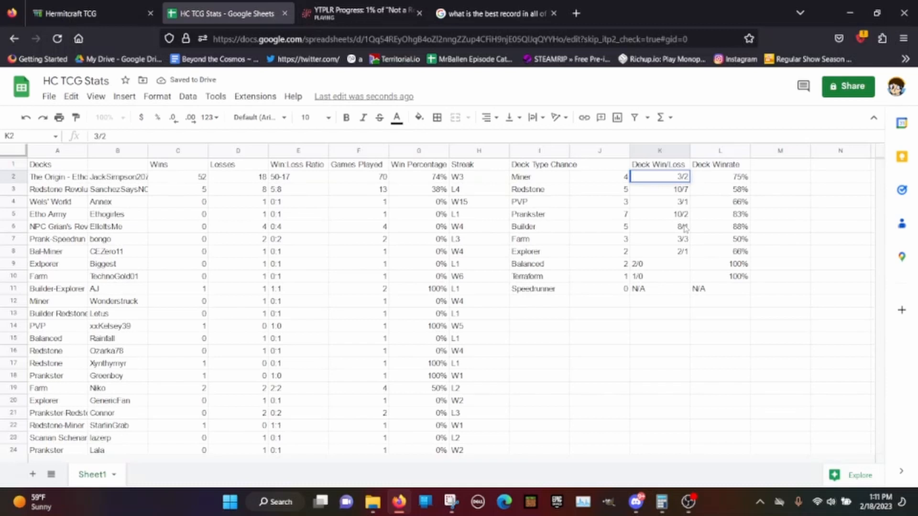
pyautogui.click(598, 176)
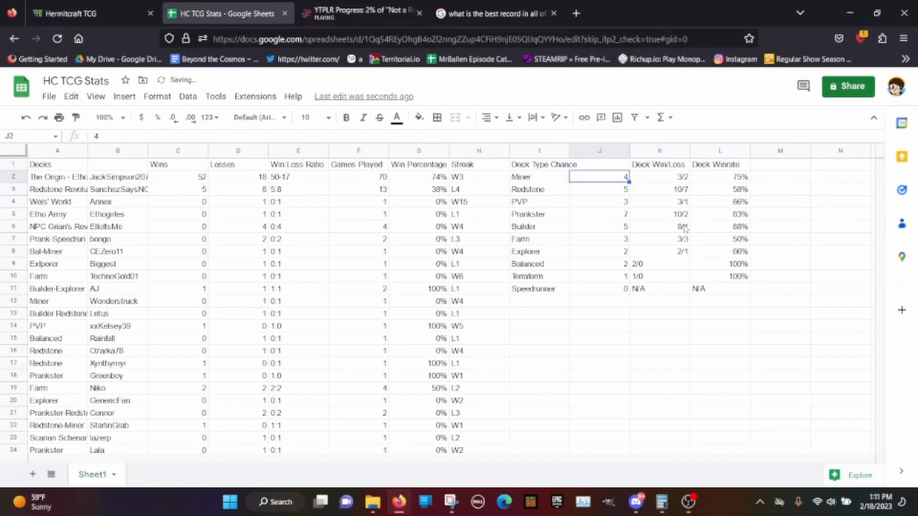
pyautogui.click(719, 176)
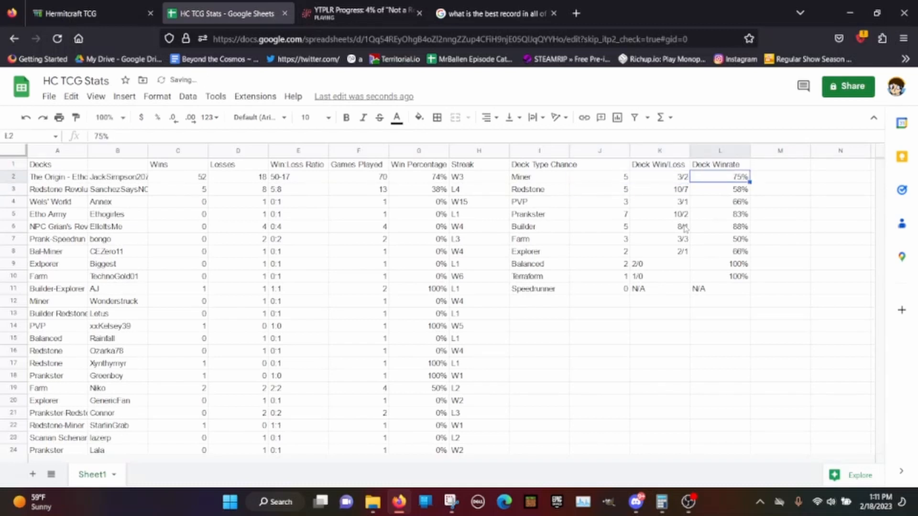
pyautogui.click(599, 177)
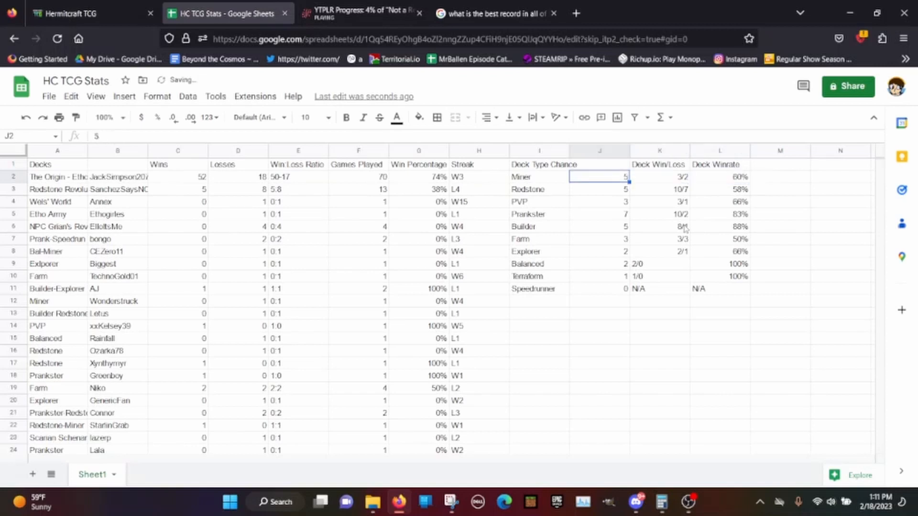
pyautogui.click(599, 238)
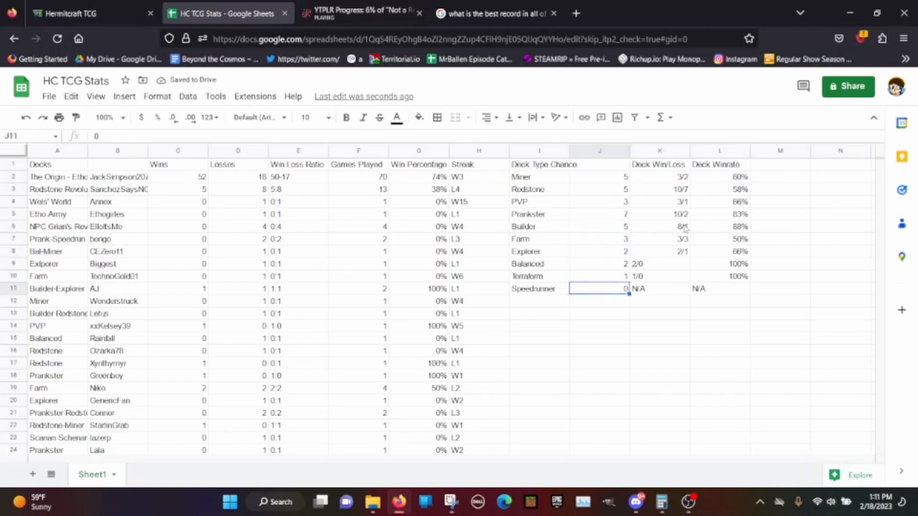
pyautogui.scroll(-3)
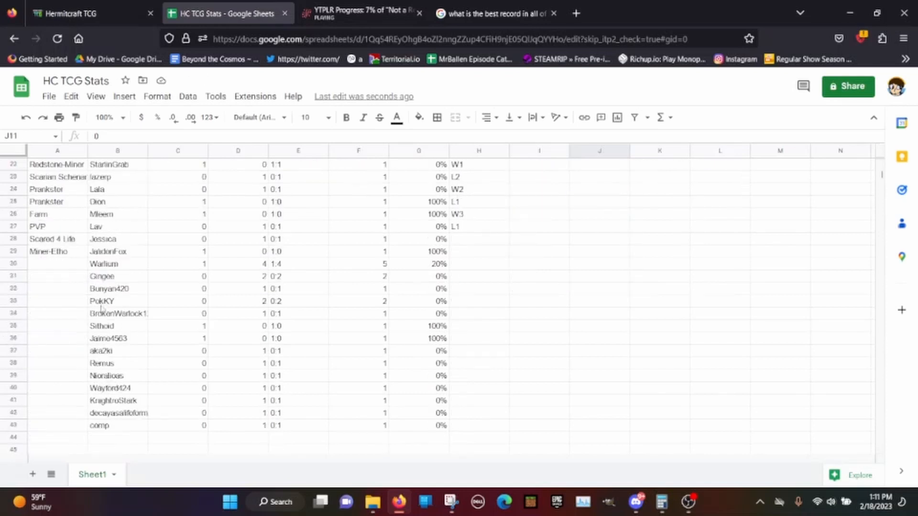
pyautogui.write('R')
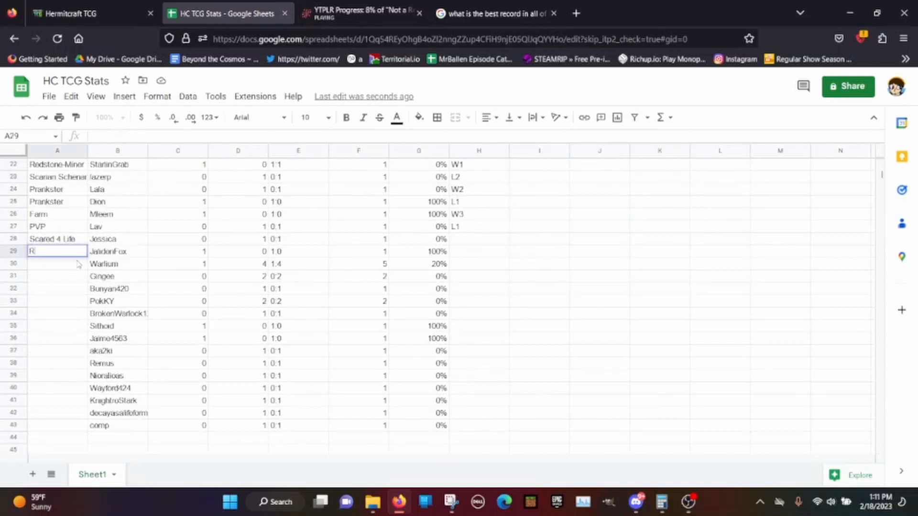
pyautogui.write('esource Gathering')
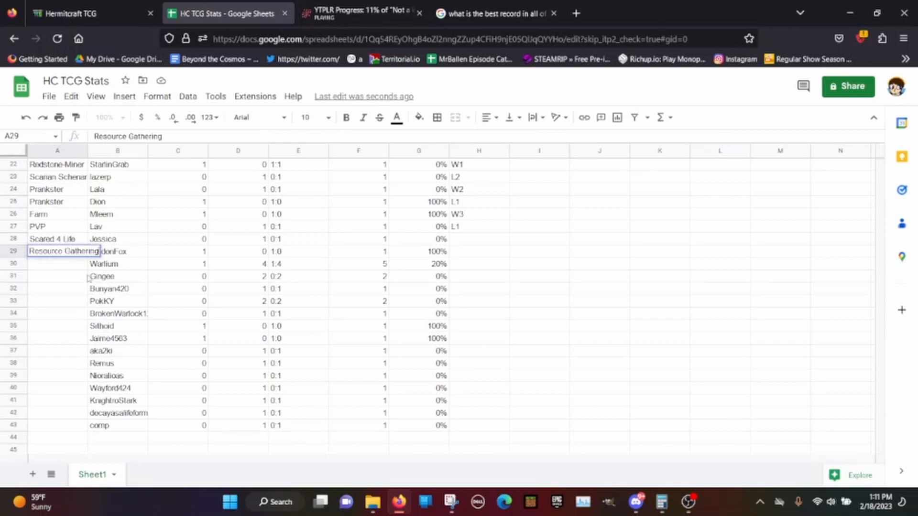
pyautogui.click(659, 387)
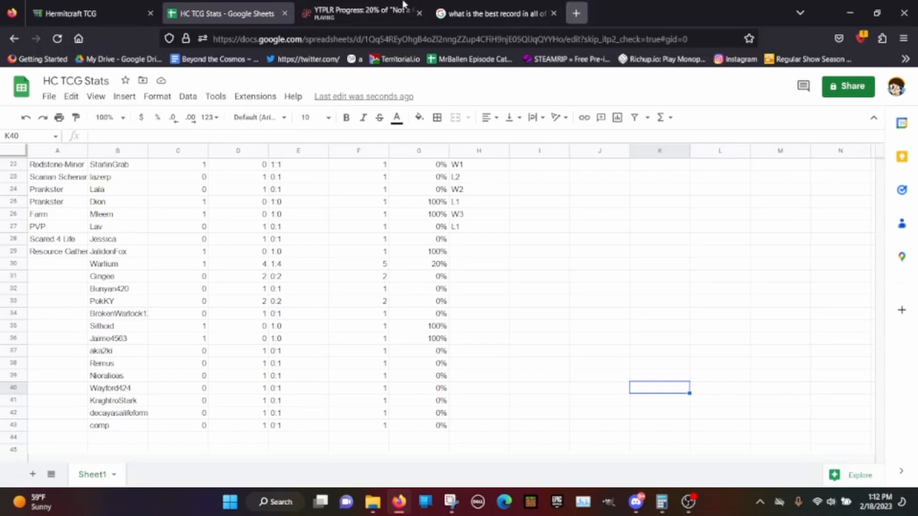
pyautogui.click(88, 13)
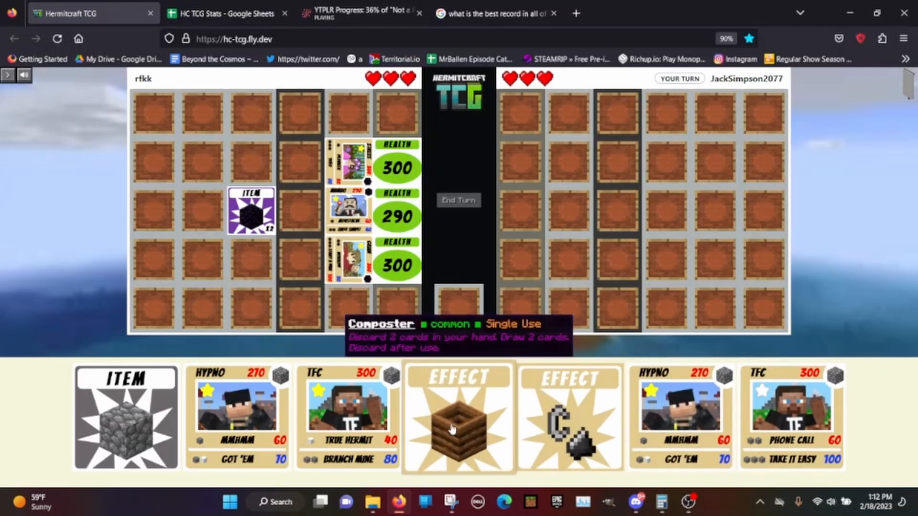
# Use Composter to swap two cards, then play TFC with cobblestone and Hypno.
pyautogui.click(458, 416)
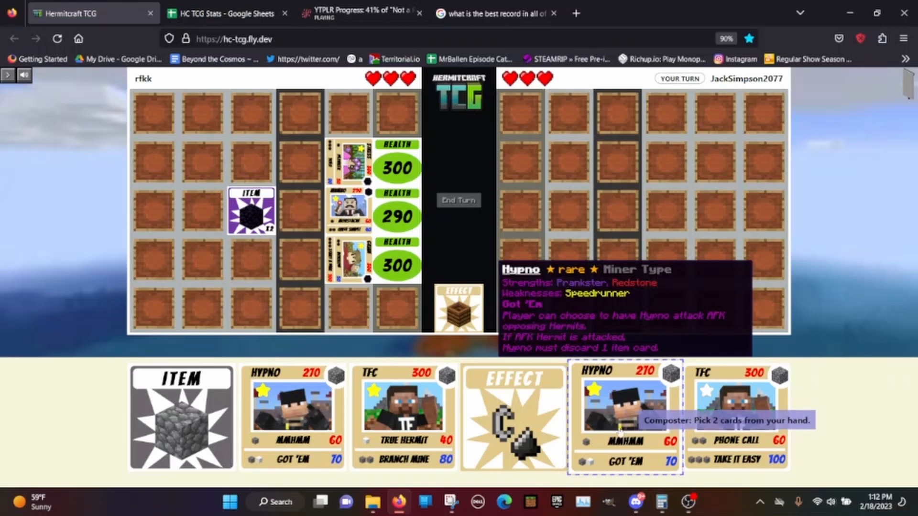
pyautogui.moveTo(404, 415)
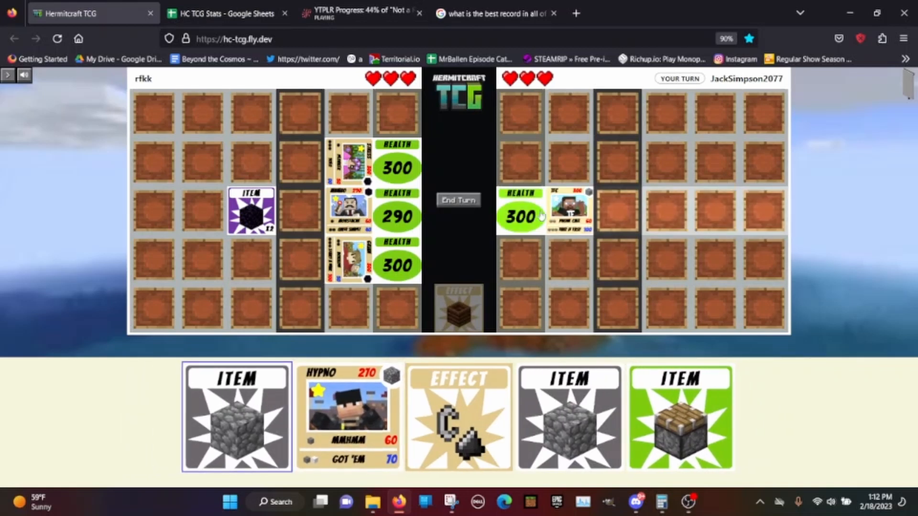
pyautogui.moveTo(615, 216)
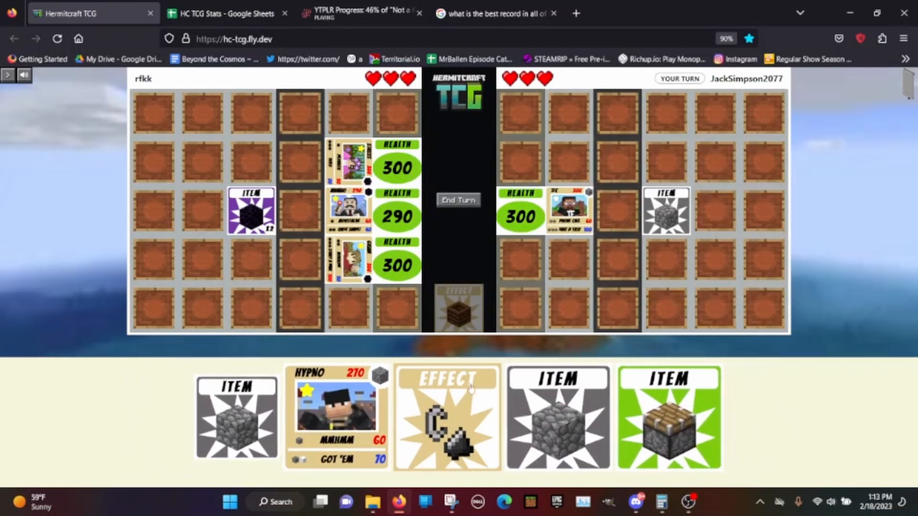
pyautogui.click(336, 406)
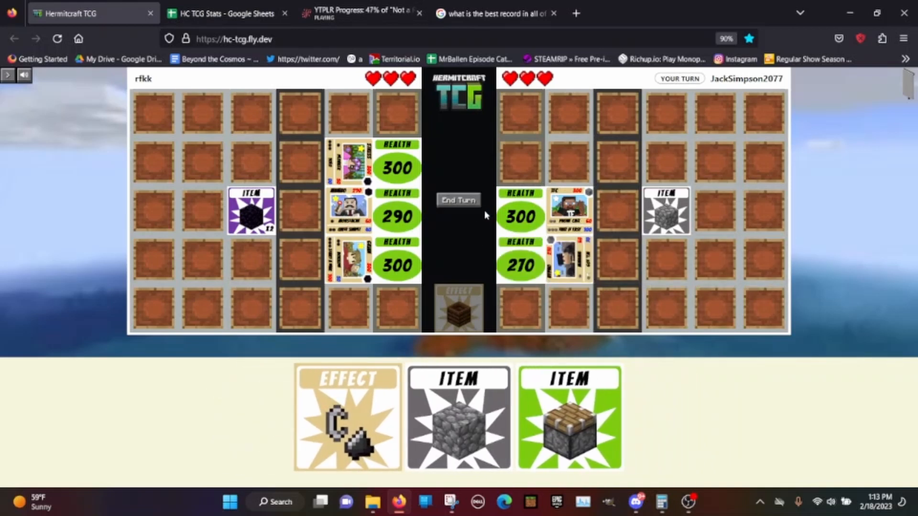
# End the turn, then place Etho in the top row with a cobblestone item.
pyautogui.click(458, 201)
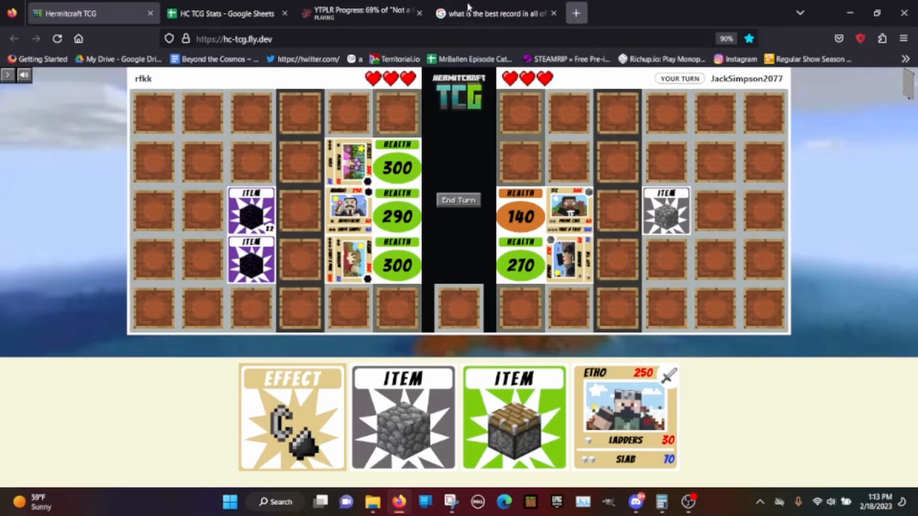
pyautogui.click(402, 416)
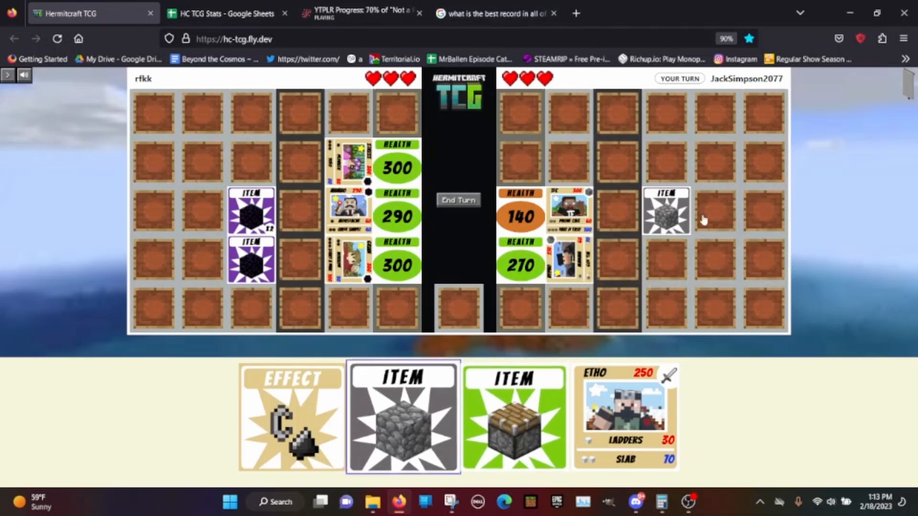
pyautogui.click(625, 416)
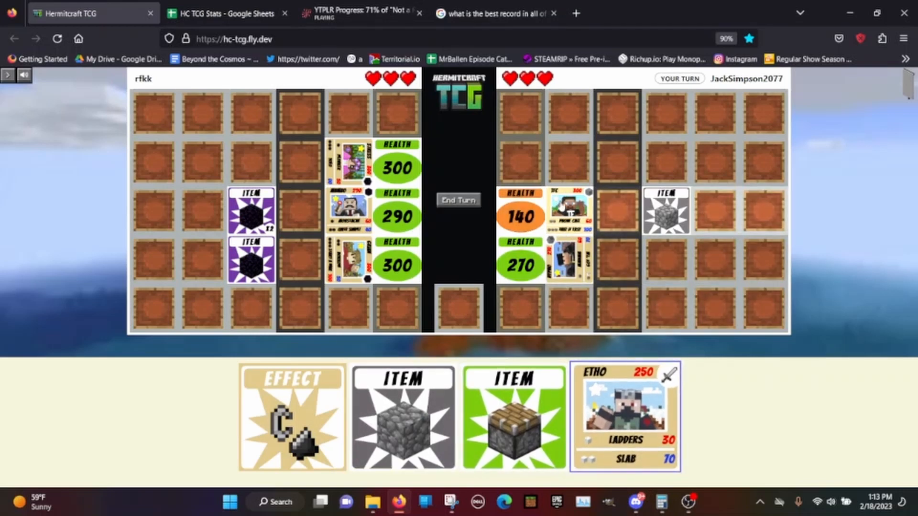
pyautogui.click(625, 416)
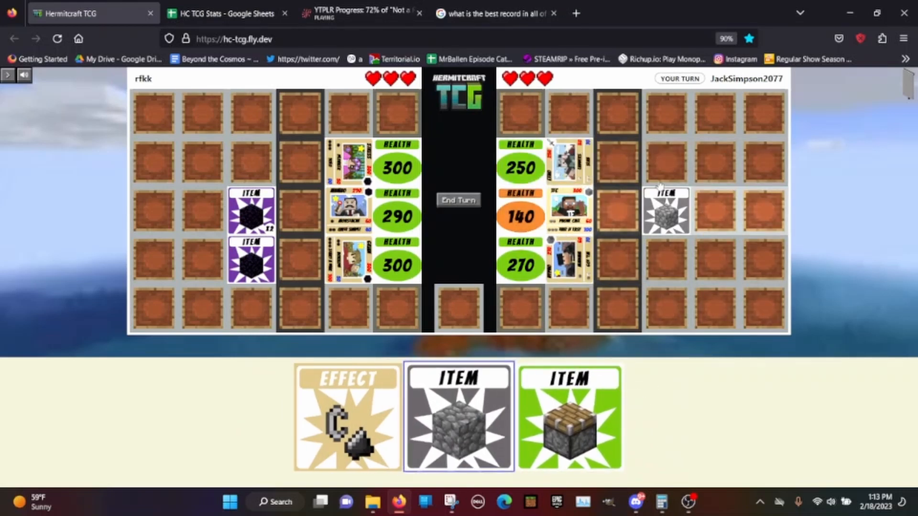
pyautogui.click(459, 417)
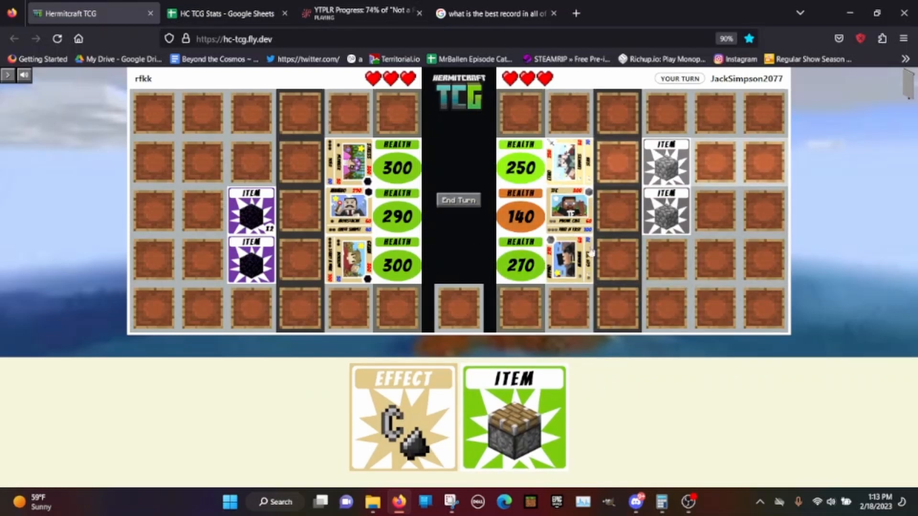
# Redraw the hand with flint and steel, equip Etho with iron armor, and end turn.
pyautogui.click(402, 417)
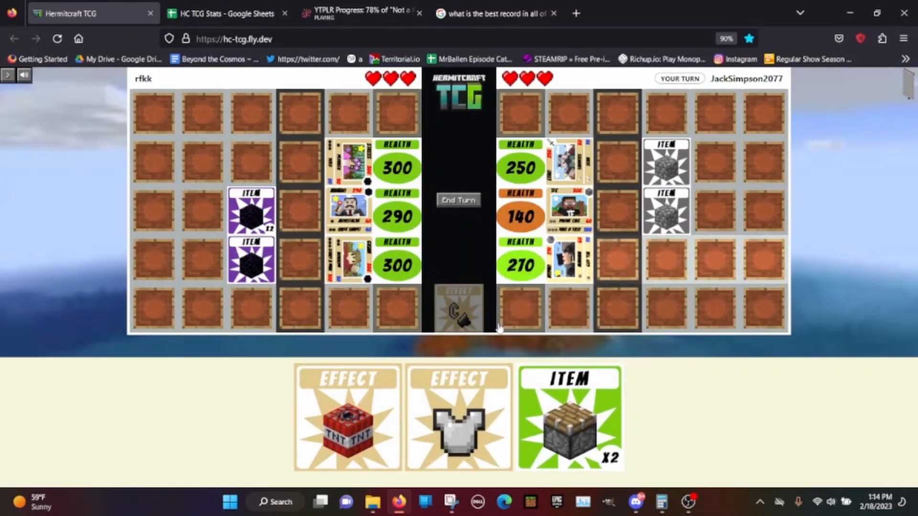
pyautogui.click(459, 417)
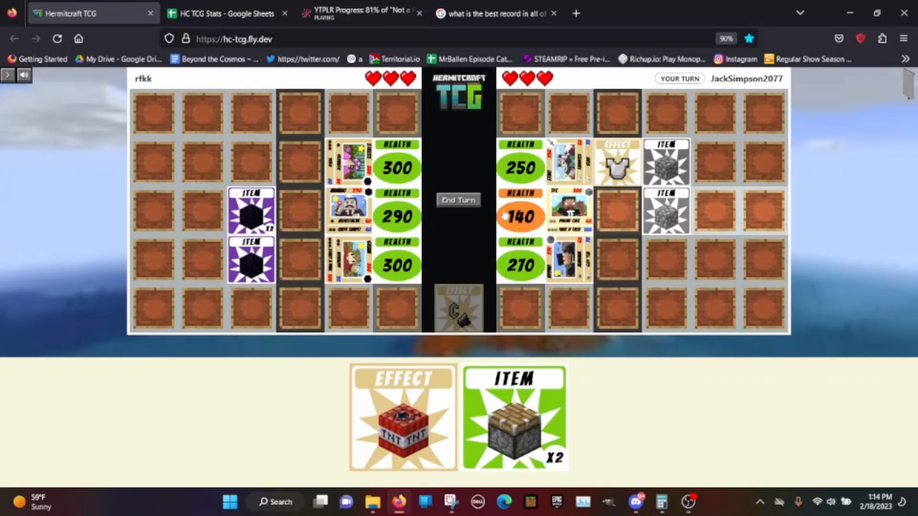
pyautogui.click(458, 200)
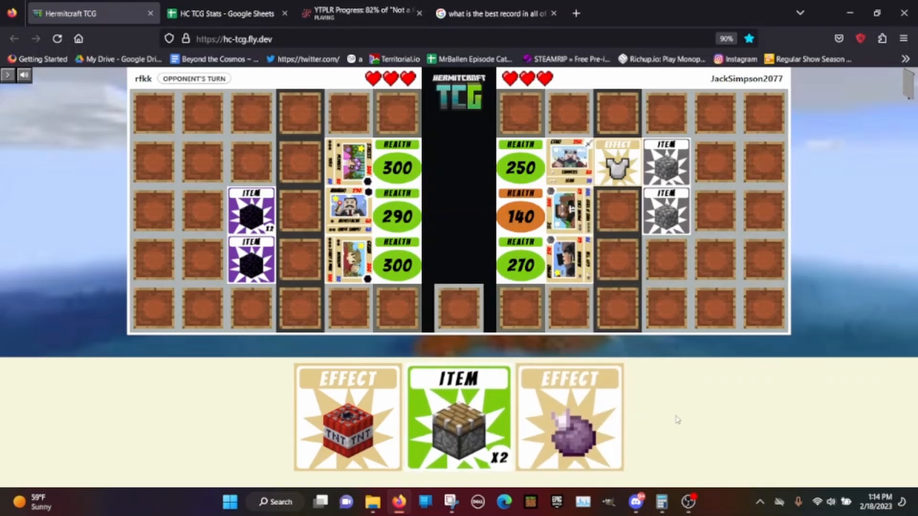
pyautogui.moveTo(618, 452)
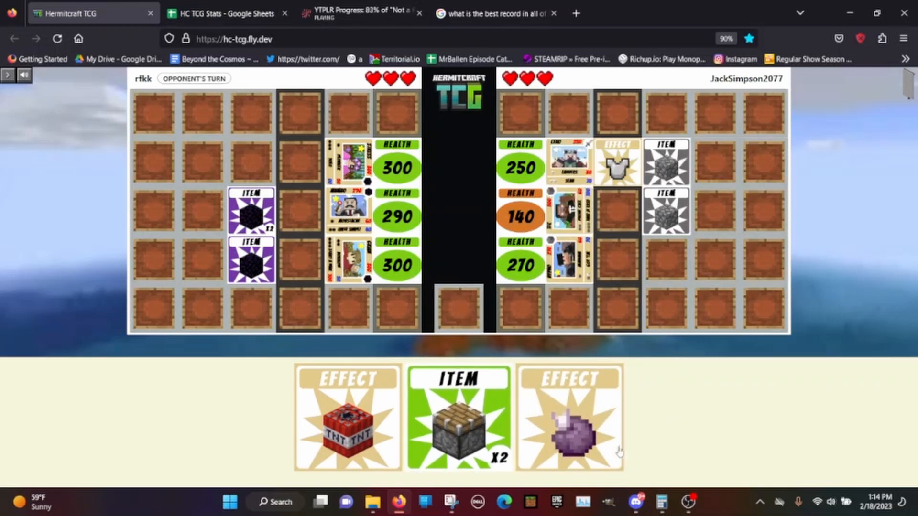
pyautogui.moveTo(568, 417)
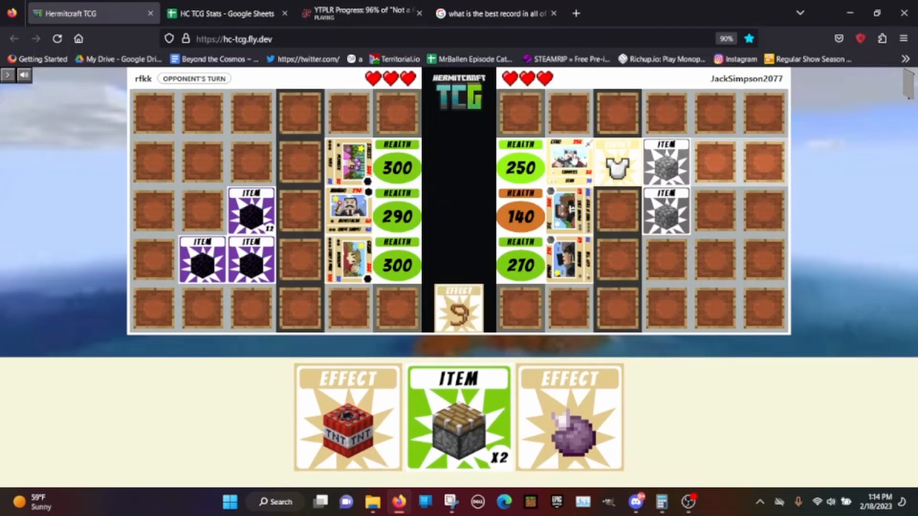
pyautogui.moveTo(547, 167)
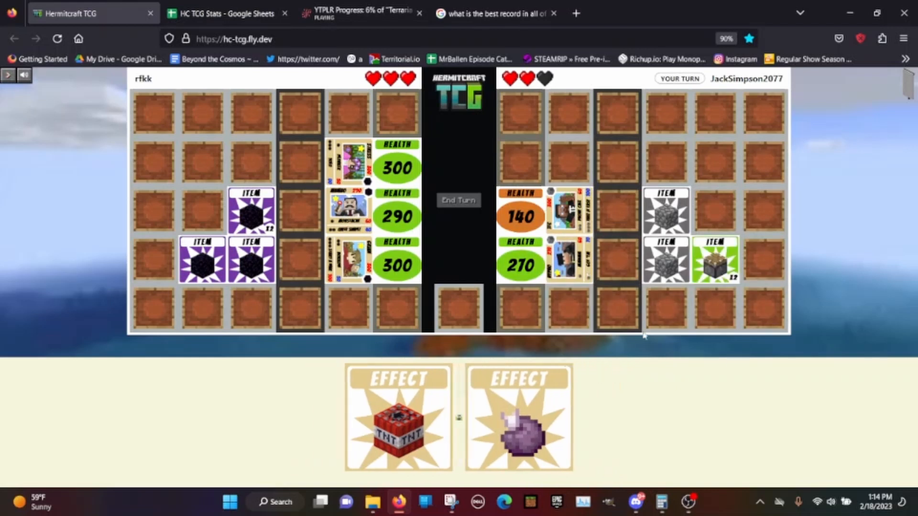
# Play TNT and attack with Hypno, cutting rfkk's active hermit from 290 to 140.
pyautogui.click(402, 419)
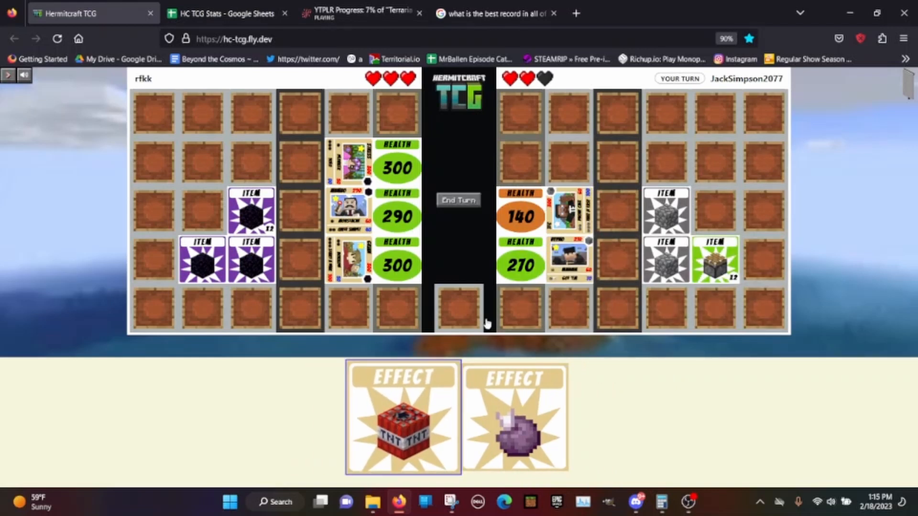
pyautogui.click(402, 417)
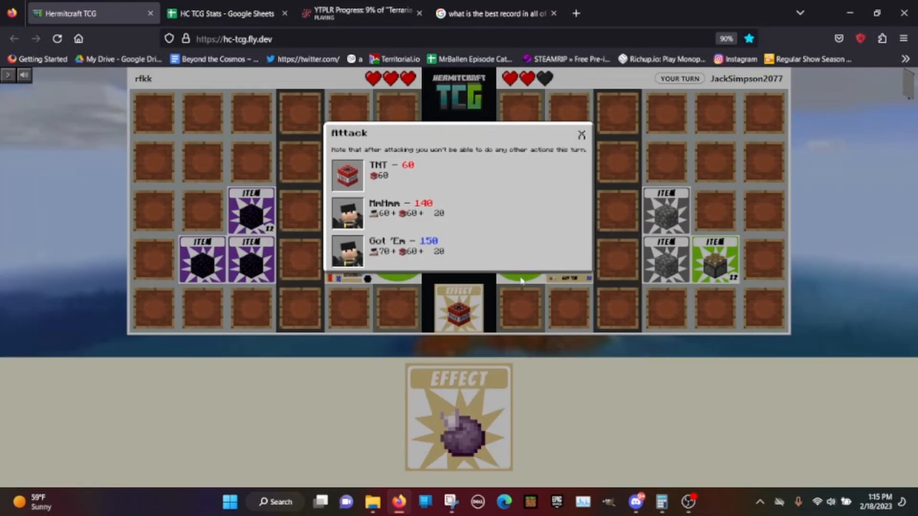
pyautogui.click(399, 246)
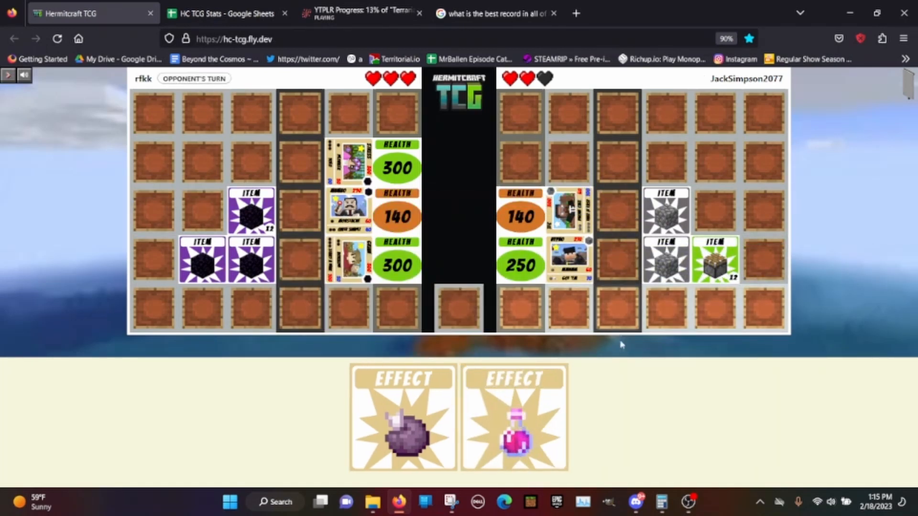
pyautogui.moveTo(514, 417)
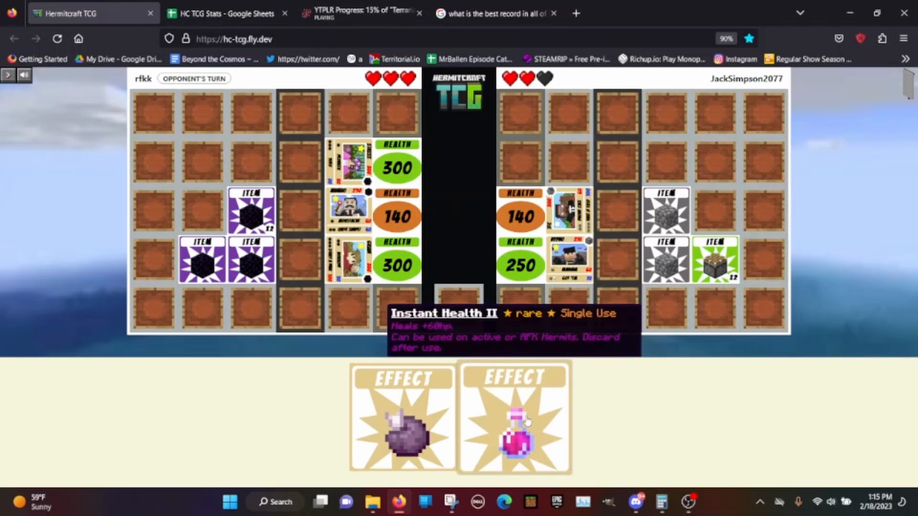
pyautogui.moveTo(553, 388)
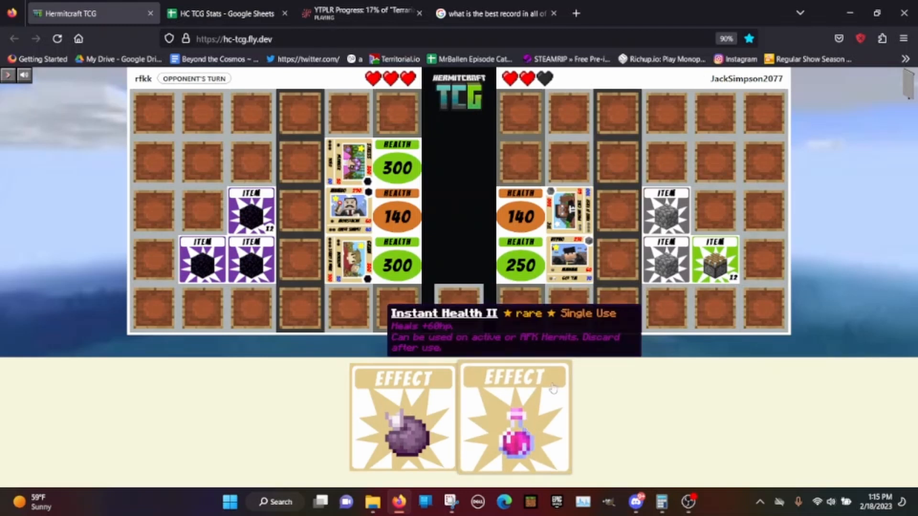
pyautogui.moveTo(522, 292)
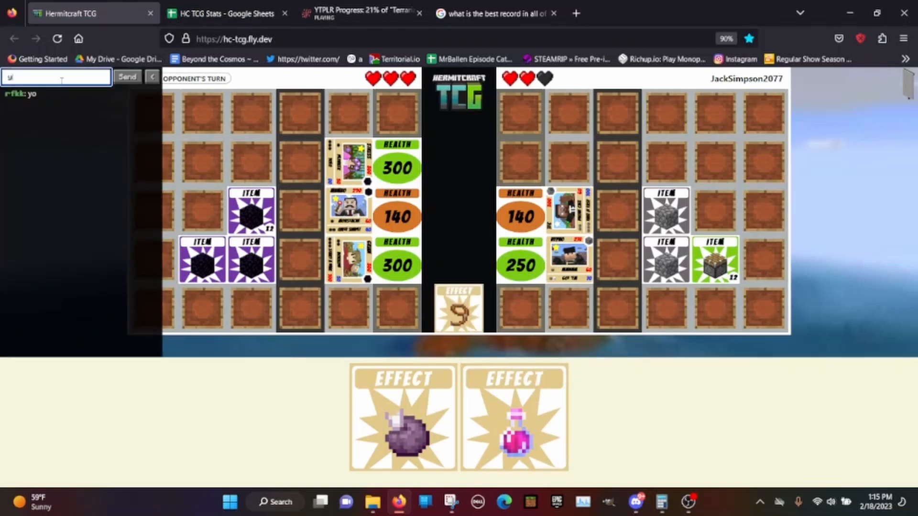
# Write 'you go so l' in the match chat, then hide the chat panel.
pyautogui.write('you go so l')
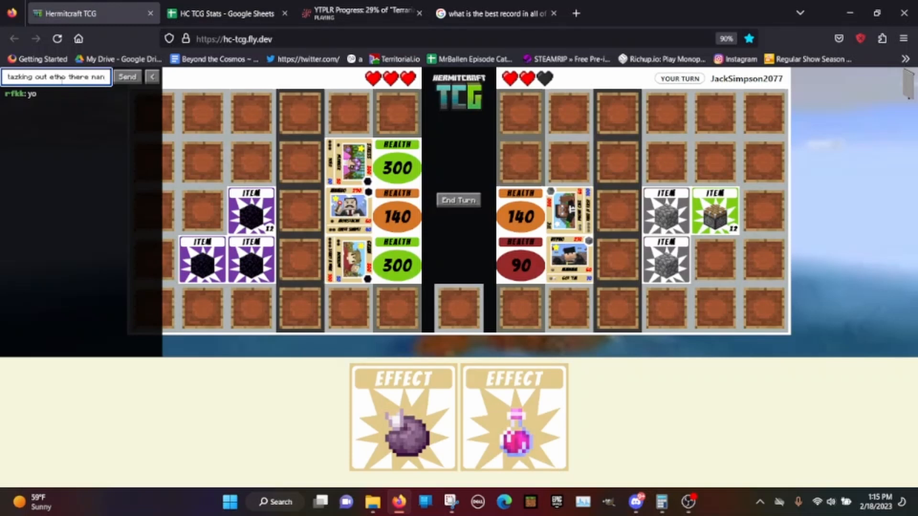
pyautogui.click(127, 77)
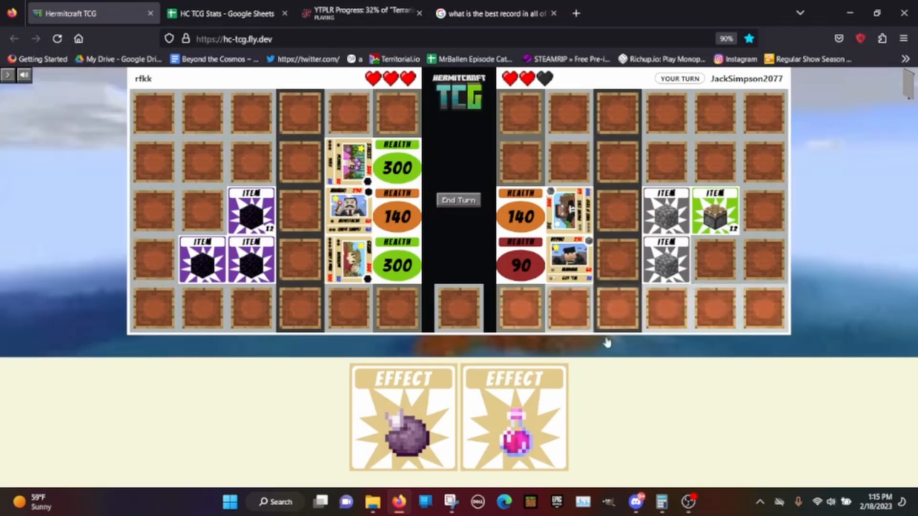
# Heal the 90-health hermit with Instant Health II, attack, and end the turn.
pyautogui.click(513, 417)
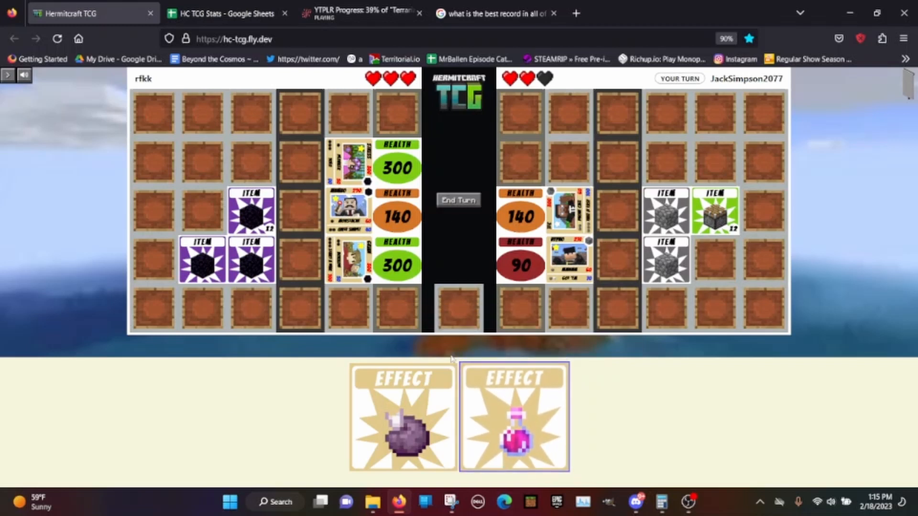
pyautogui.moveTo(514, 418)
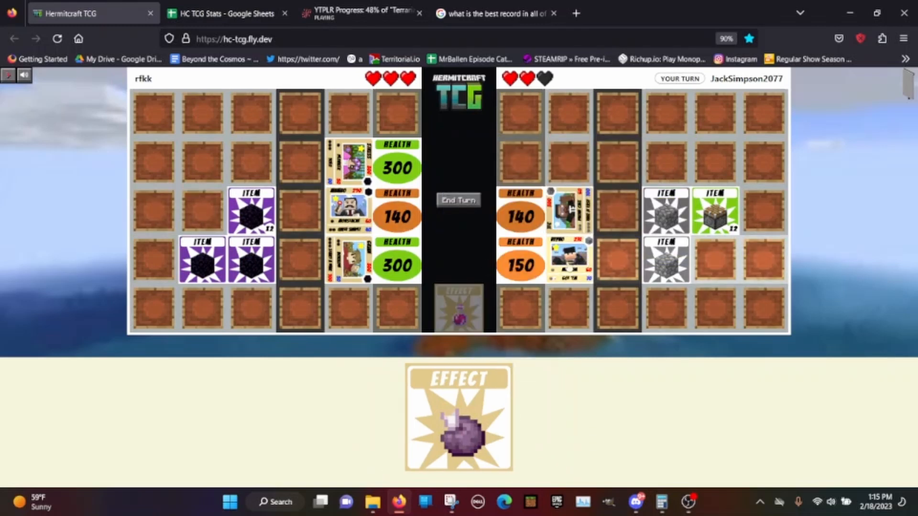
pyautogui.click(458, 200)
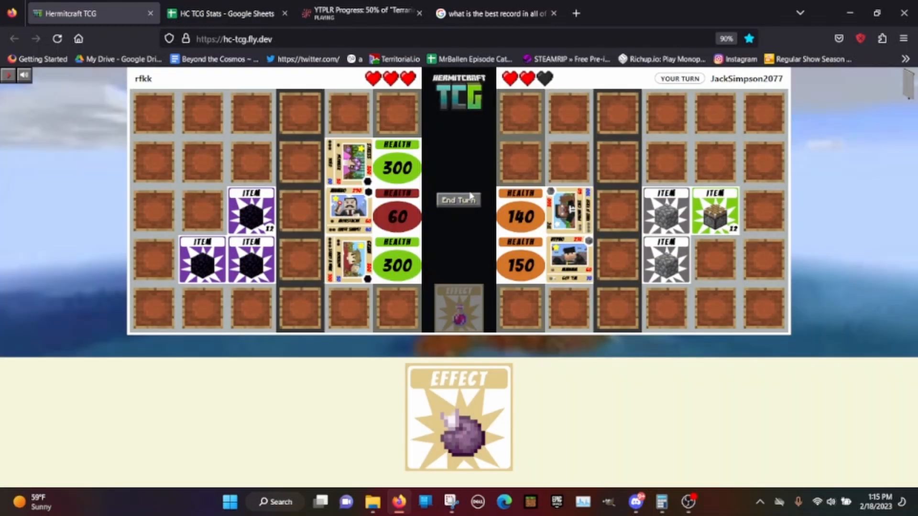
pyautogui.click(458, 200)
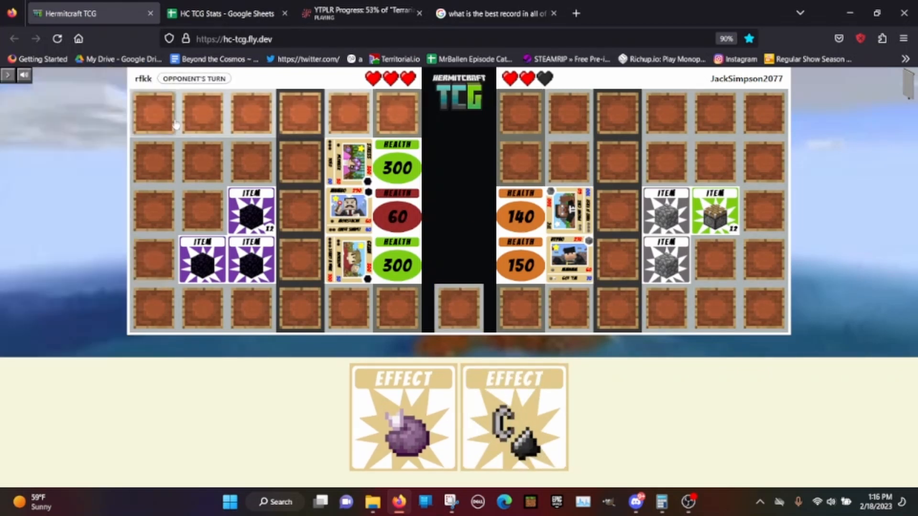
pyautogui.click(8, 75)
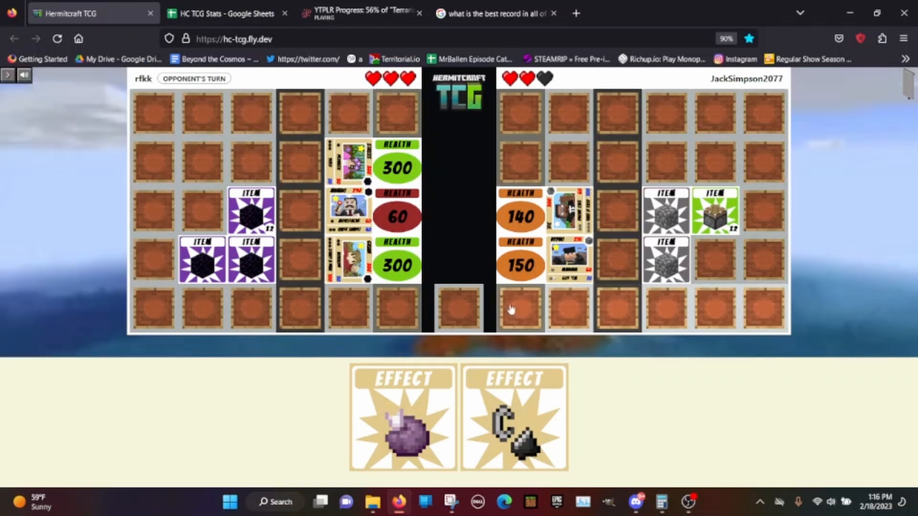
pyautogui.moveTo(568, 320)
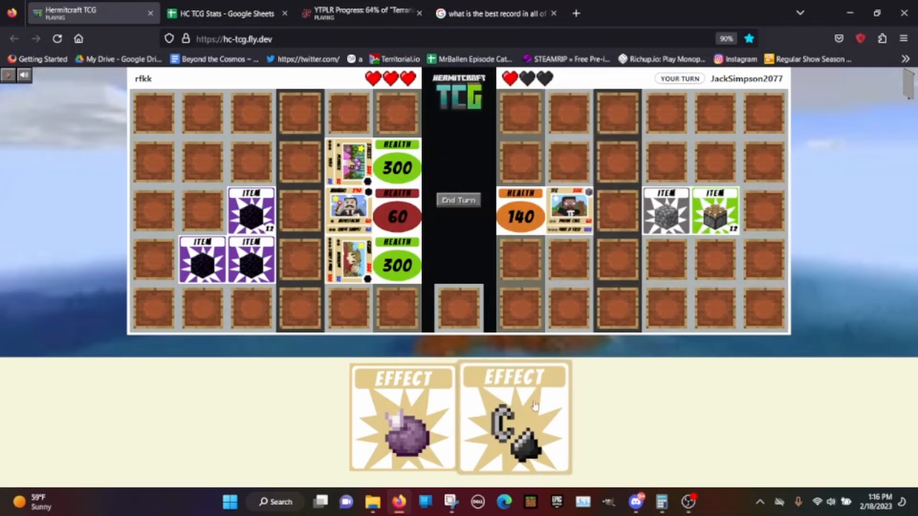
# Apply the single-use effect, play Joe from the hand, and end the turn.
pyautogui.click(514, 415)
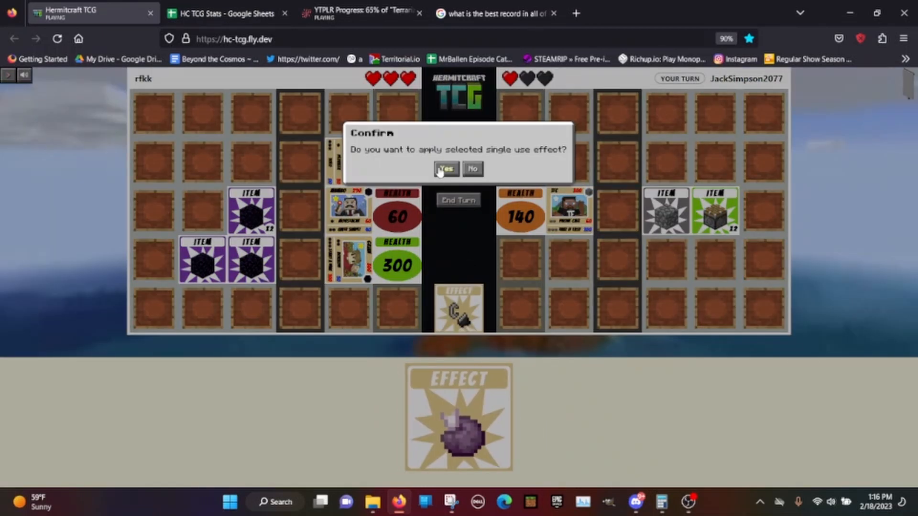
pyautogui.click(446, 169)
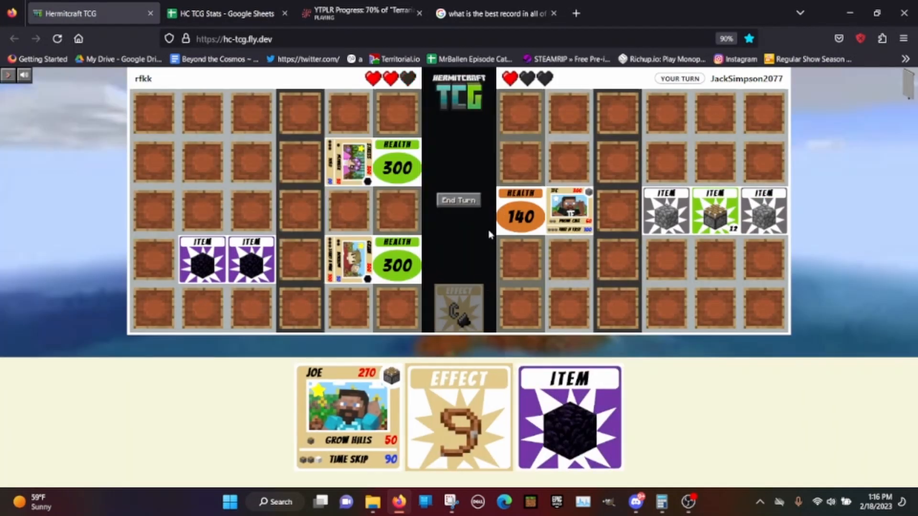
pyautogui.click(347, 416)
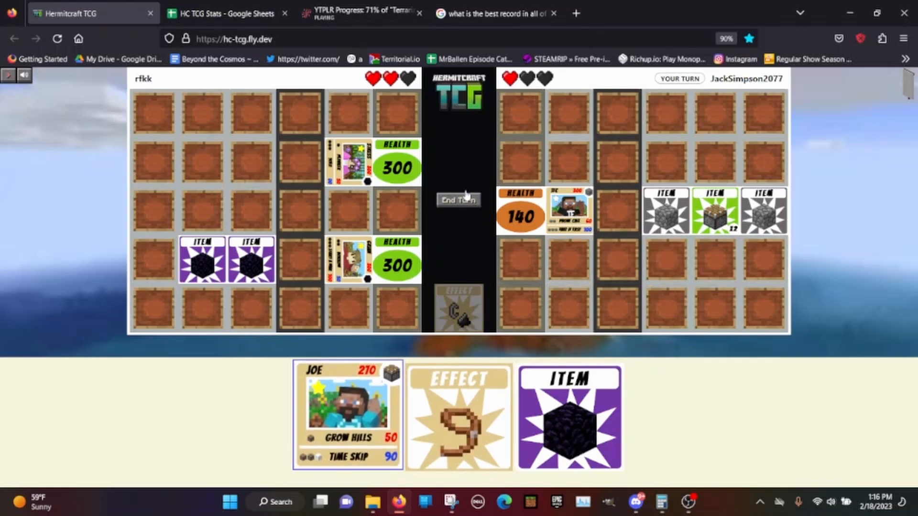
pyautogui.click(458, 200)
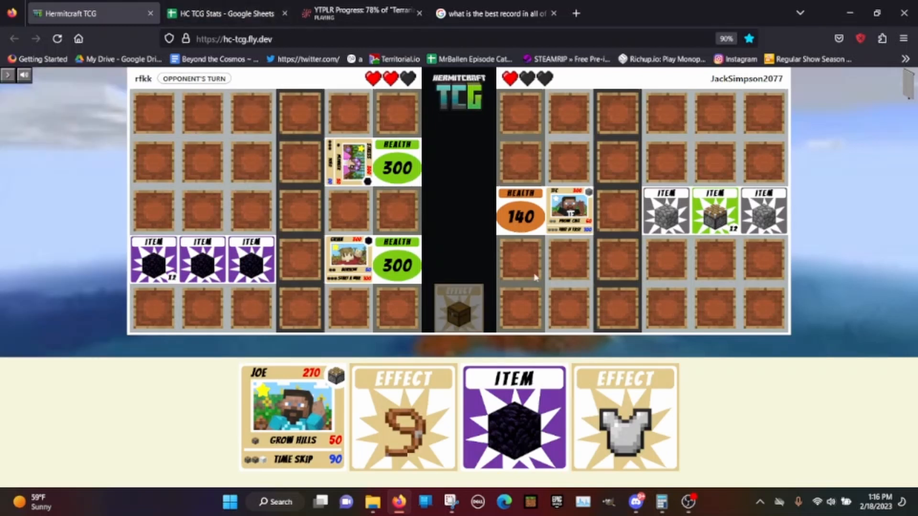
# Enter the opponent rfkk's name in B44 and move to row 44's game-total cell.
pyautogui.click(227, 13)
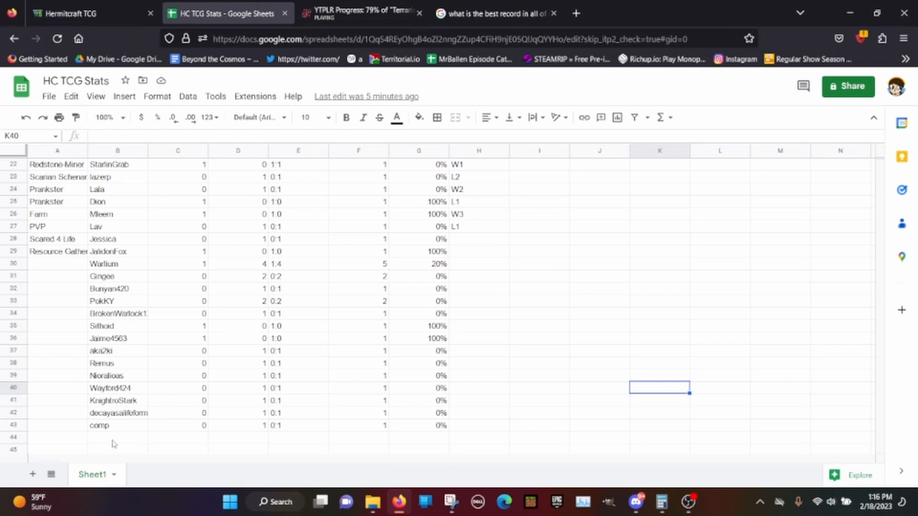
pyautogui.click(67, 13)
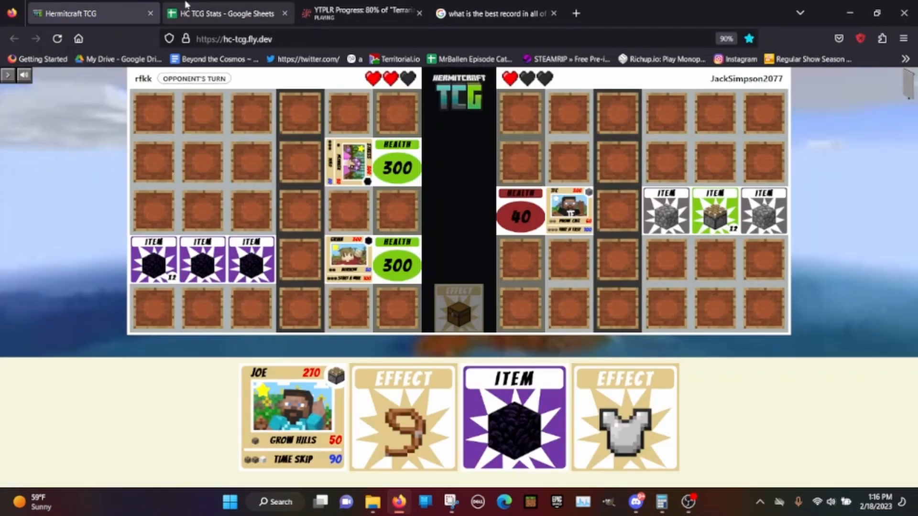
pyautogui.click(227, 13)
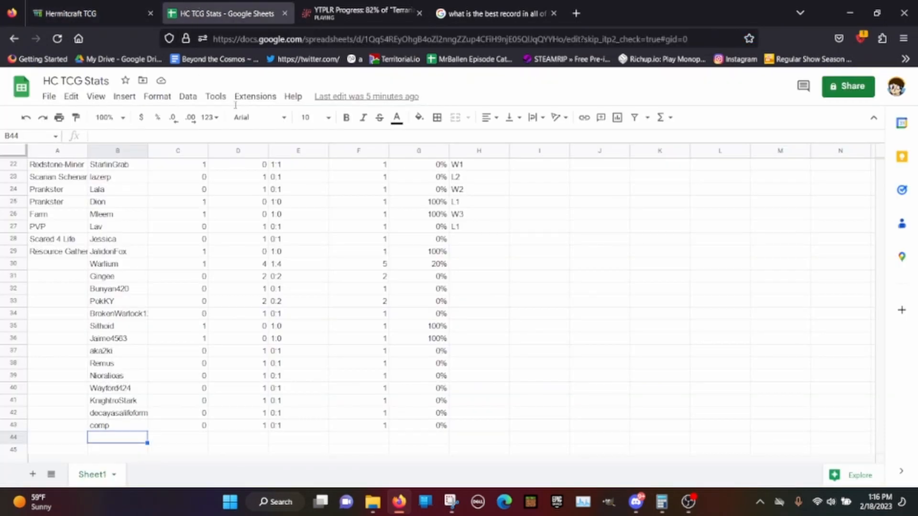
pyautogui.write('rfl')
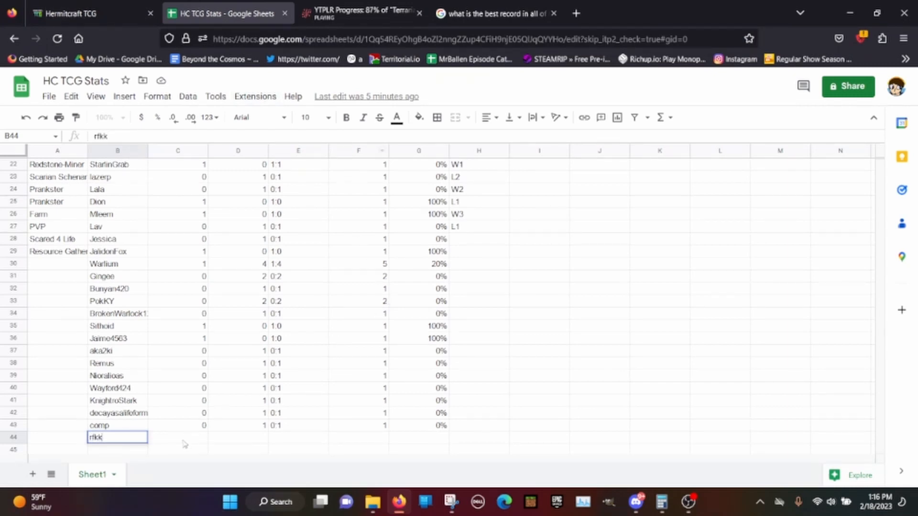
pyautogui.press('Tab')
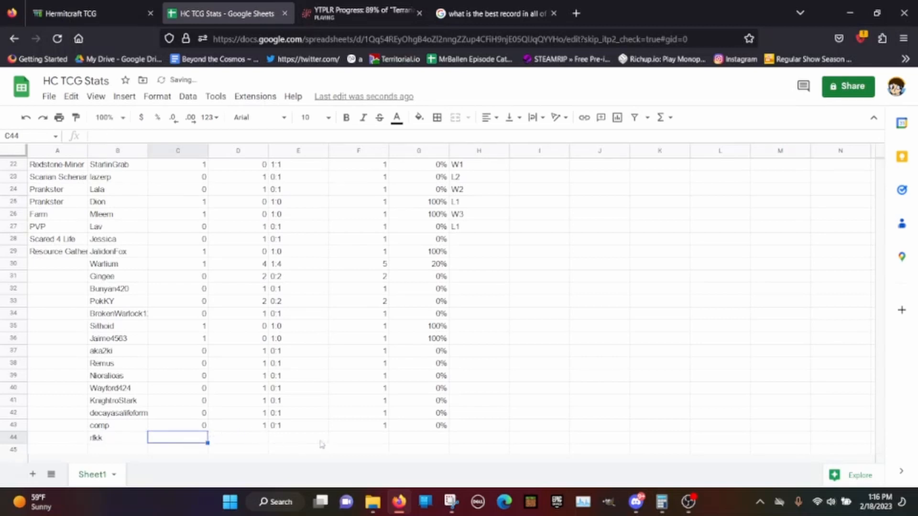
pyautogui.click(357, 437)
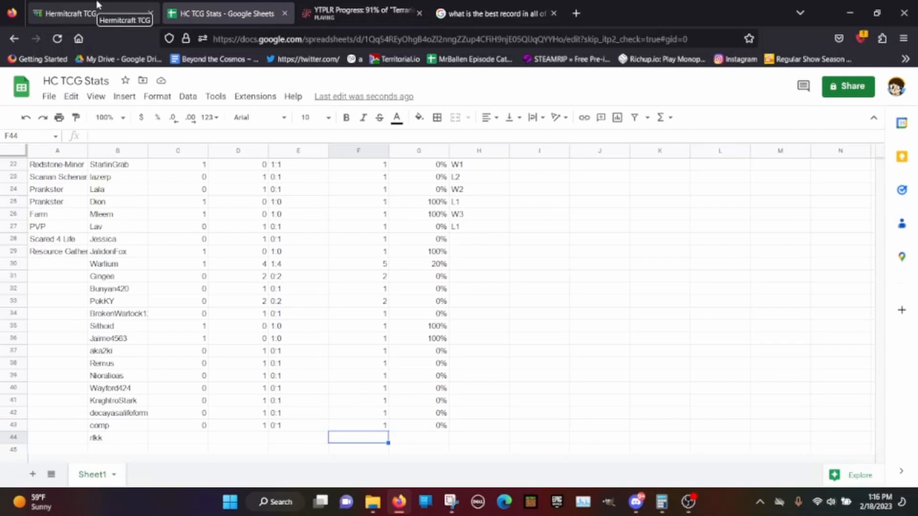
# Play Joe as a new hermit on the board and end the turn.
pyautogui.click(70, 13)
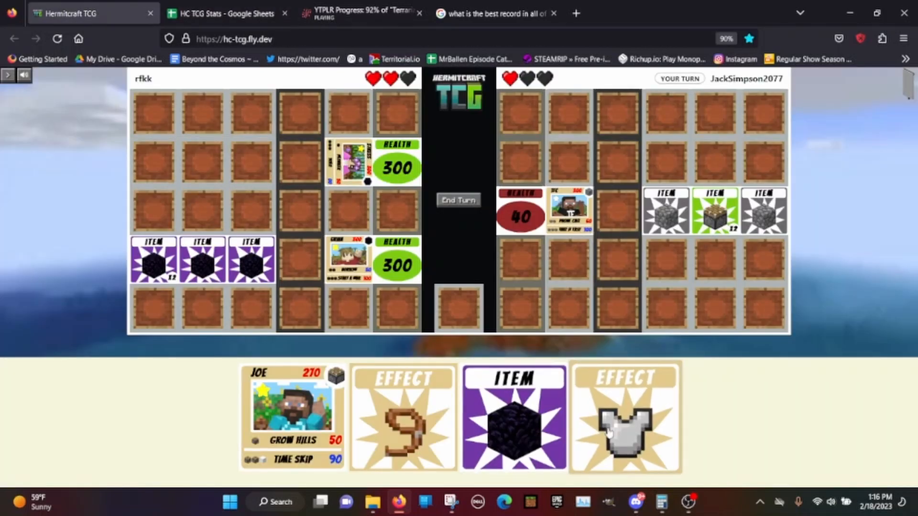
pyautogui.click(625, 417)
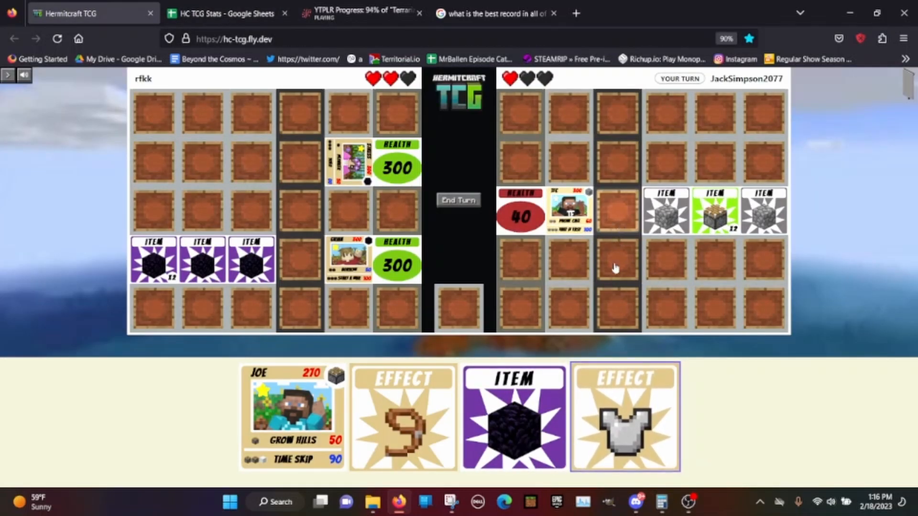
pyautogui.moveTo(293, 410)
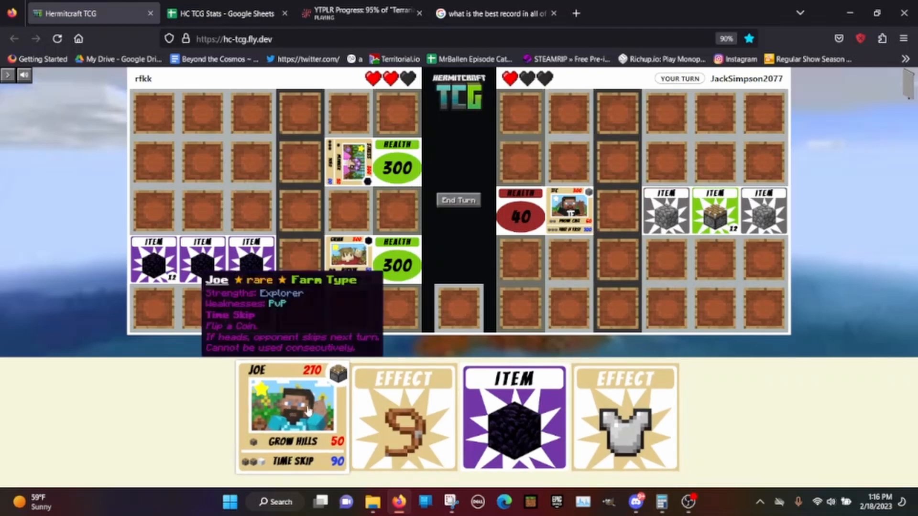
pyautogui.click(292, 407)
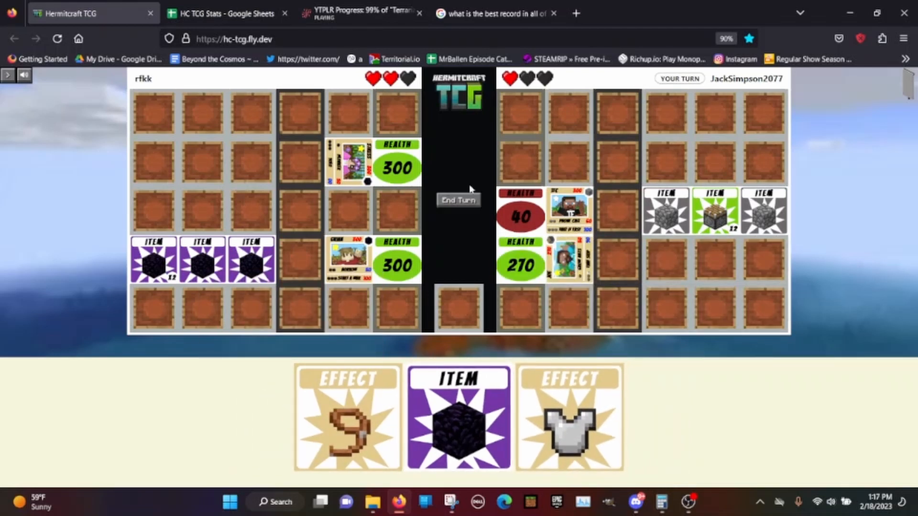
pyautogui.click(458, 199)
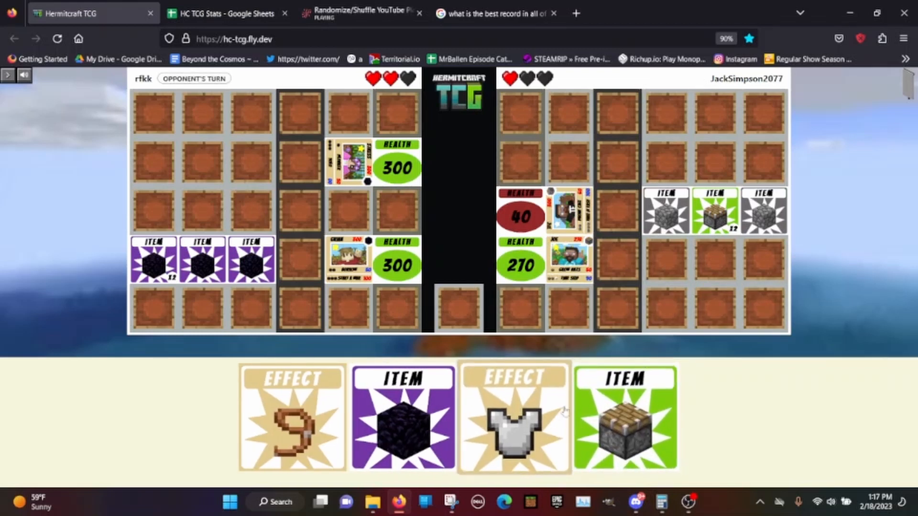
pyautogui.moveTo(625, 417)
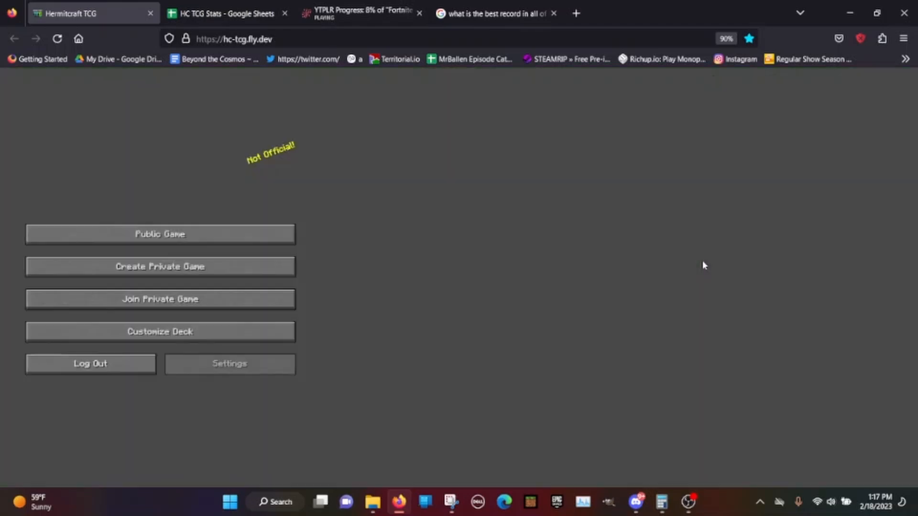
# Log rfkk in new row 44 with 1 win, 0 losses and a 1:0 ratio.
pyautogui.click(226, 13)
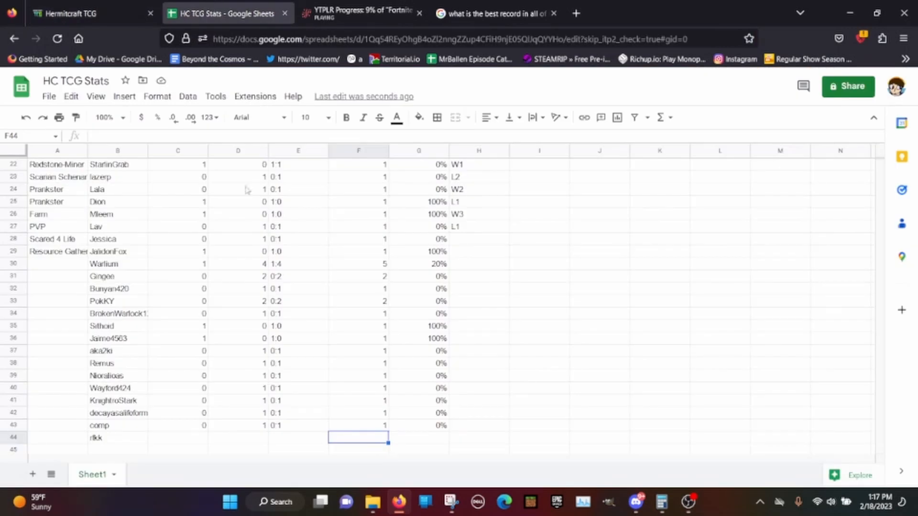
pyautogui.click(178, 438)
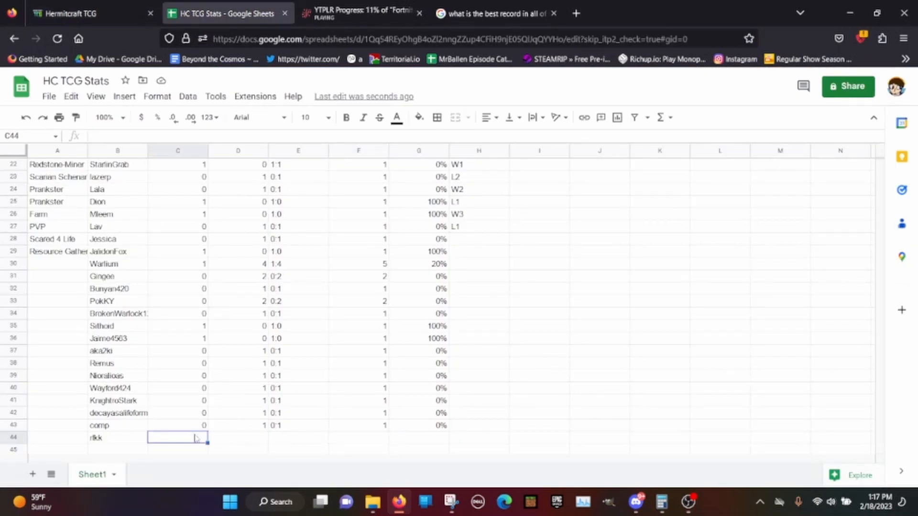
pyautogui.write('0')
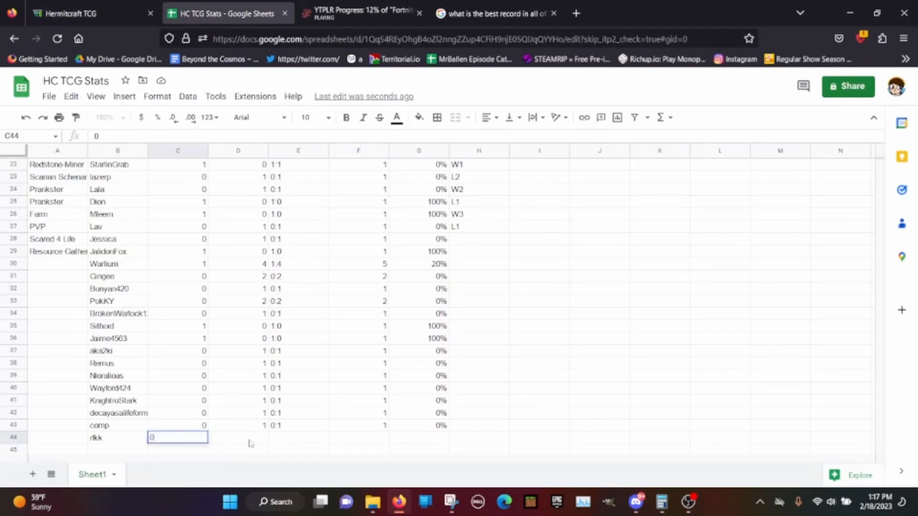
pyautogui.press('Enter')
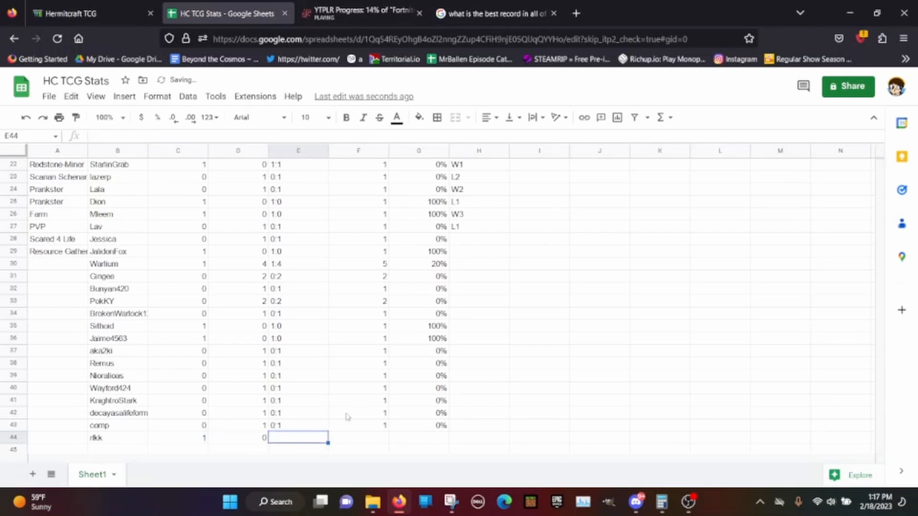
pyautogui.write('0:')
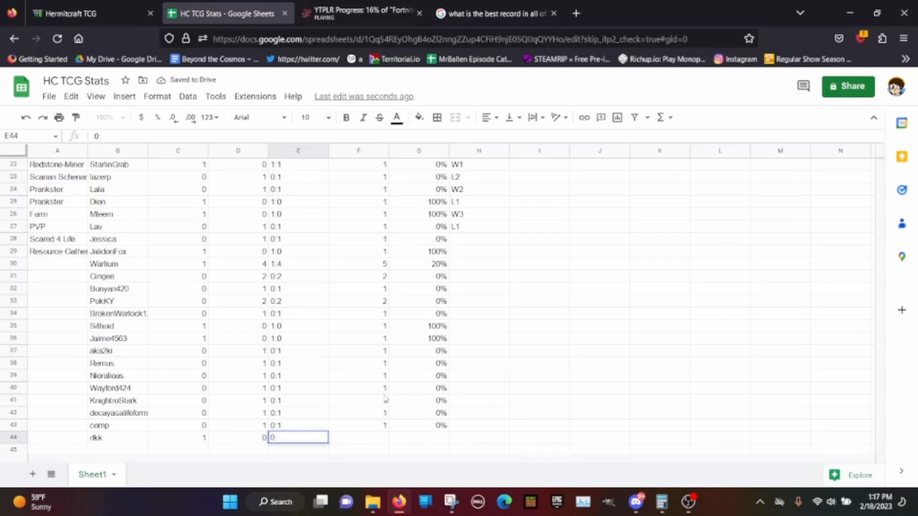
pyautogui.write('1')
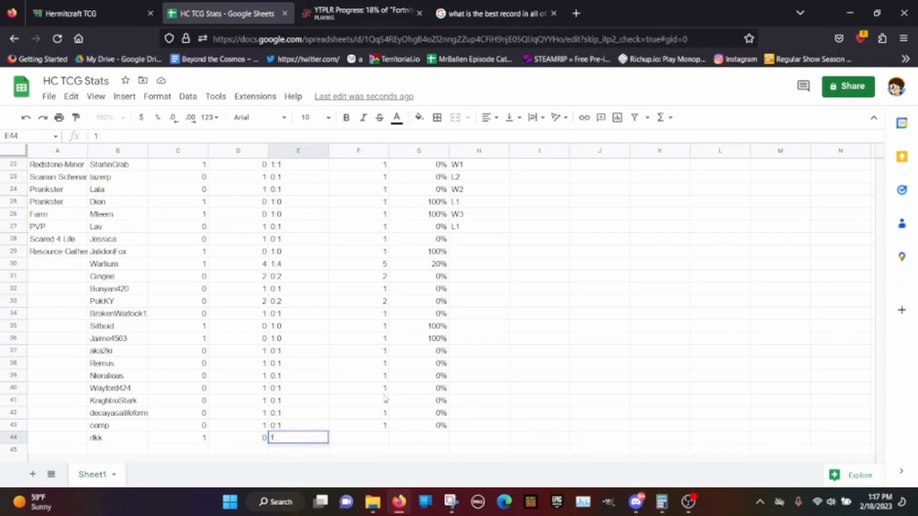
pyautogui.write(':0')
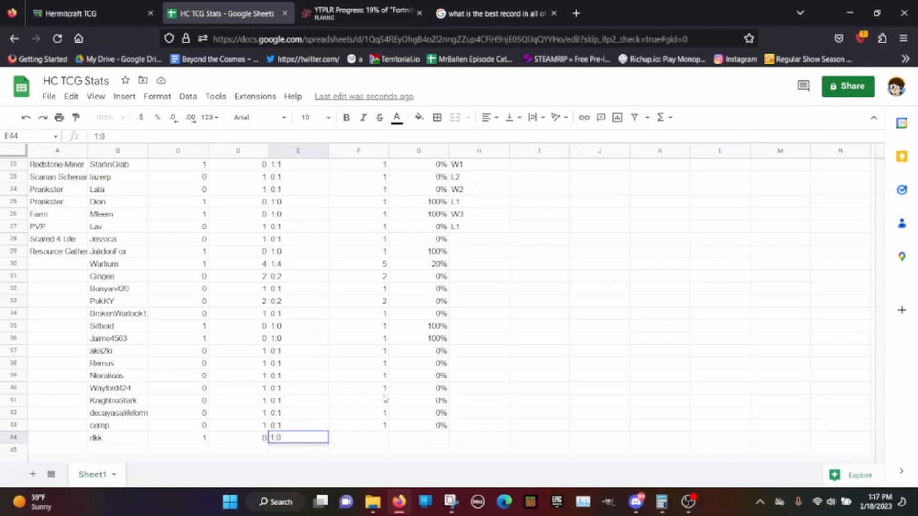
pyautogui.click(418, 437)
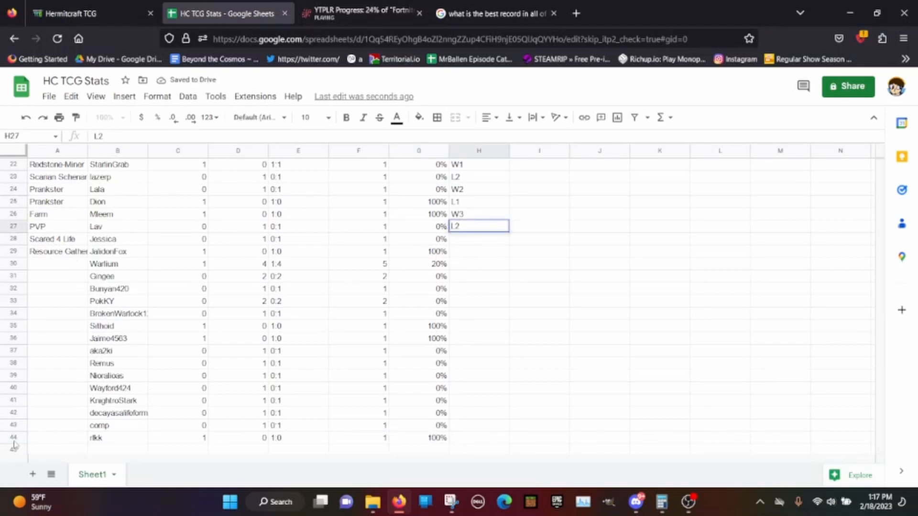
# Label rfkk's moved row 30 with the Prankster deck.
pyautogui.click(57, 438)
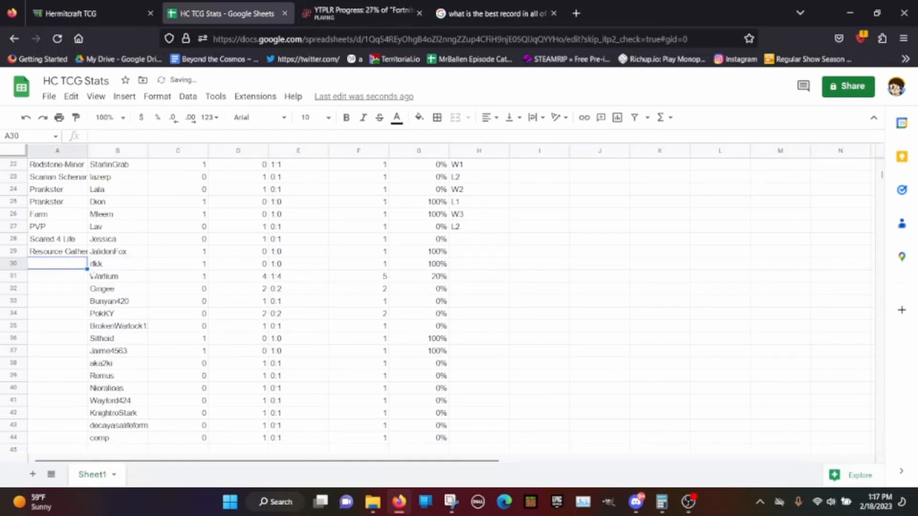
pyautogui.write('Re')
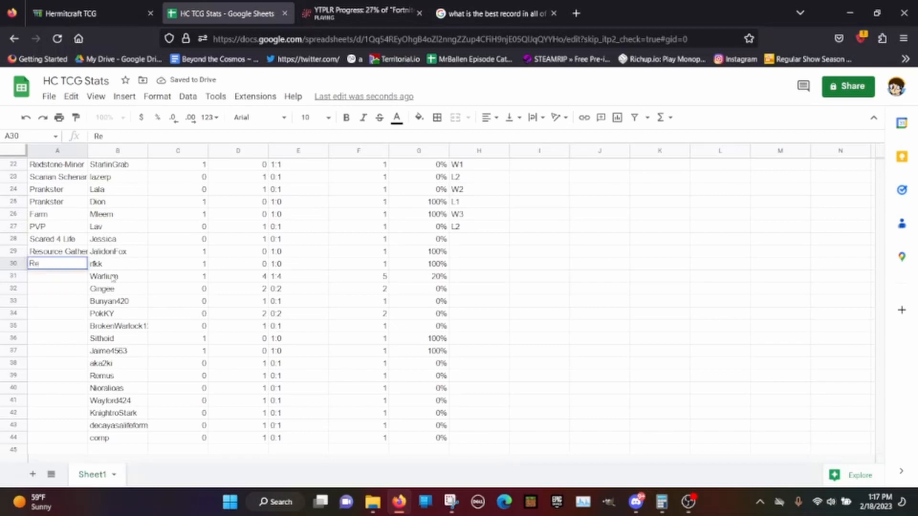
pyautogui.write('P')
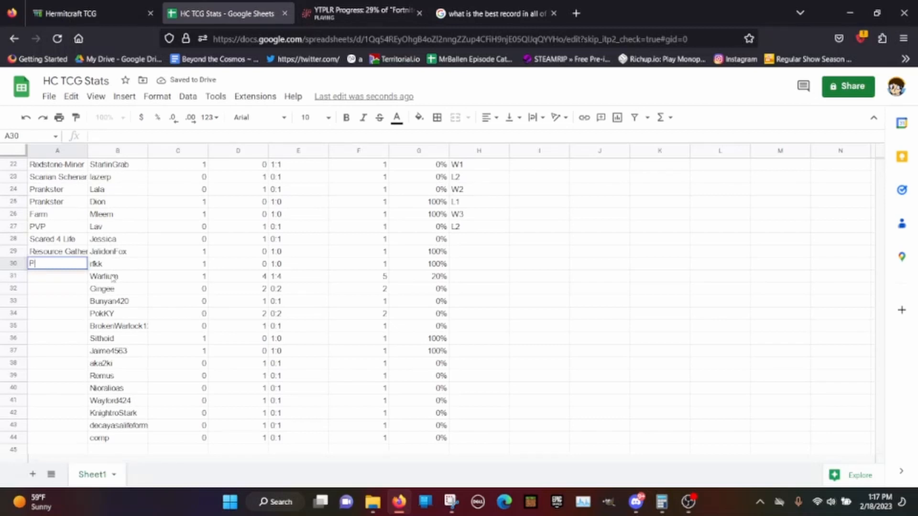
pyautogui.write('rankster')
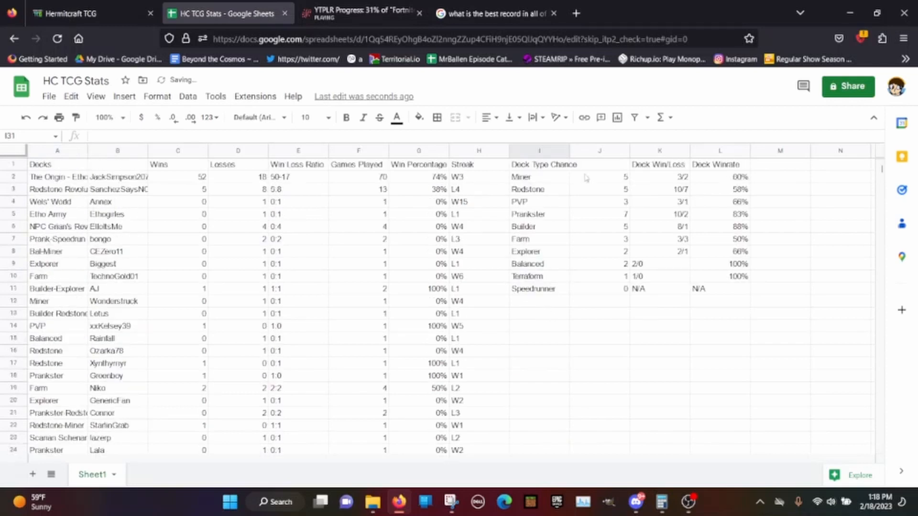
# Give the Prankster deck a 10/3 record and a 76% win rate, checked in Calculator.
pyautogui.click(659, 214)
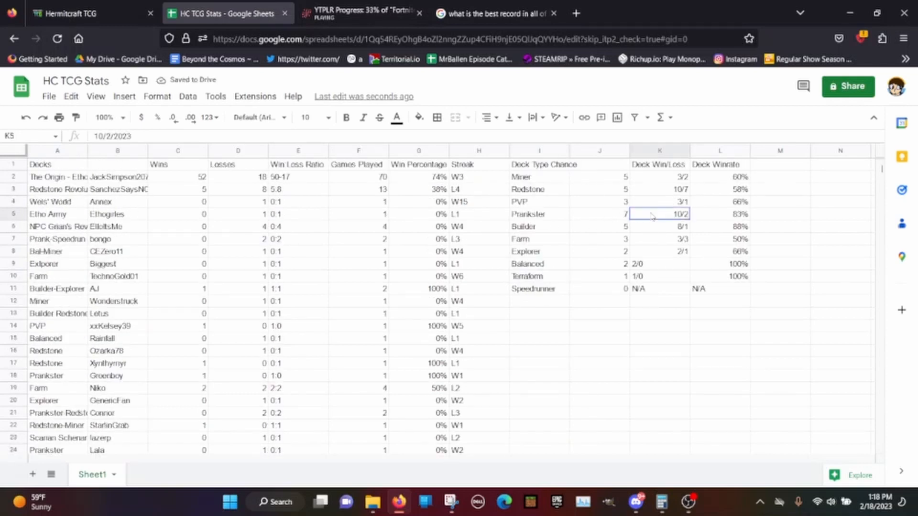
pyautogui.write('10')
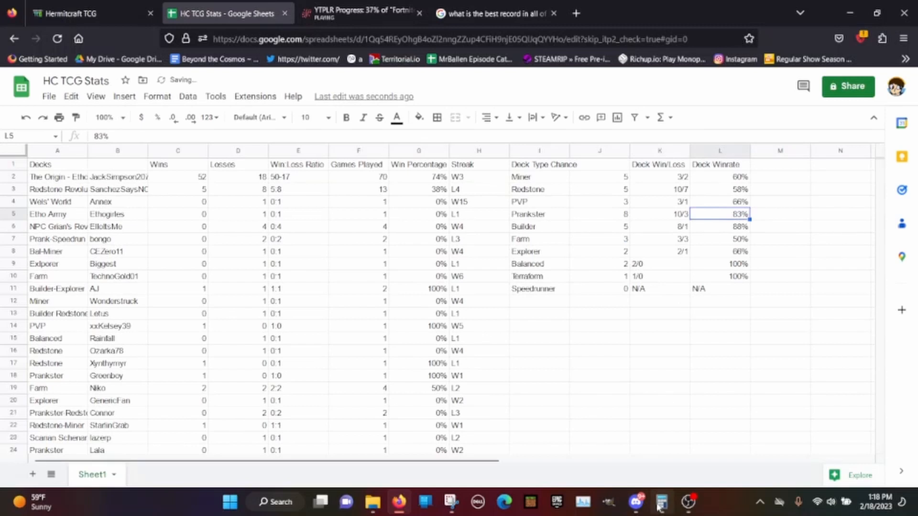
pyautogui.click(660, 502)
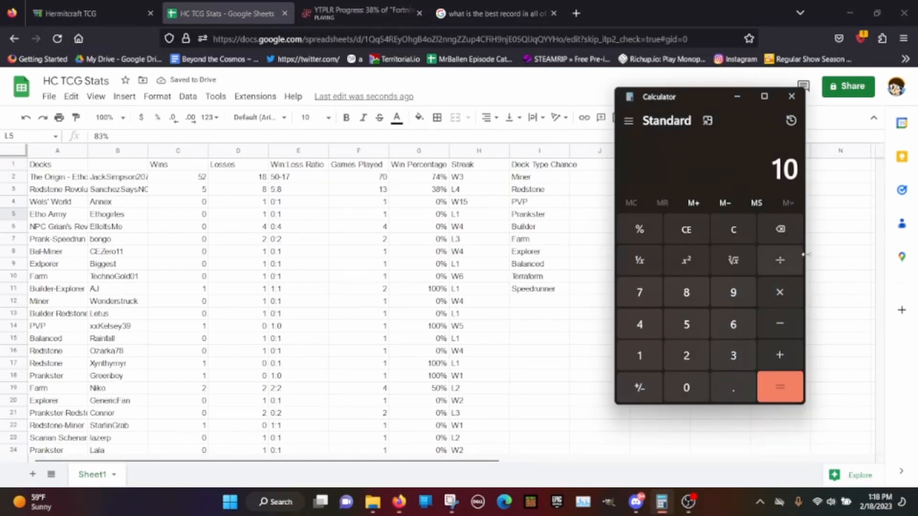
pyautogui.click(779, 388)
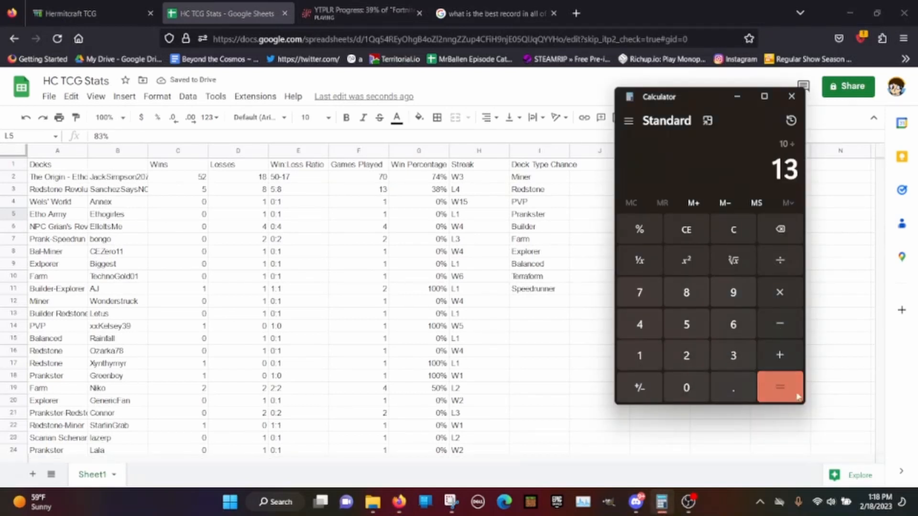
pyautogui.click(791, 97)
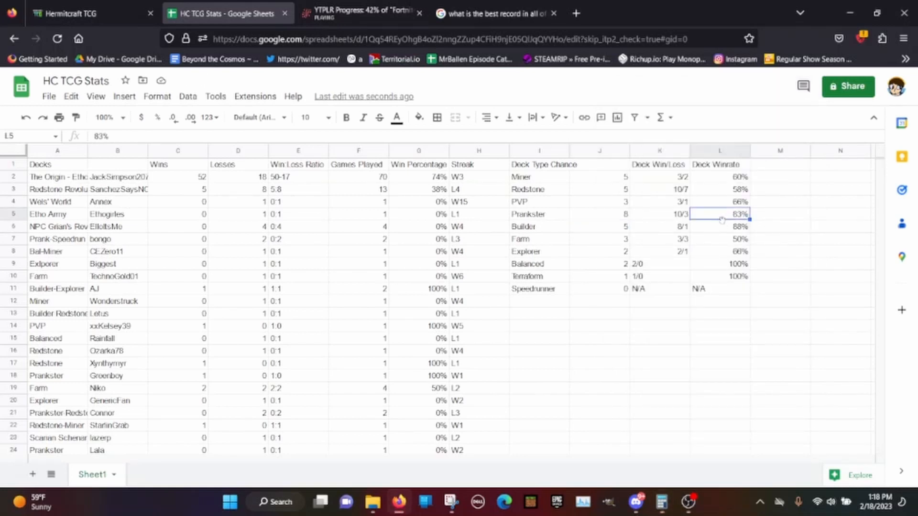
pyautogui.write('76%')
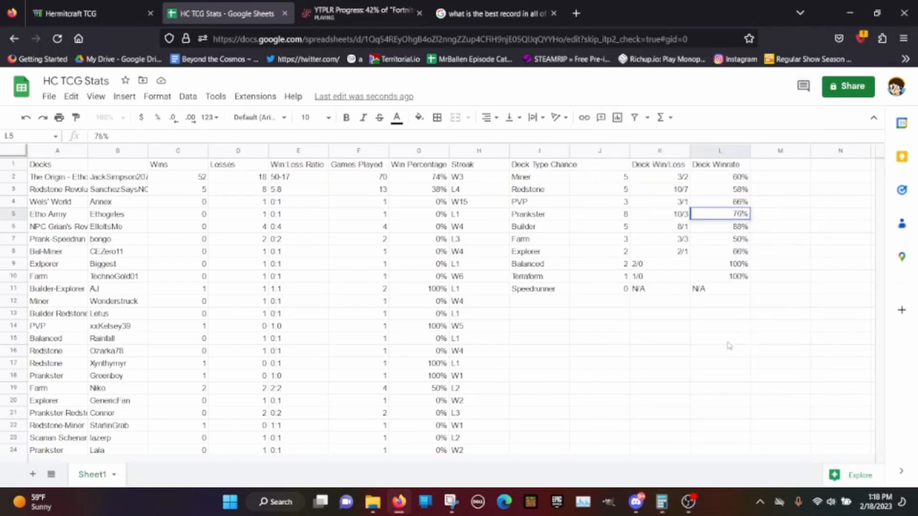
pyautogui.click(720, 338)
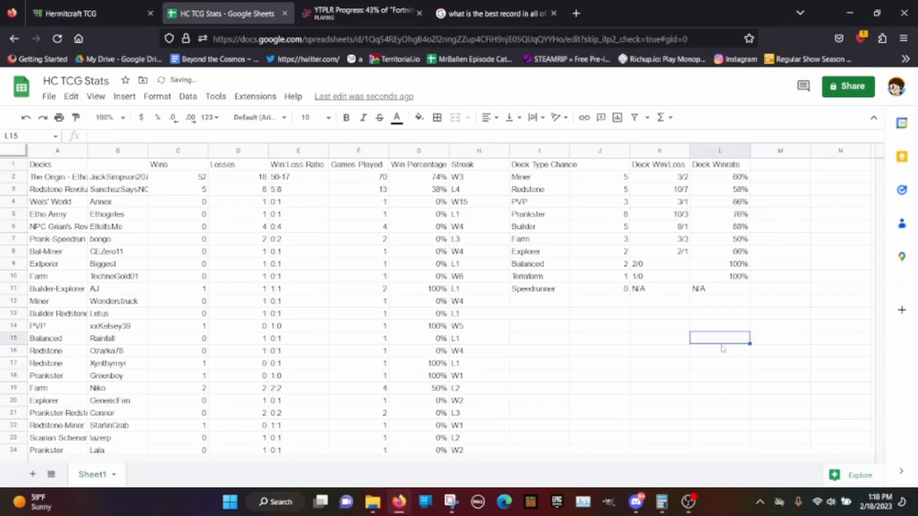
pyautogui.moveTo(715, 368)
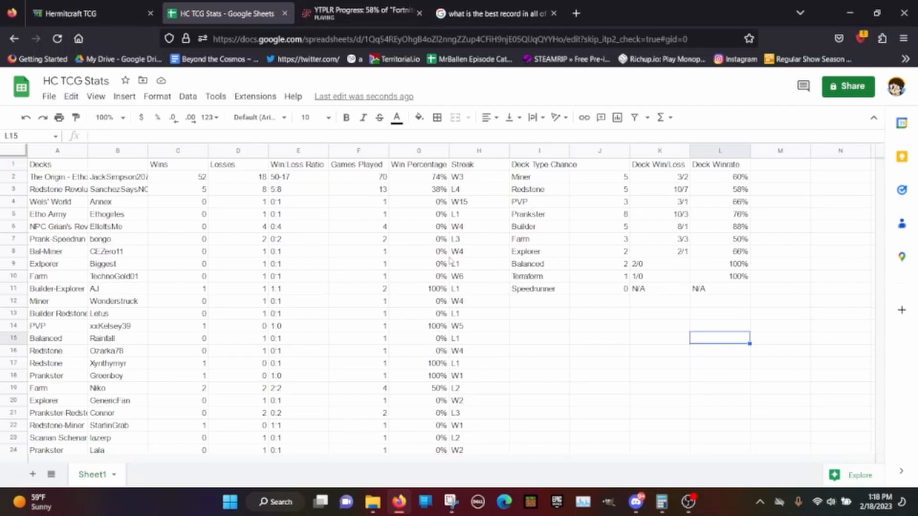
pyautogui.click(237, 177)
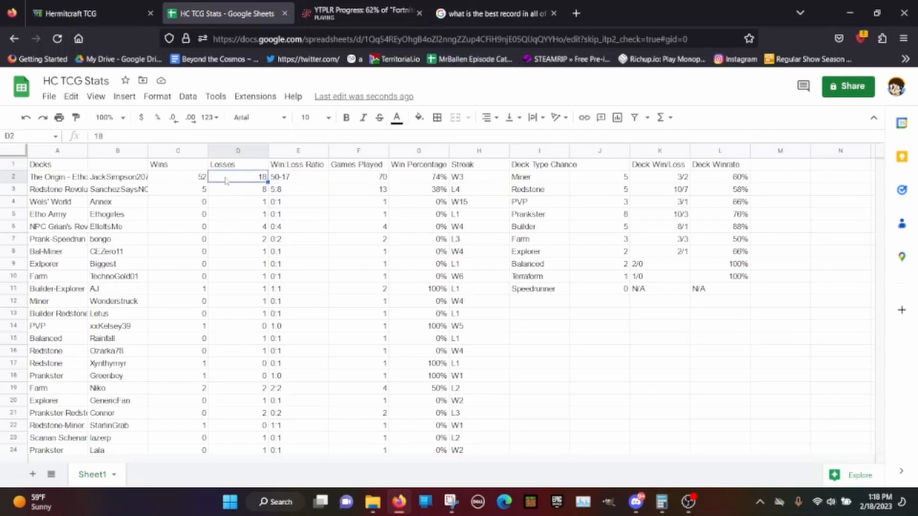
# Set the top deck to 19 losses over 71 games with a 73% win percentage.
pyautogui.write('19')
pyautogui.click(358, 177)
pyautogui.write('71')
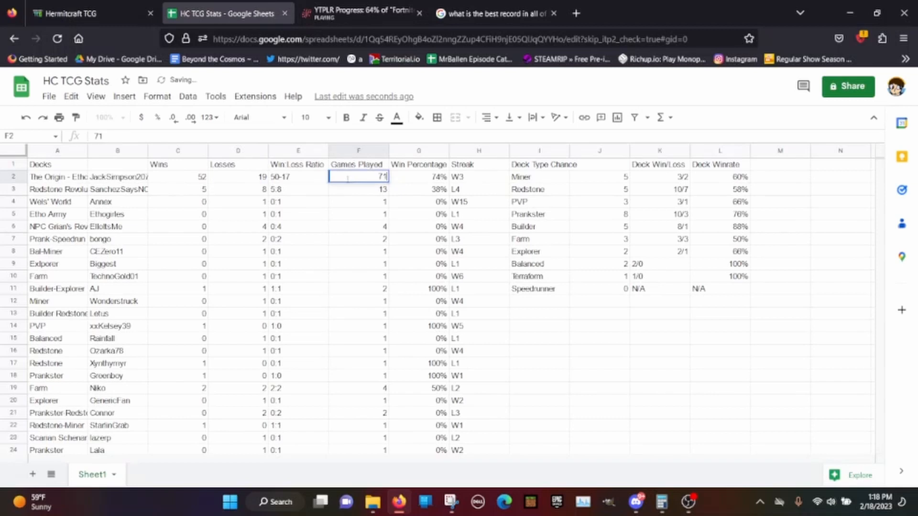
pyautogui.click(659, 502)
pyautogui.write('52 +')
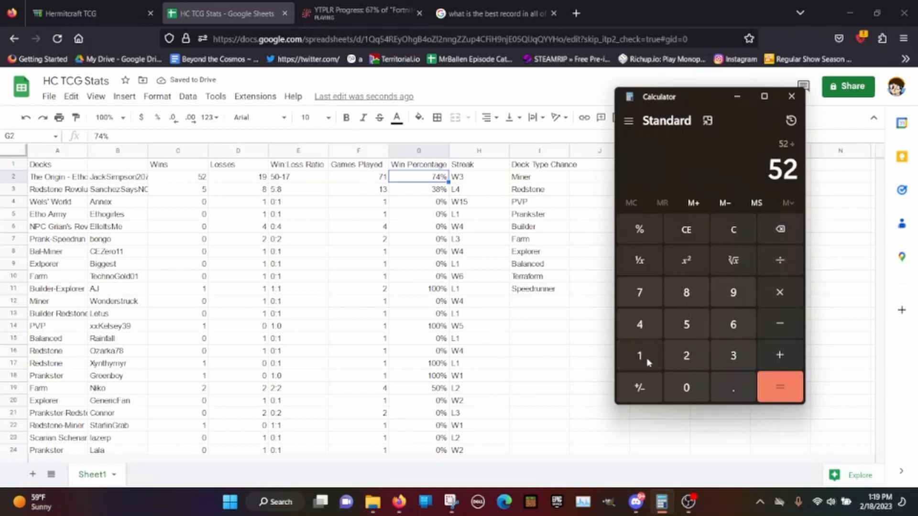
pyautogui.click(779, 388)
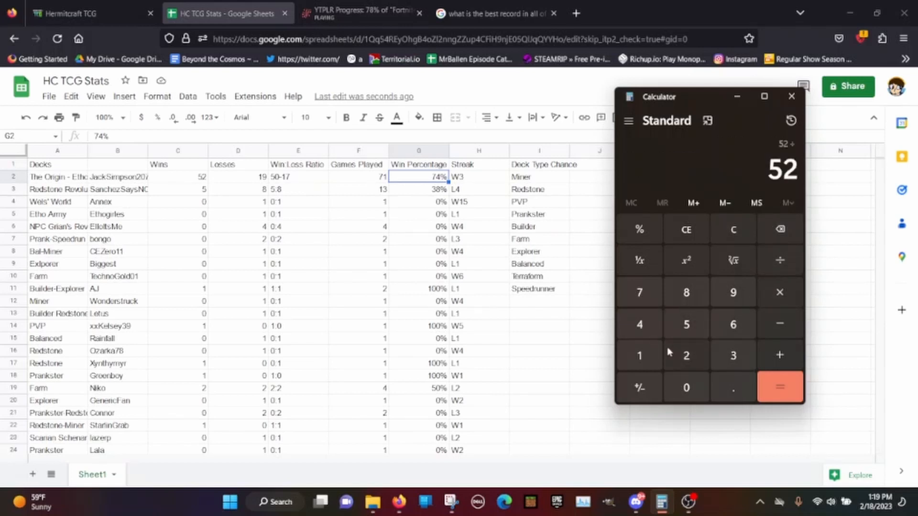
pyautogui.click(779, 387)
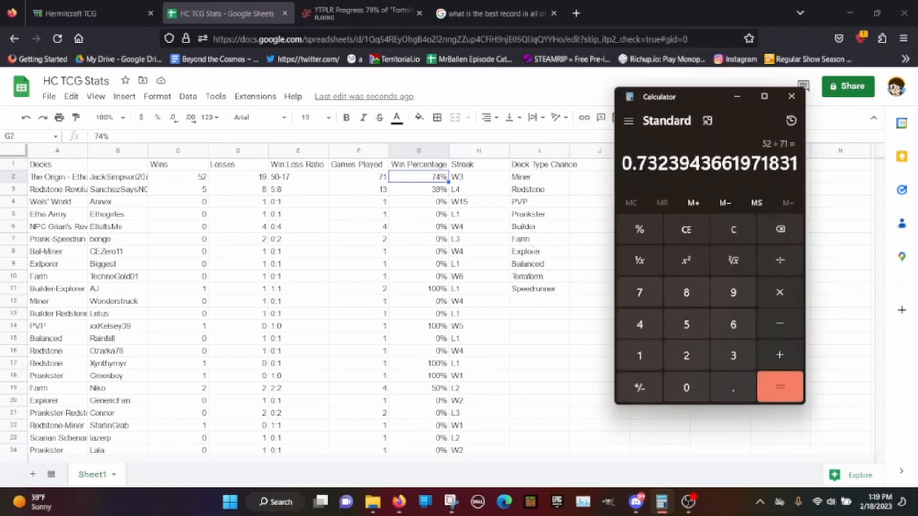
pyautogui.click(790, 96)
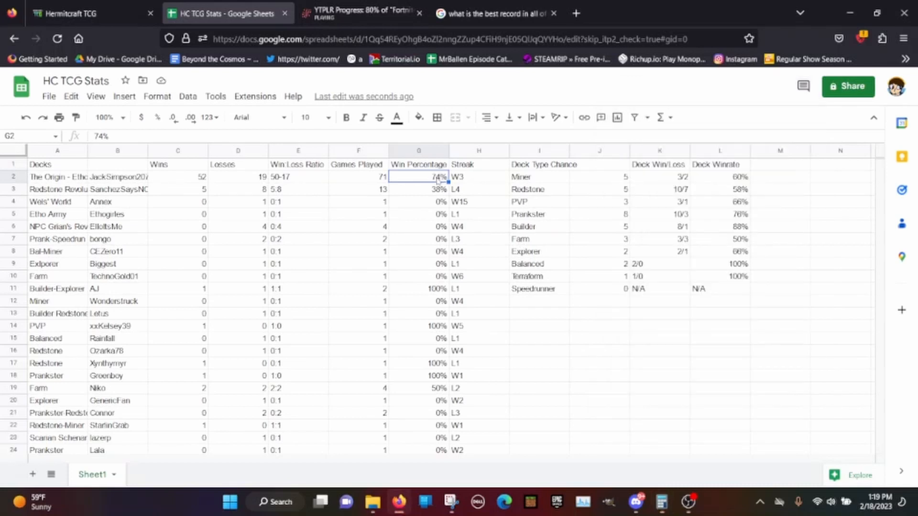
pyautogui.write('7%')
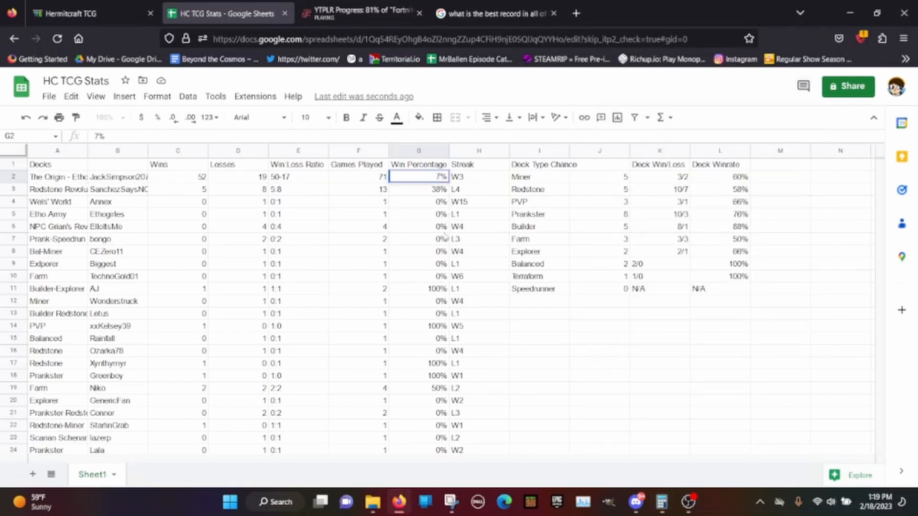
pyautogui.write('73')
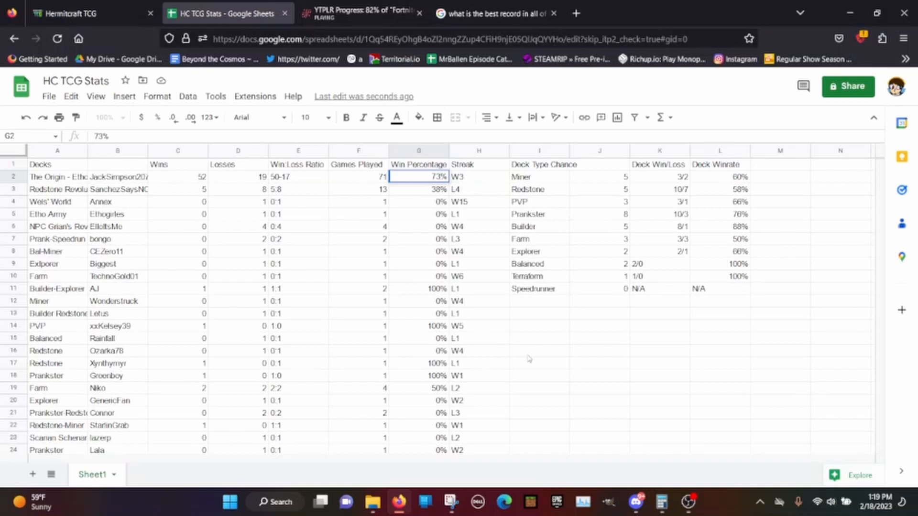
pyautogui.click(539, 350)
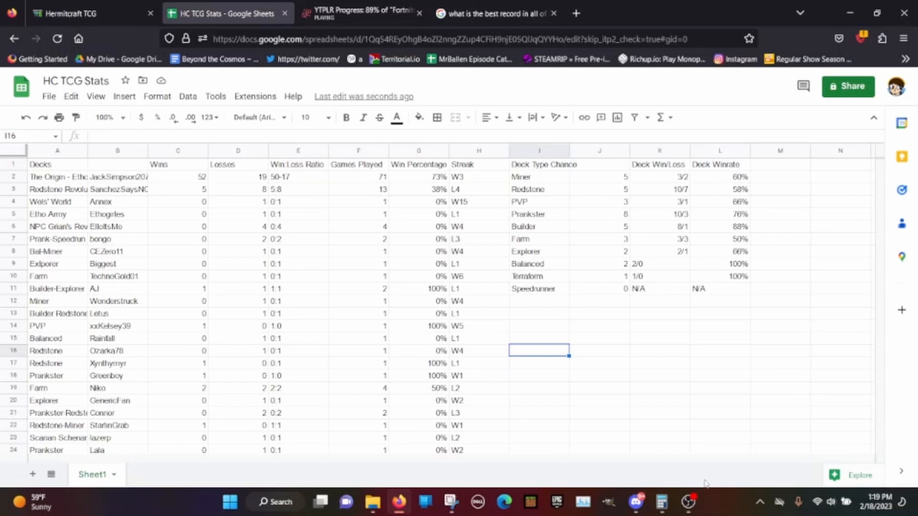
pyautogui.moveTo(689, 502)
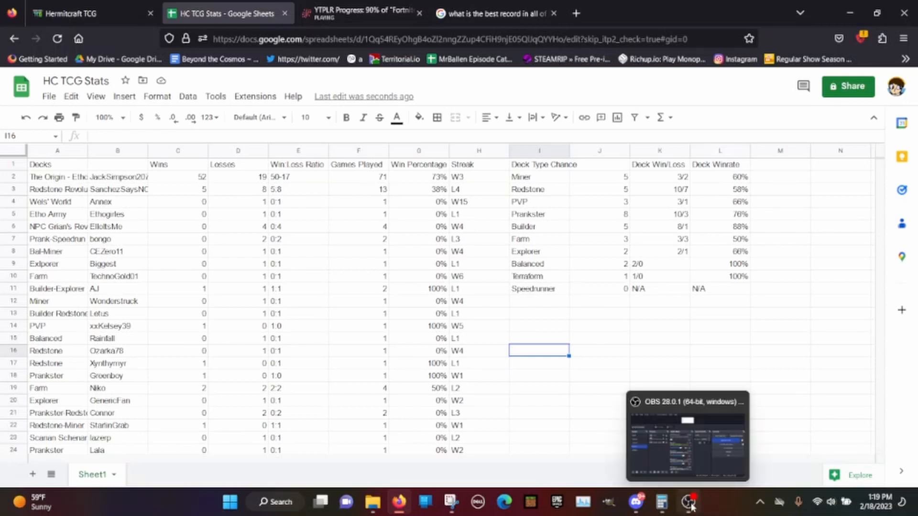